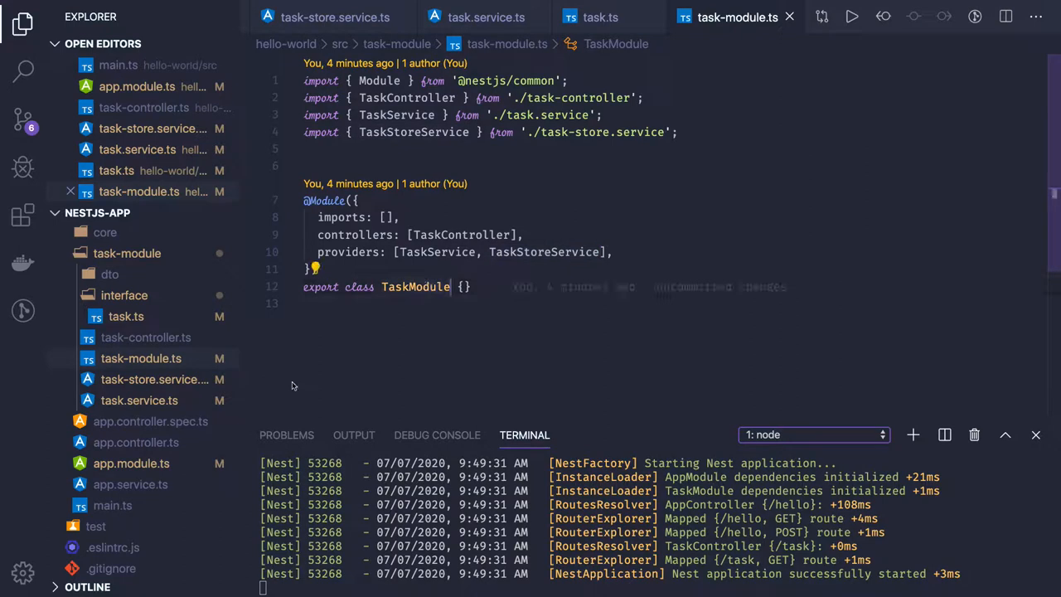
Review app.module.ts wiring, then bring up task-controller.ts.
{"action": "left_click", "coordinate": [131, 464]}
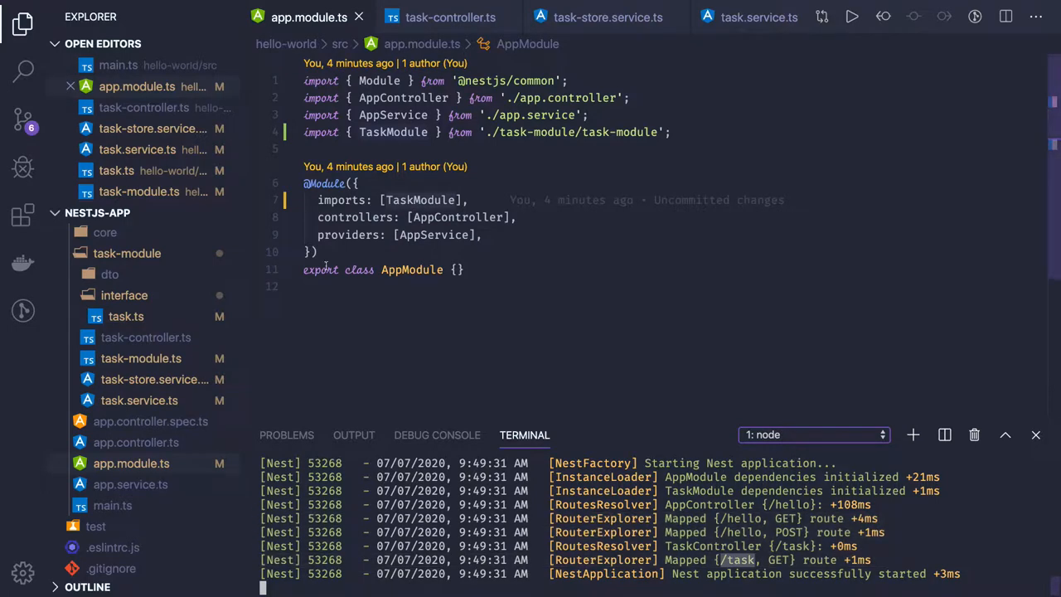
{"action": "mouse_move", "coordinate": [146, 338]}
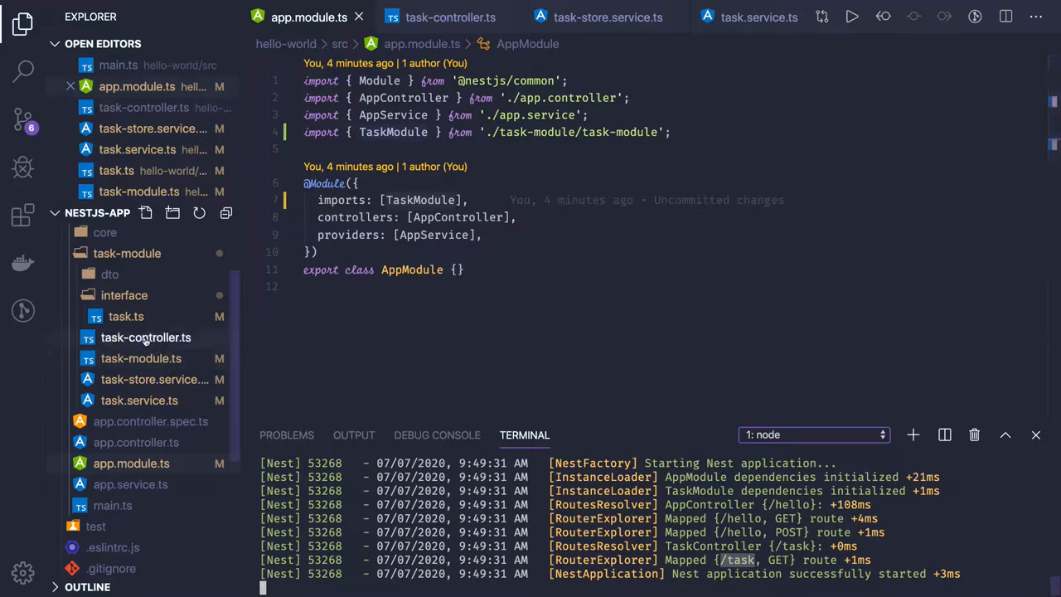
{"action": "left_click", "coordinate": [146, 338]}
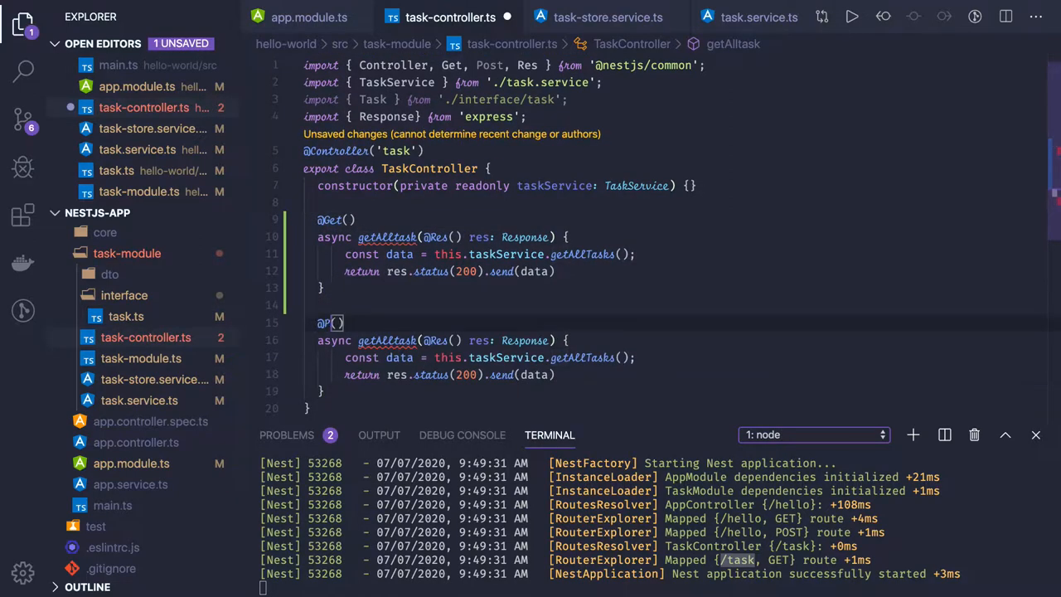
{"action": "type", "text": "ost"}
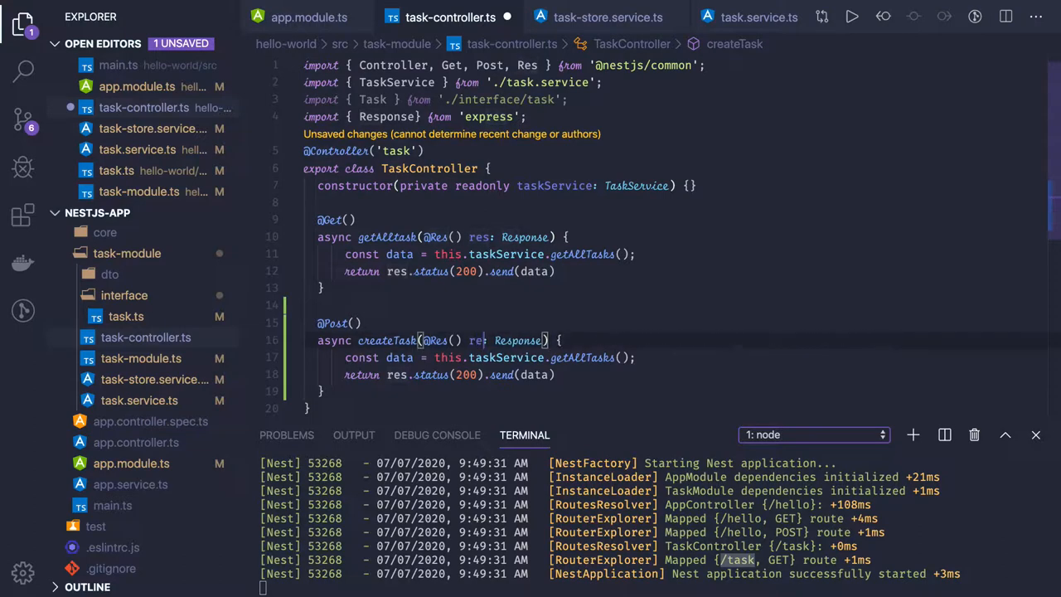
{"action": "type", "text": "req"}
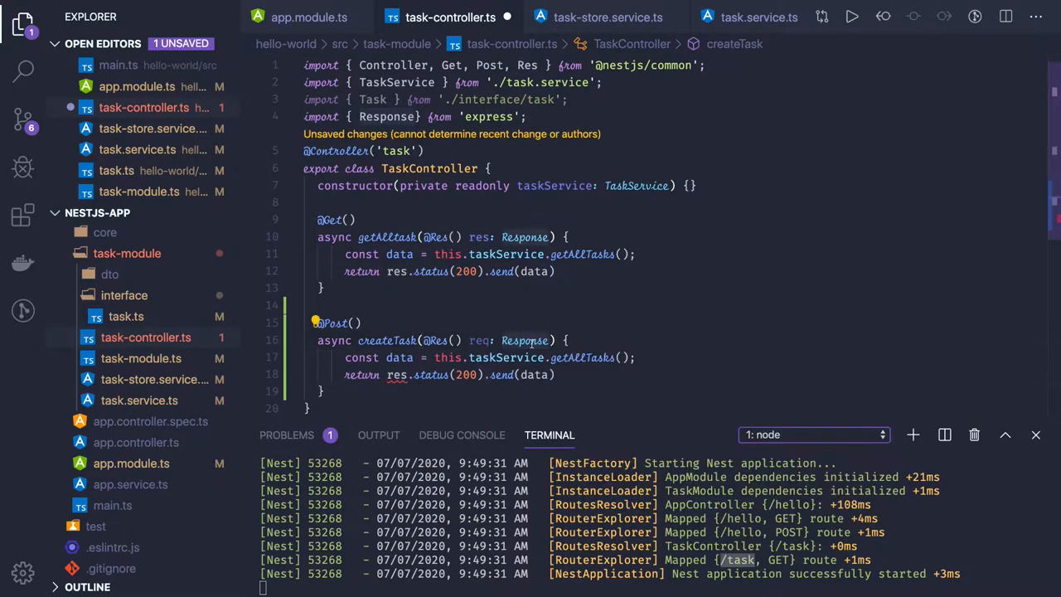
{"action": "type", "text": "Request, @Res("}
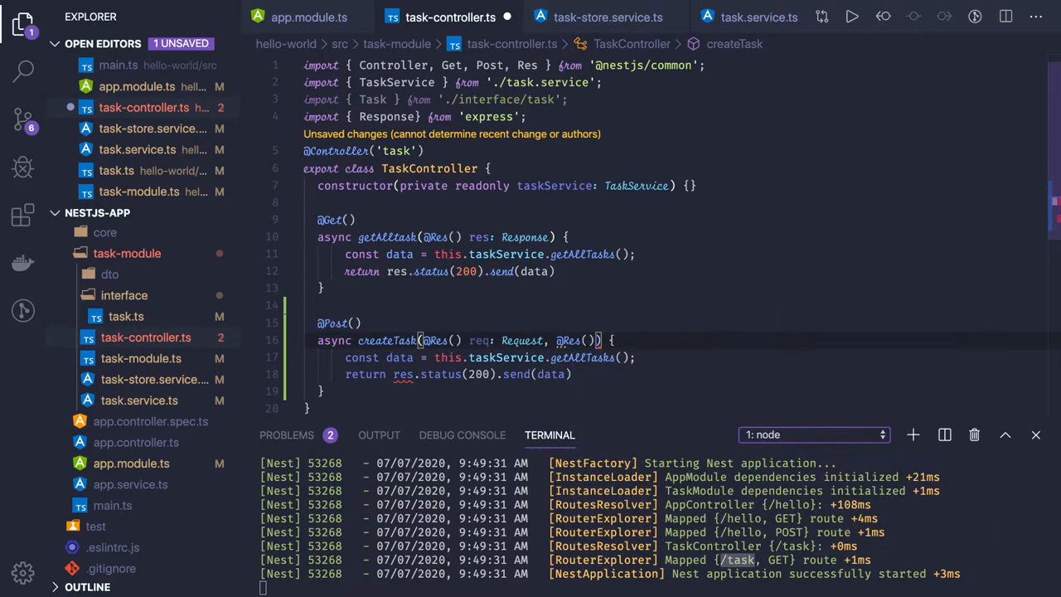
{"action": "type", "text": "res: Response"}
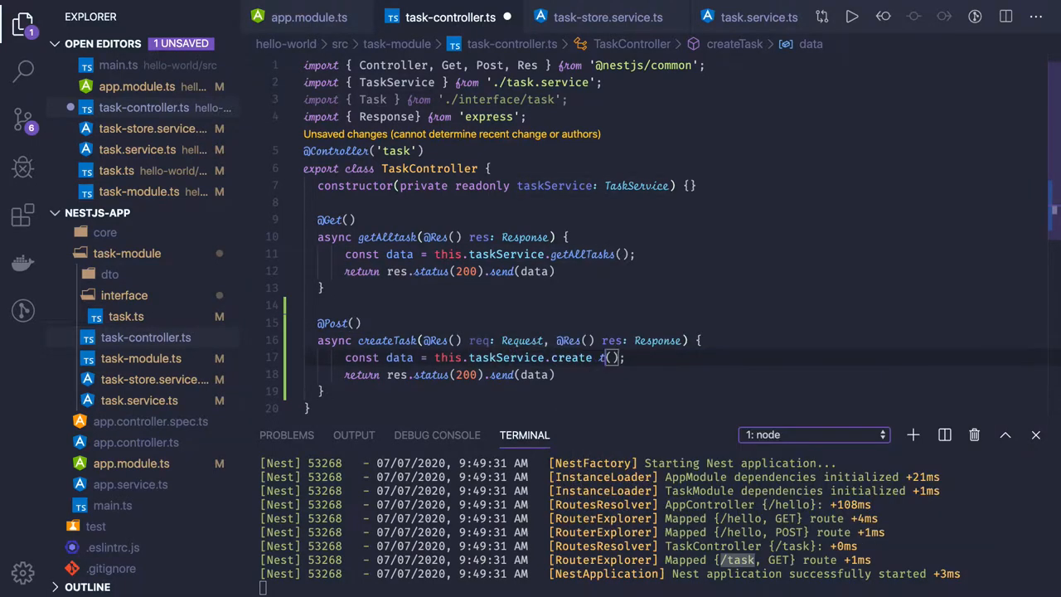
Rename the handler createTask and call the task service with req.body.
{"action": "type", "text": "tASK"}
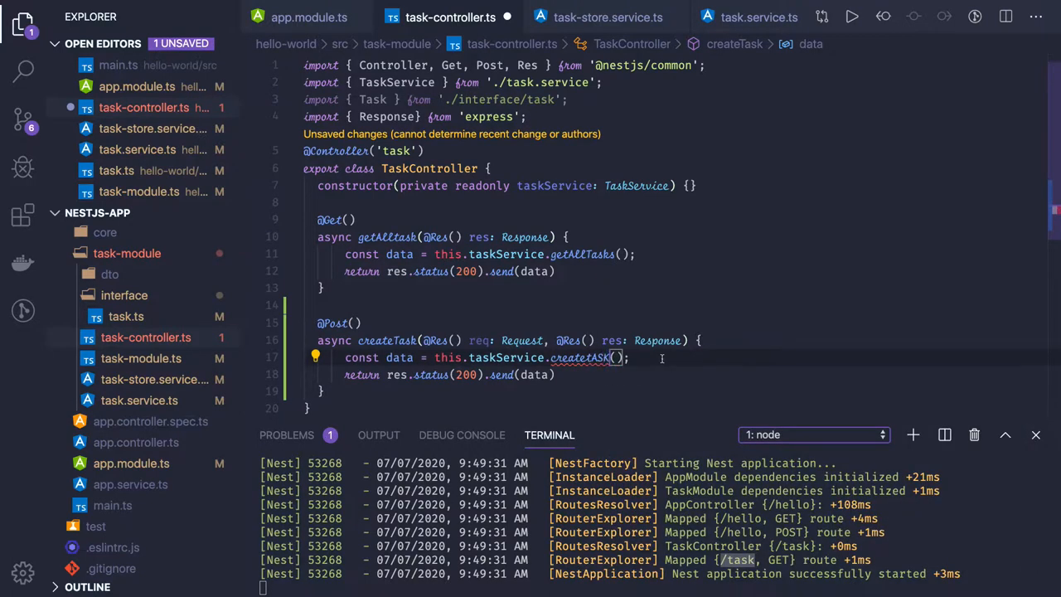
{"action": "type", "text": "createTask"}
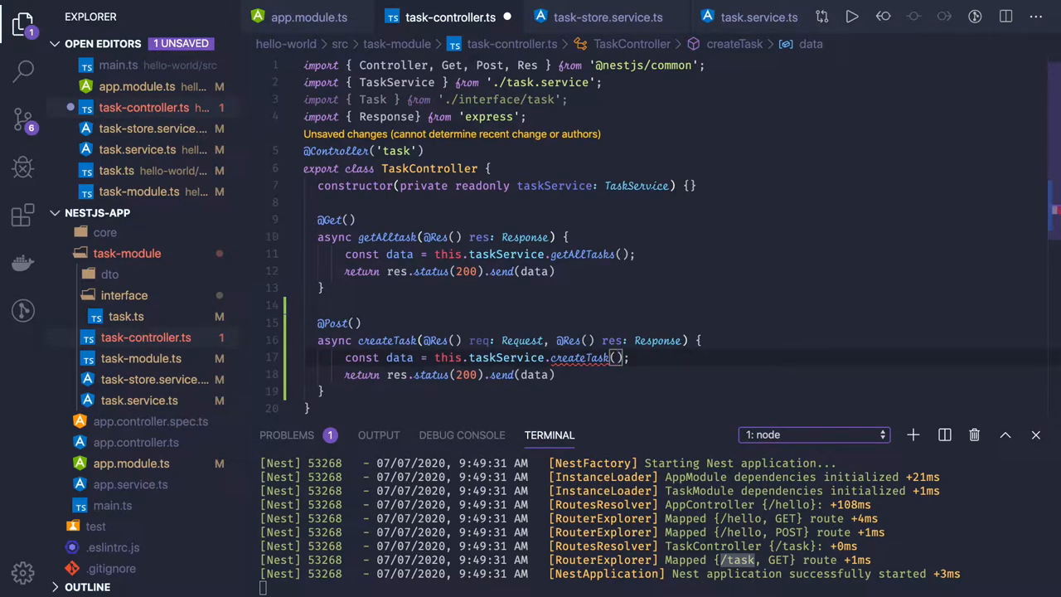
{"action": "type", "text": "req"}
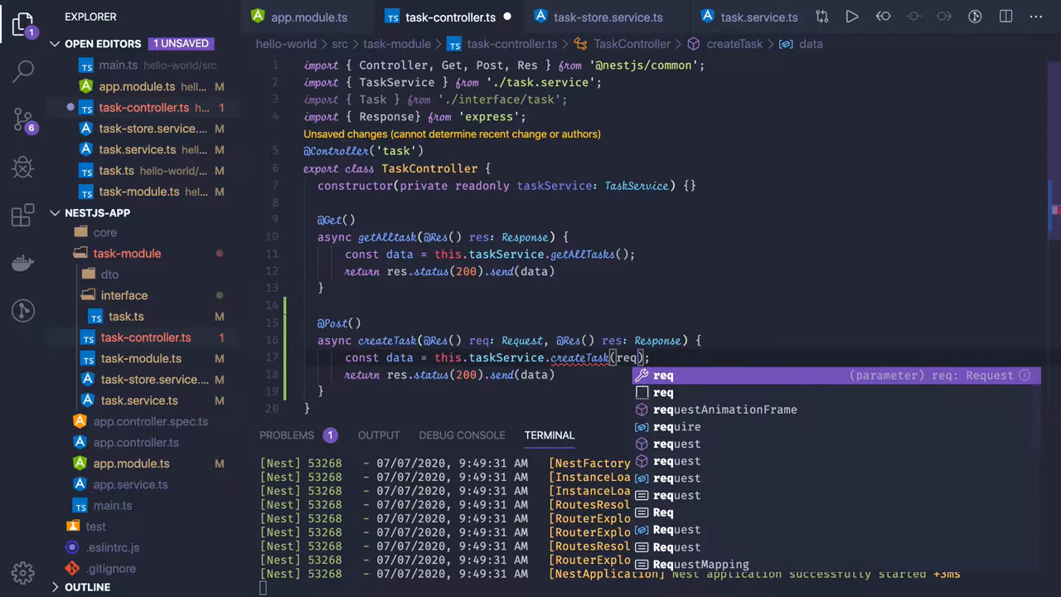
{"action": "type", "text": ".BODY"}
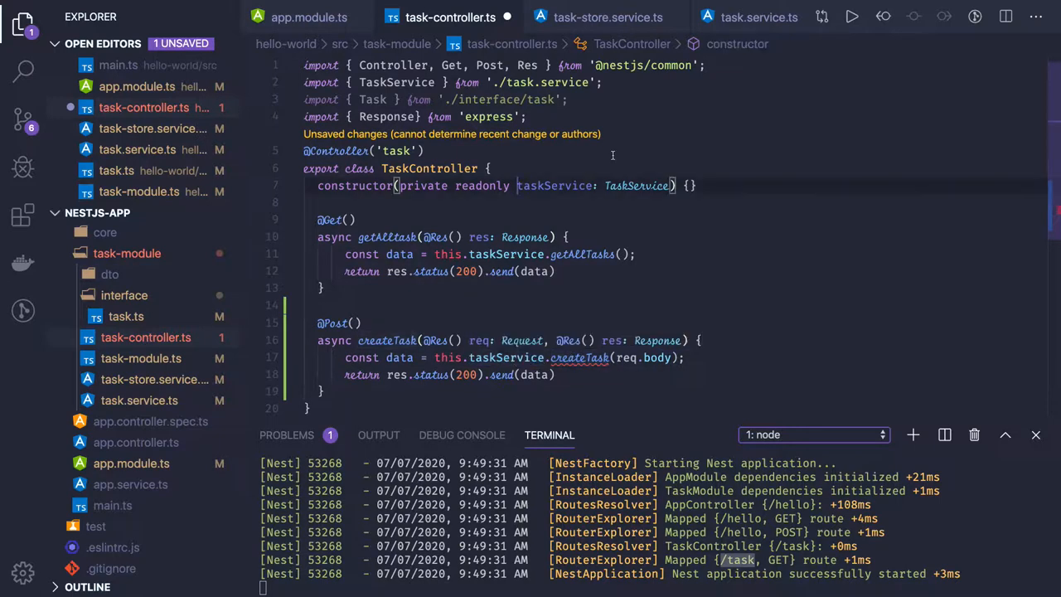
{"action": "left_click", "coordinate": [737, 16]}
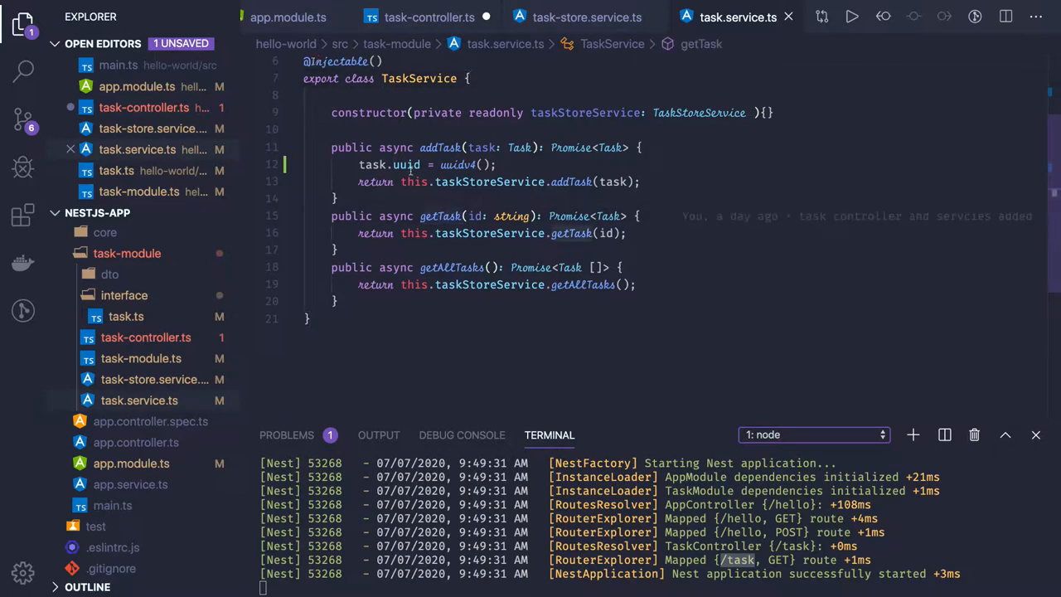
{"action": "left_click", "coordinate": [447, 146]}
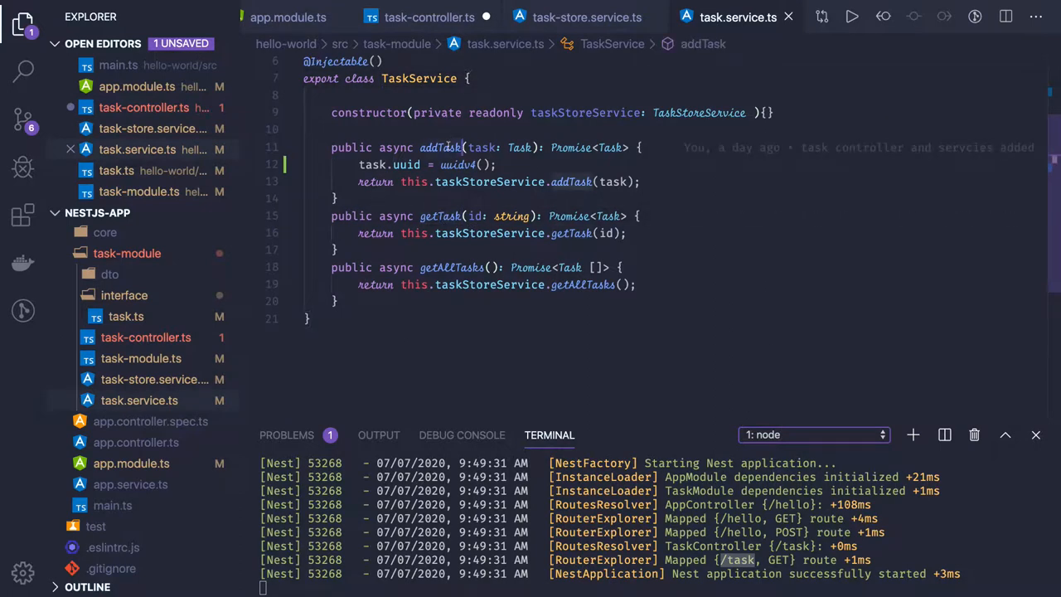
{"action": "left_click", "coordinate": [430, 17]}
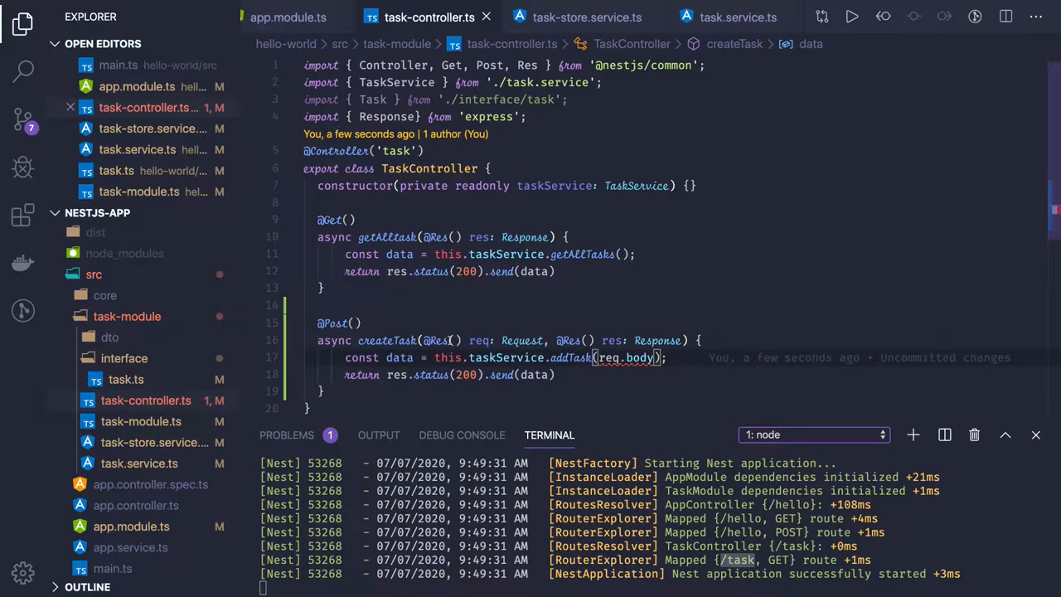
{"action": "key", "text": "Backspace"}
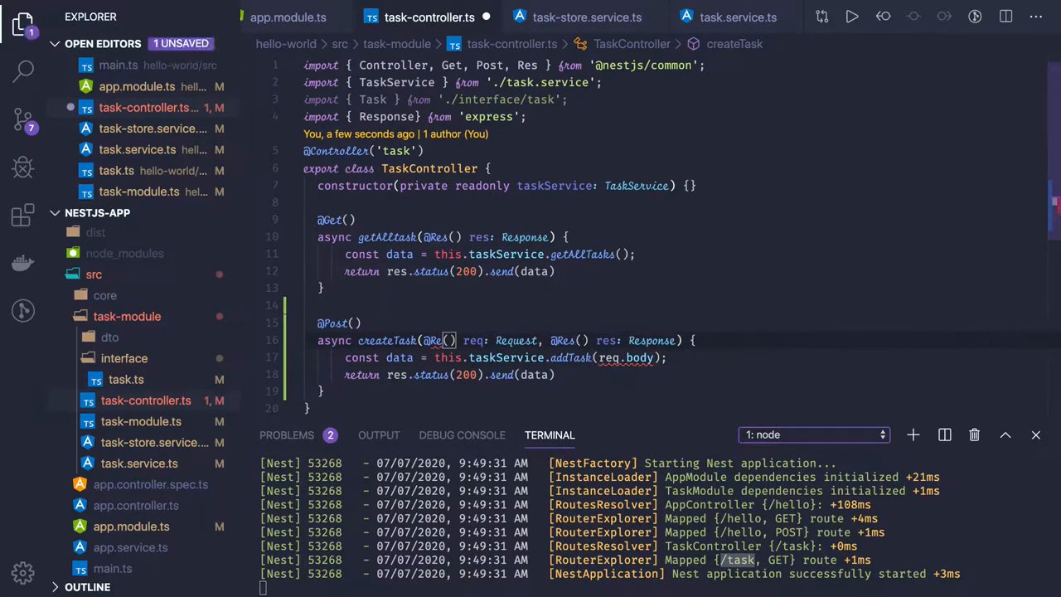
{"action": "type", "text": "Req"}
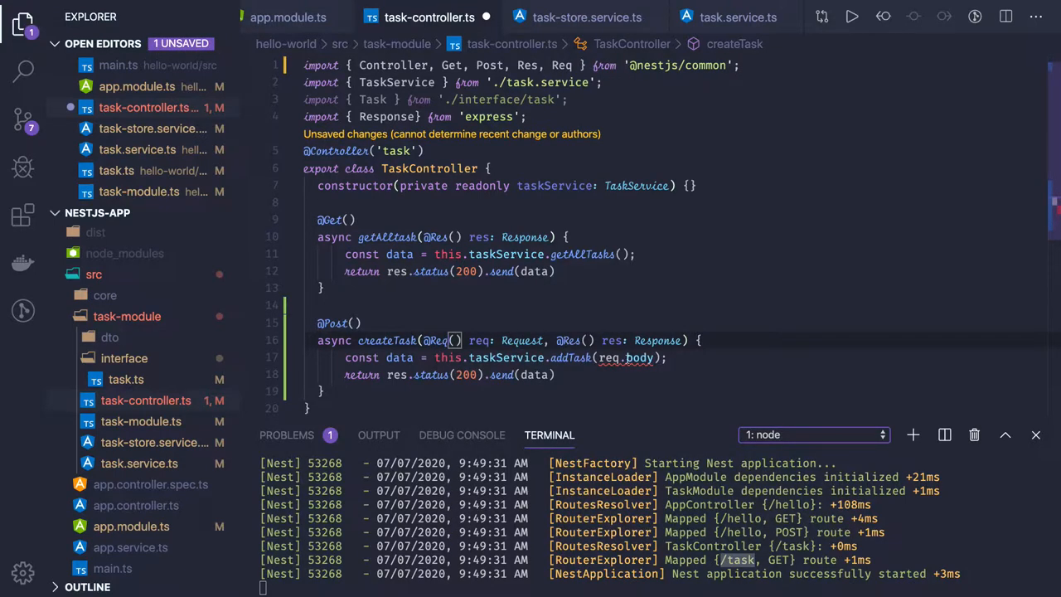
{"action": "mouse_move", "coordinate": [630, 358]}
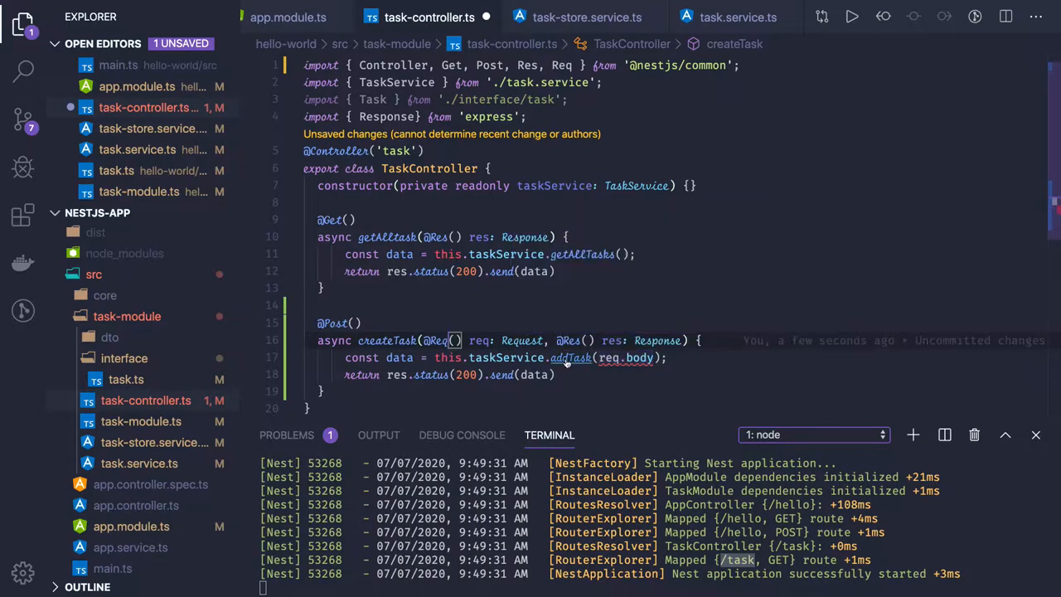
{"action": "mouse_move", "coordinate": [570, 358]}
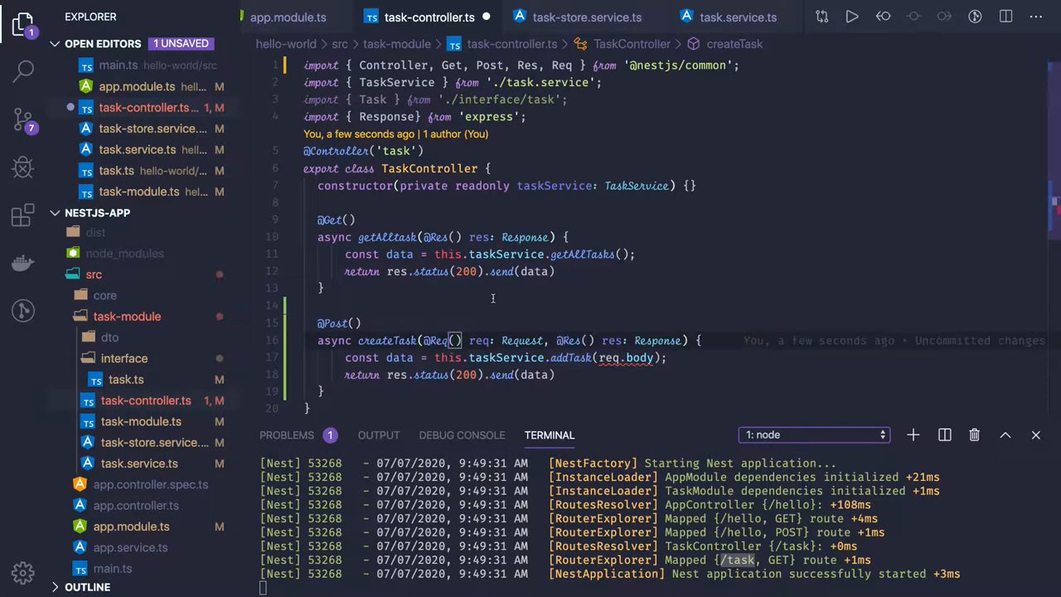
Create task.dto.ts in the dto folder with an exported TaskDto class.
{"action": "left_click", "coordinate": [109, 338]}
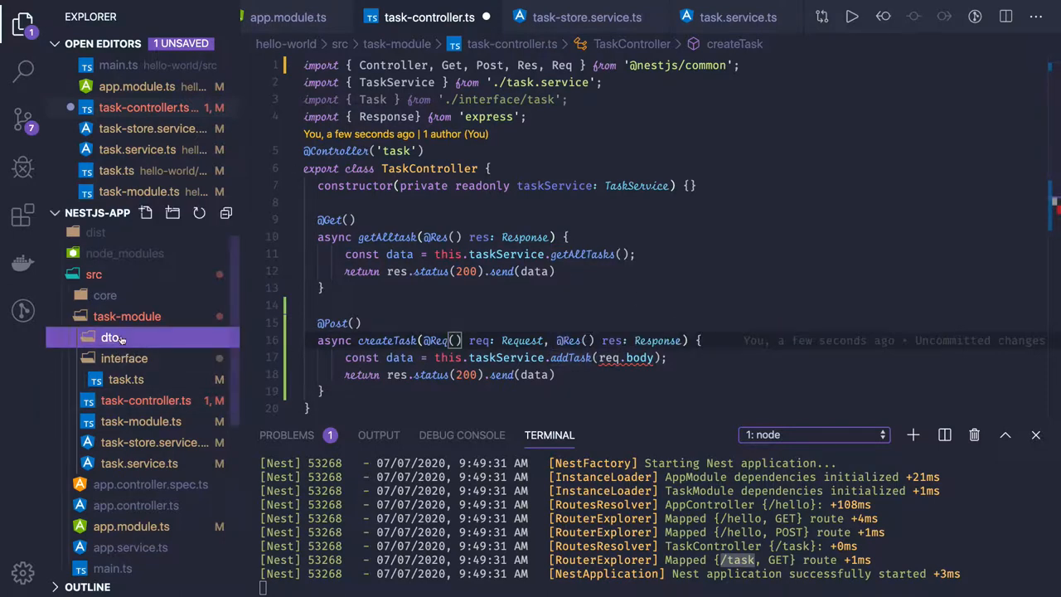
{"action": "left_click", "coordinate": [146, 212]}
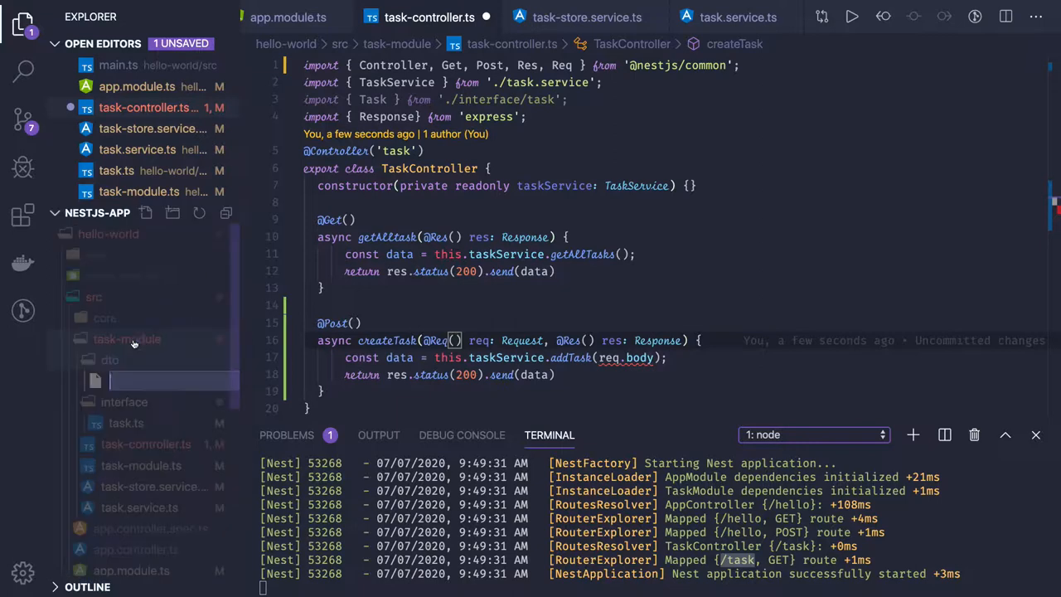
{"action": "type", "text": "task.dto.ts"}
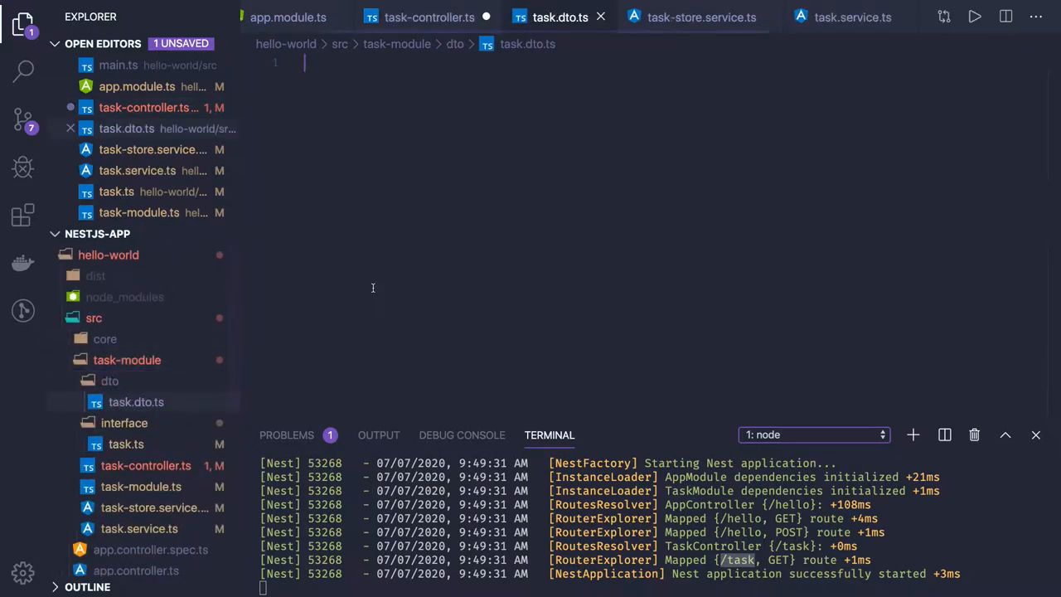
{"action": "type", "text": "cla"}
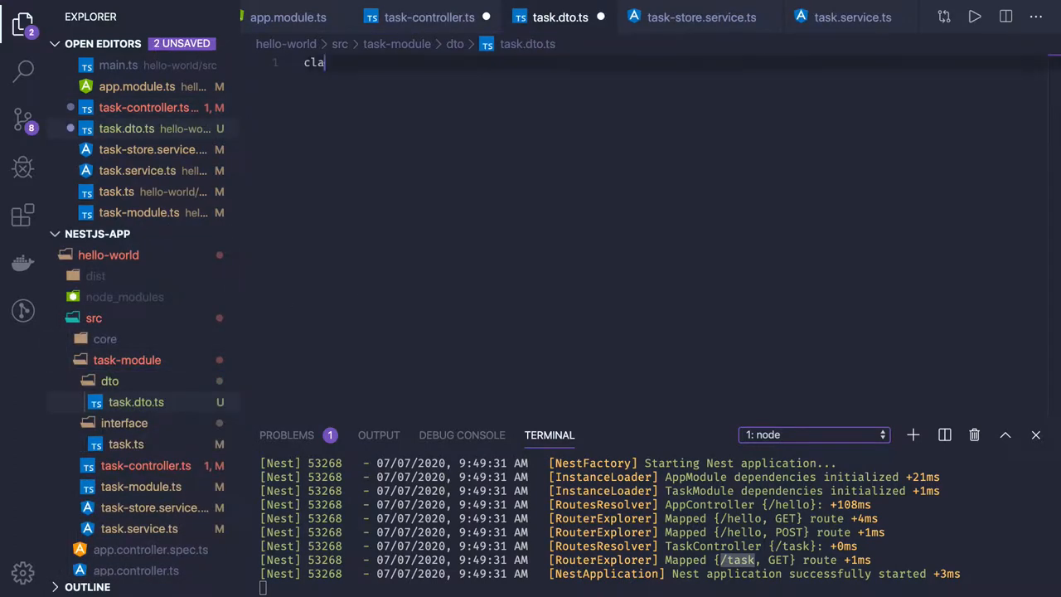
{"action": "type", "text": "ss"}
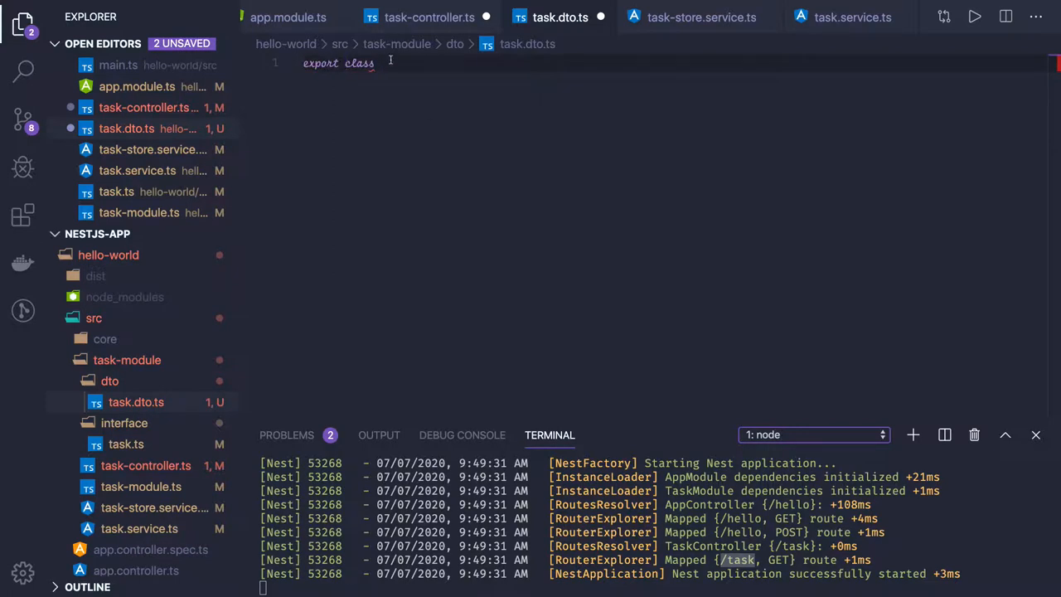
{"action": "type", "text": "Task"}
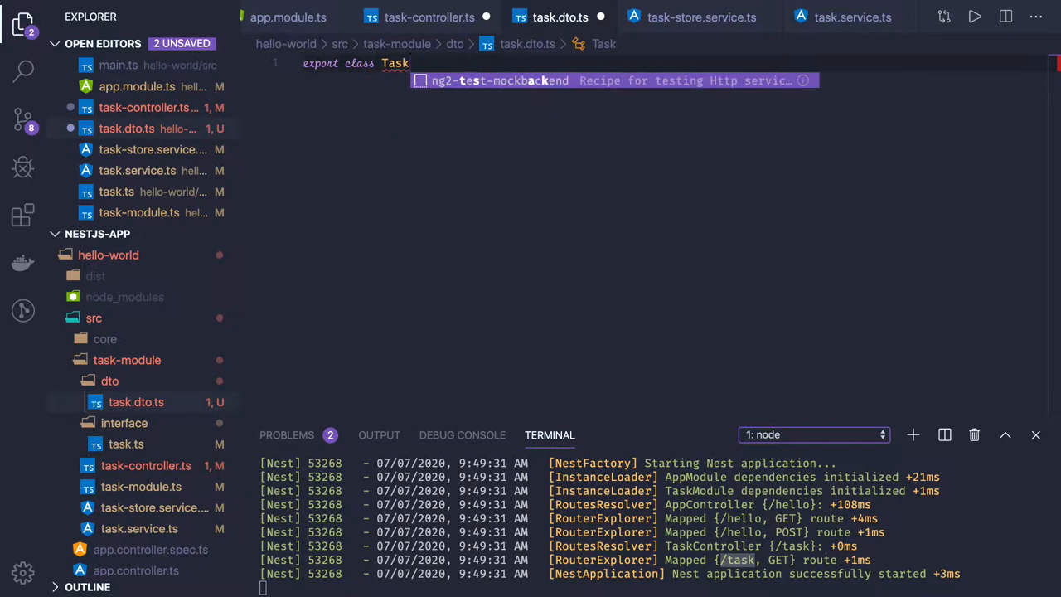
{"action": "type", "text": "Dto {"}
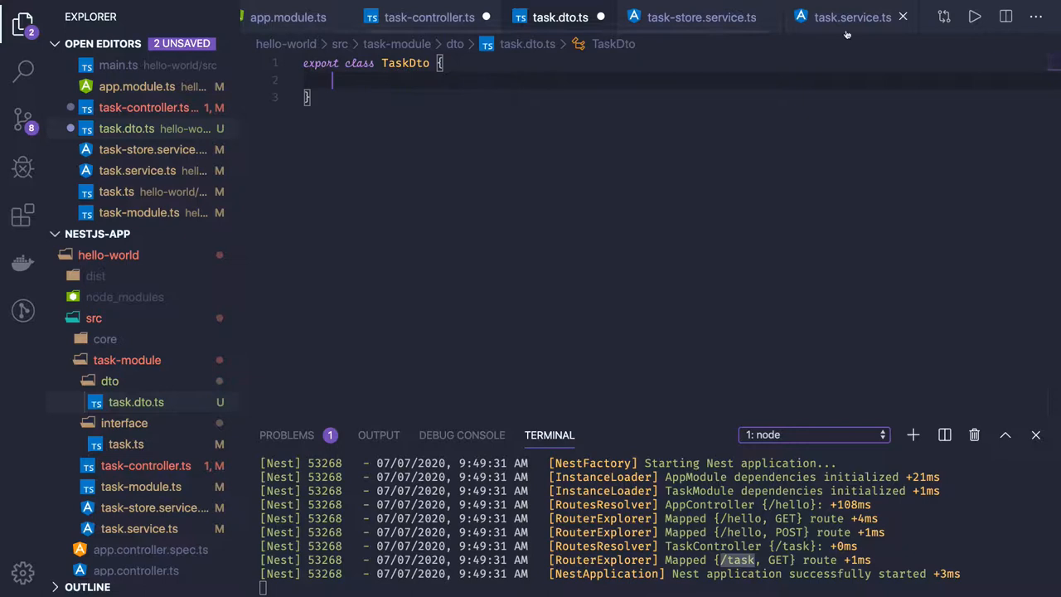
Copy the Task interface fields from task.ts into the TaskDto class.
{"action": "left_click", "coordinate": [852, 16]}
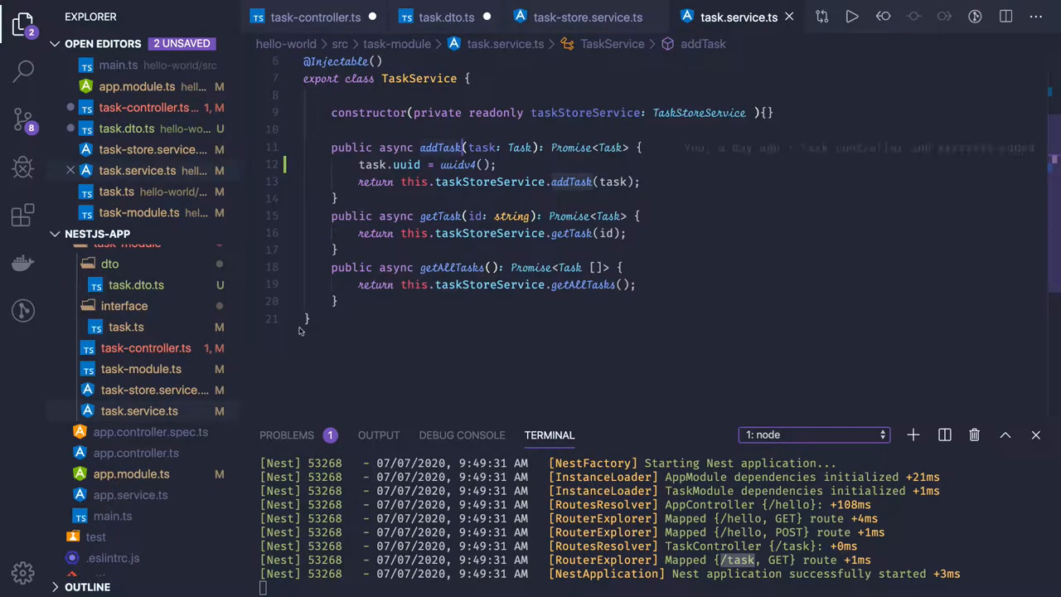
{"action": "left_click", "coordinate": [126, 326]}
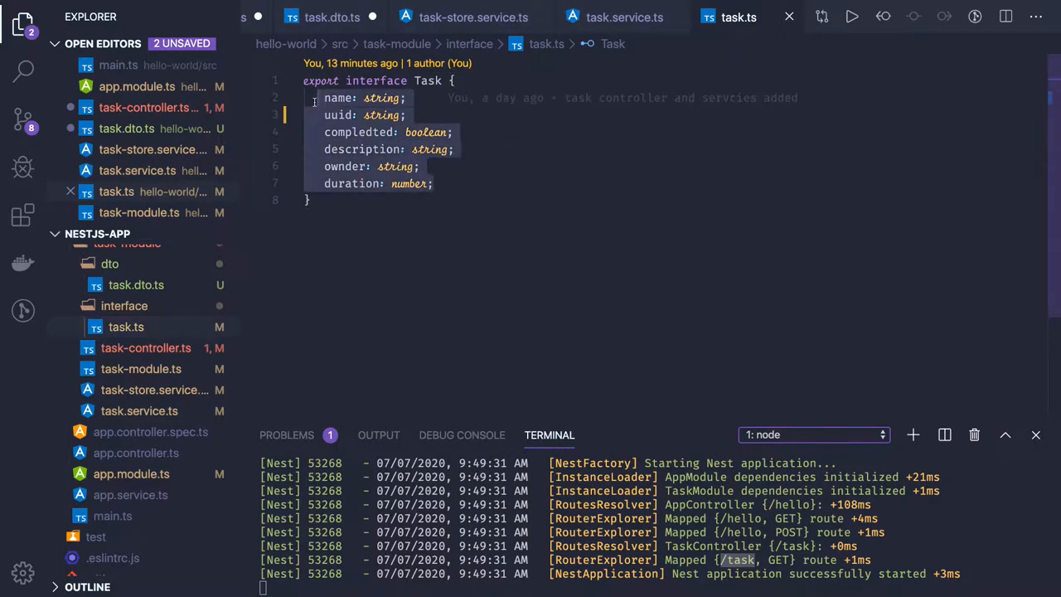
{"action": "left_click", "coordinate": [332, 16]}
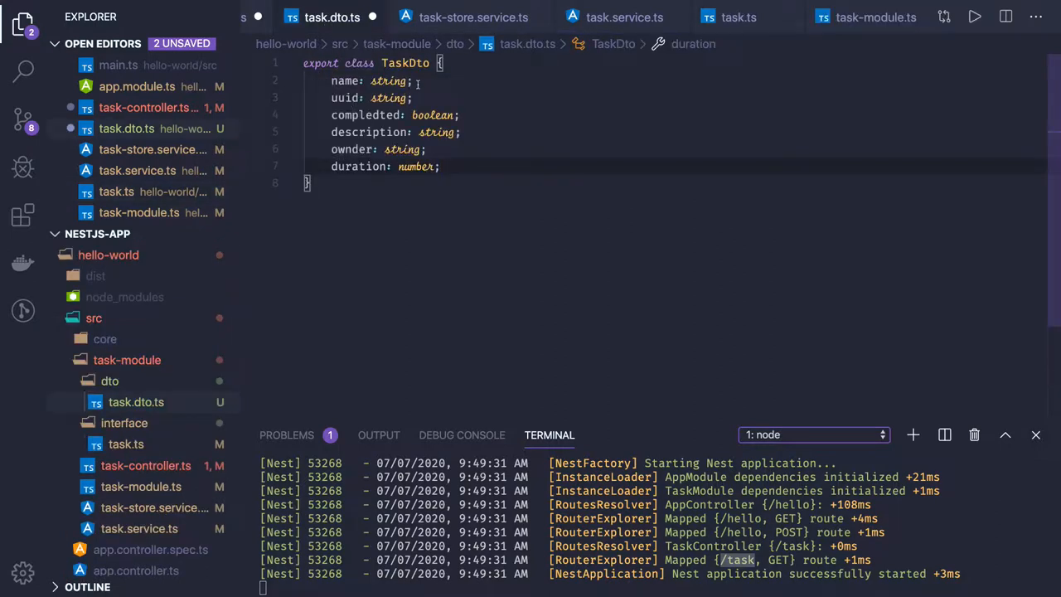
{"action": "left_click", "coordinate": [444, 63]}
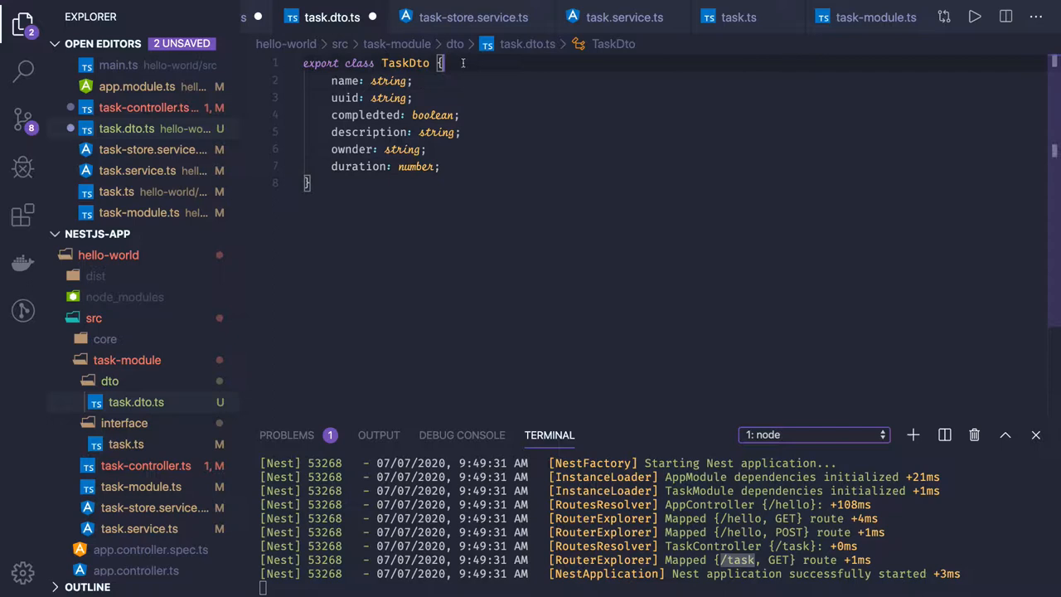
{"action": "type", "text": "@I"}
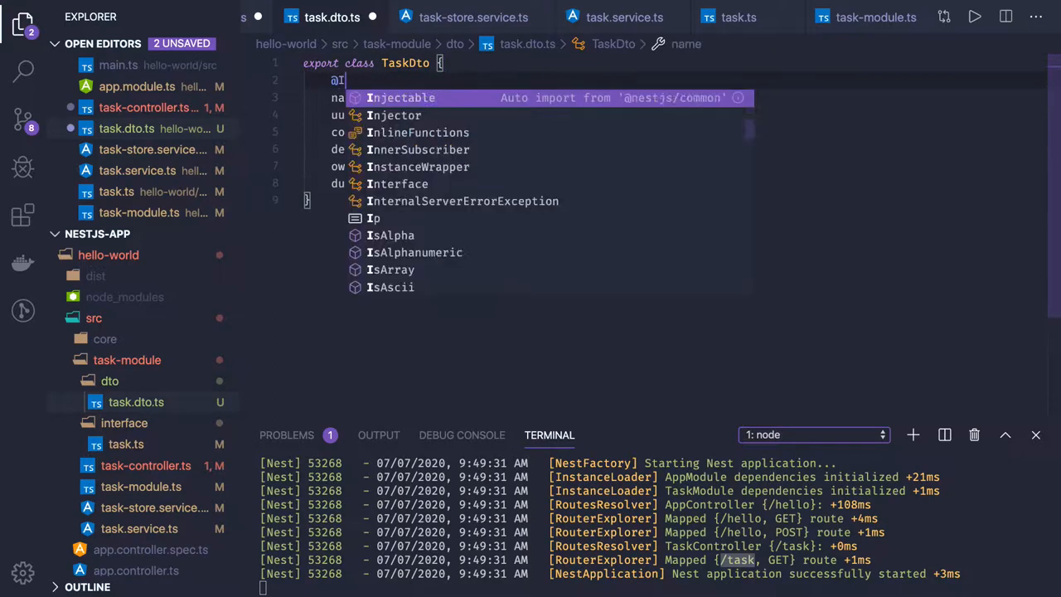
{"action": "type", "text": "s"}
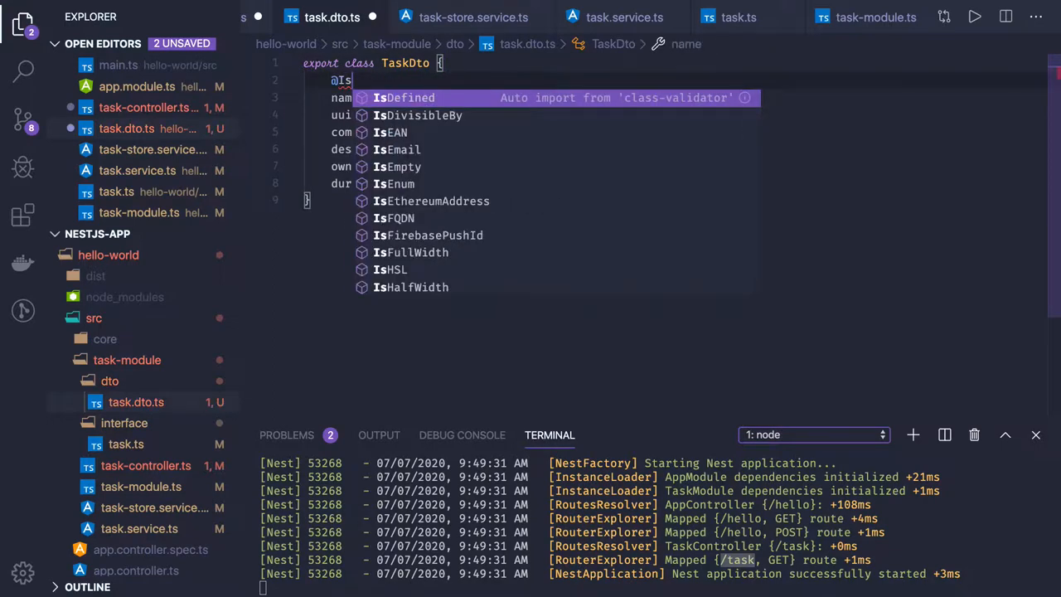
{"action": "left_click", "coordinate": [405, 98]}
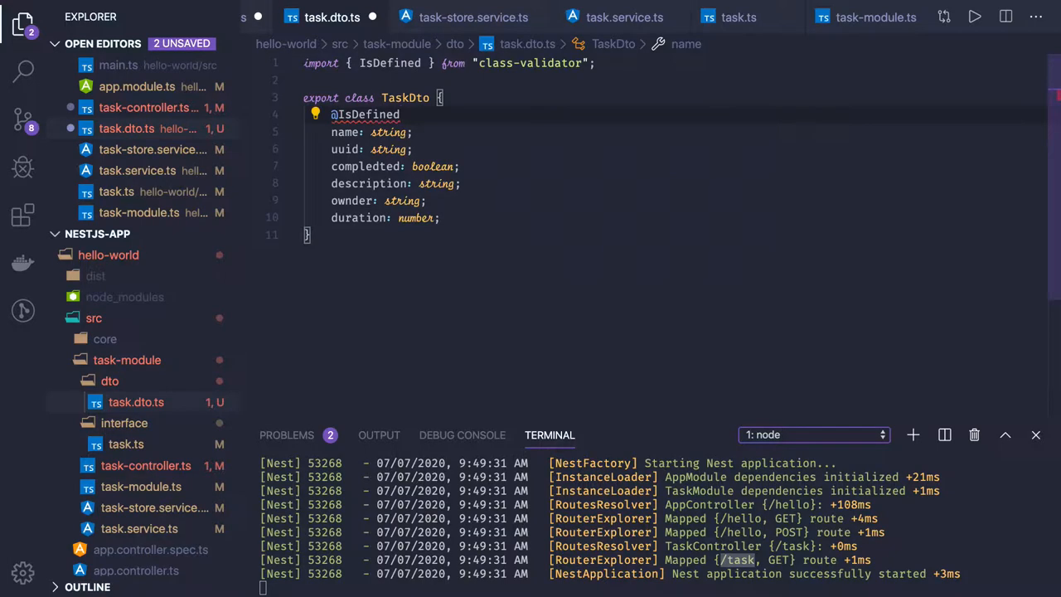
{"action": "type", "text": "()"}
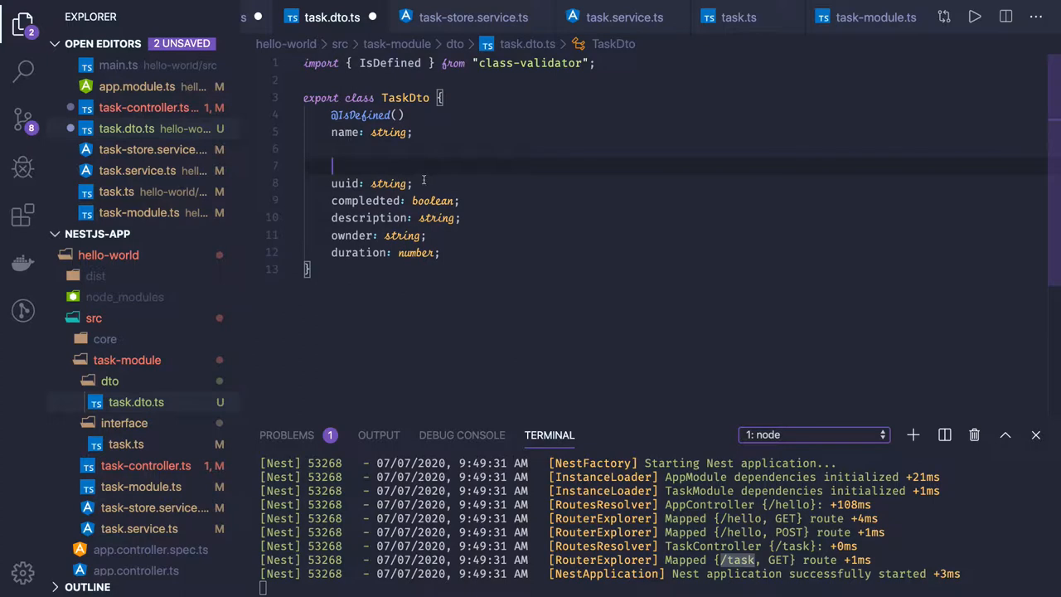
{"action": "key", "text": "Backspace"}
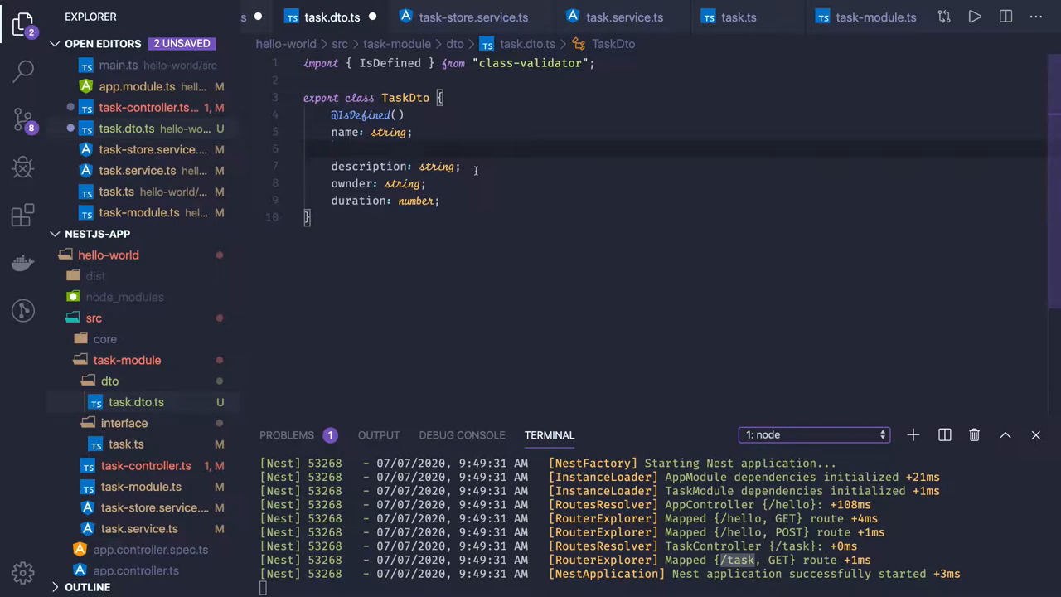
{"action": "left_click", "coordinate": [424, 183]}
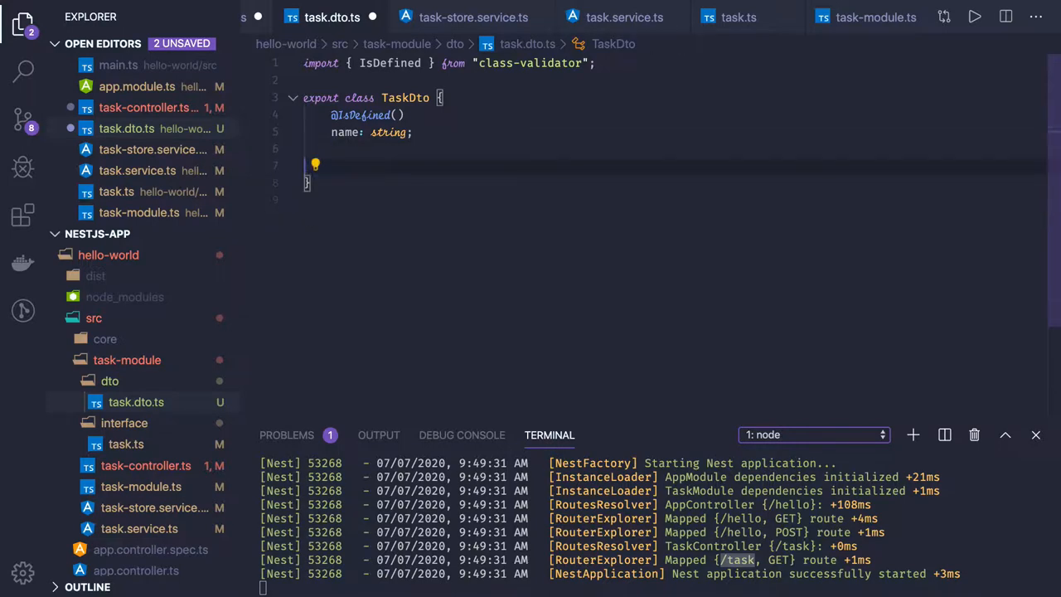
{"action": "left_click", "coordinate": [402, 115]}
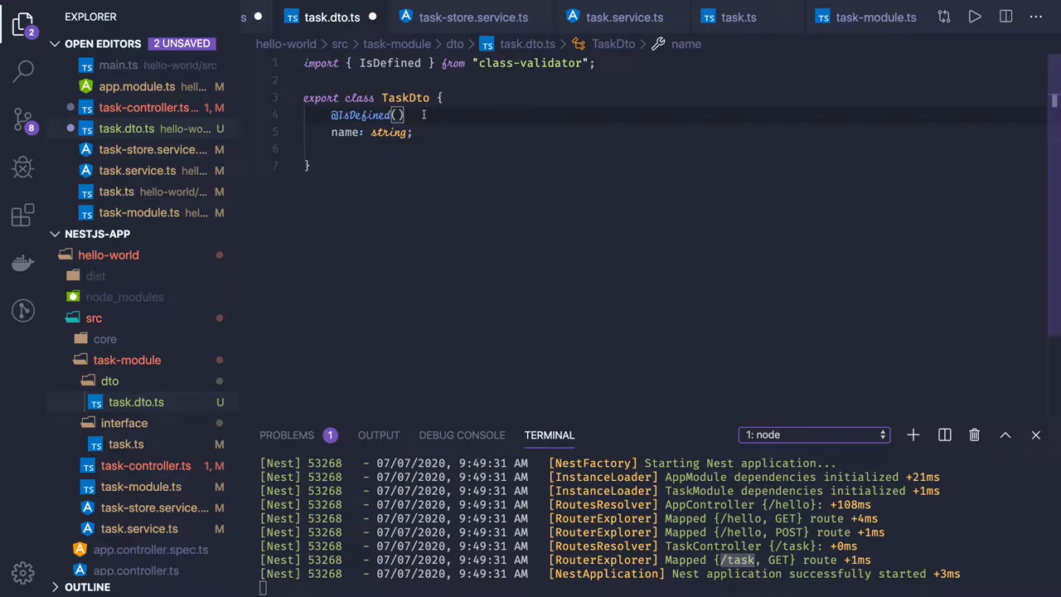
{"action": "key", "text": "Enter"}
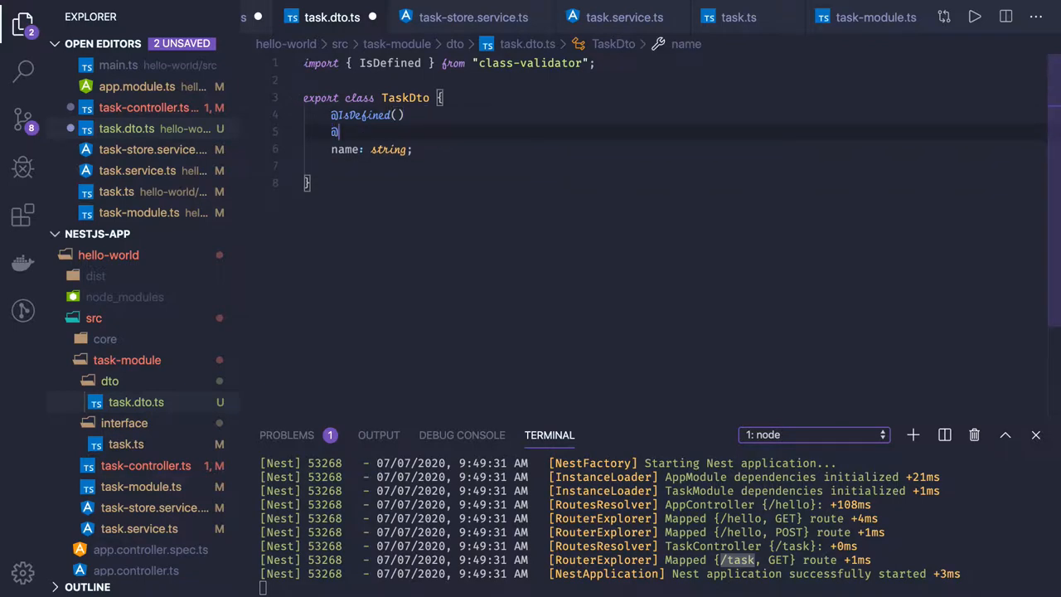
{"action": "type", "text": "Isno"}
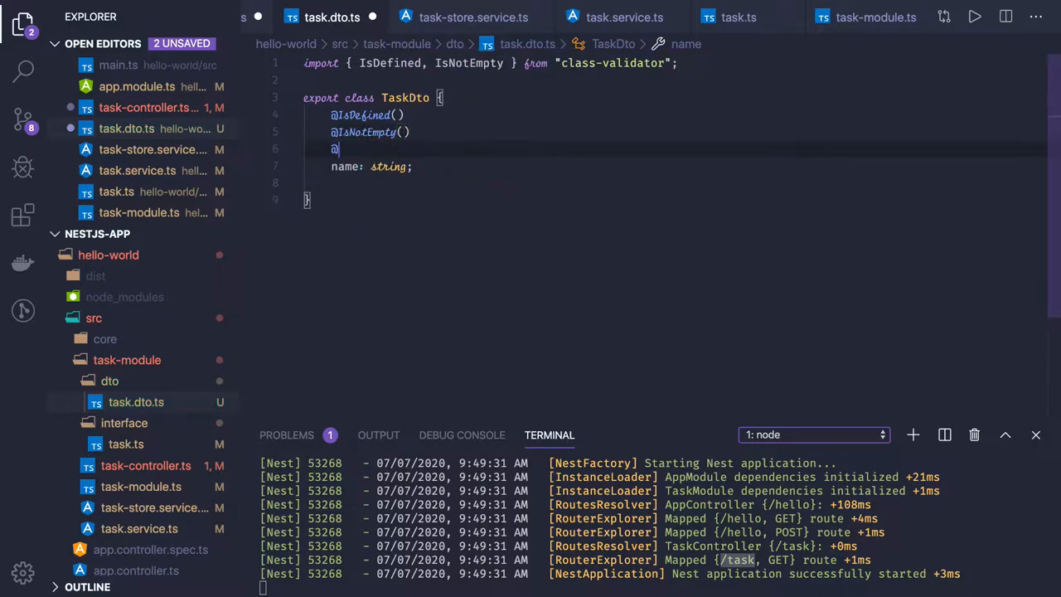
{"action": "type", "text": "Iss"}
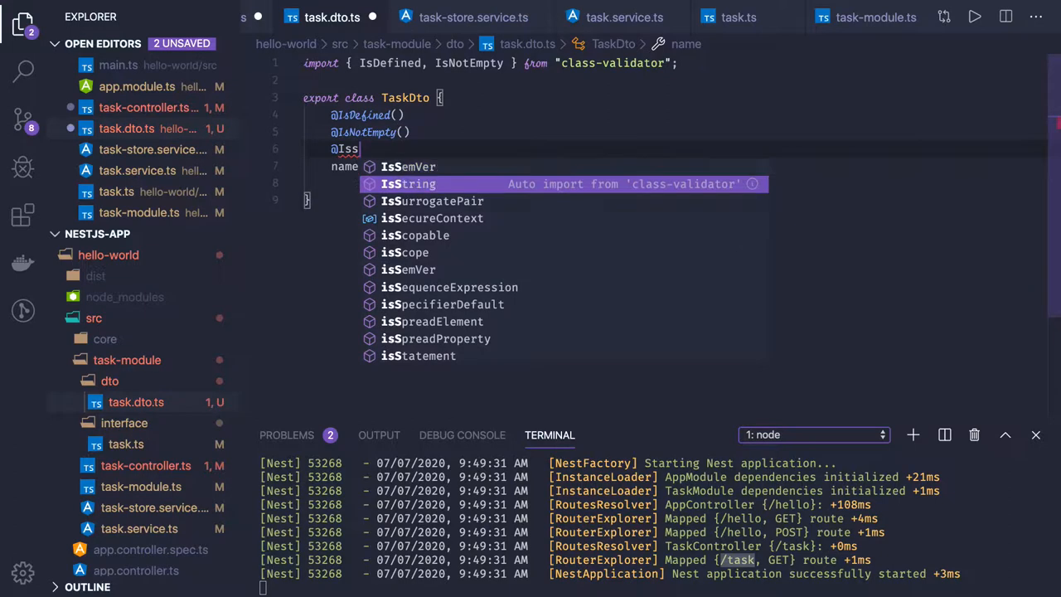
{"action": "left_click", "coordinate": [408, 182]}
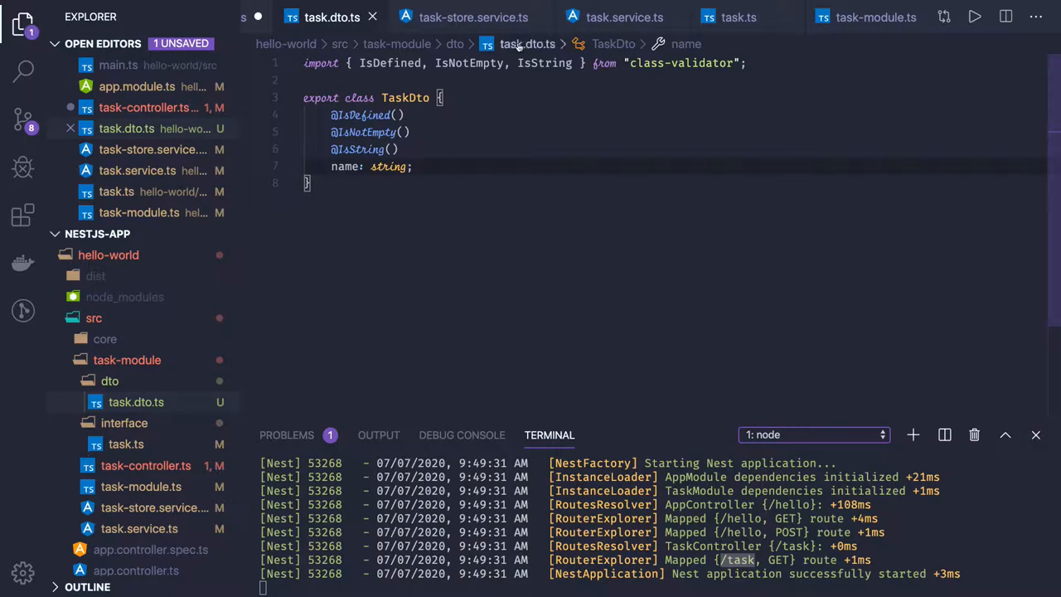
{"action": "mouse_move", "coordinate": [173, 418]}
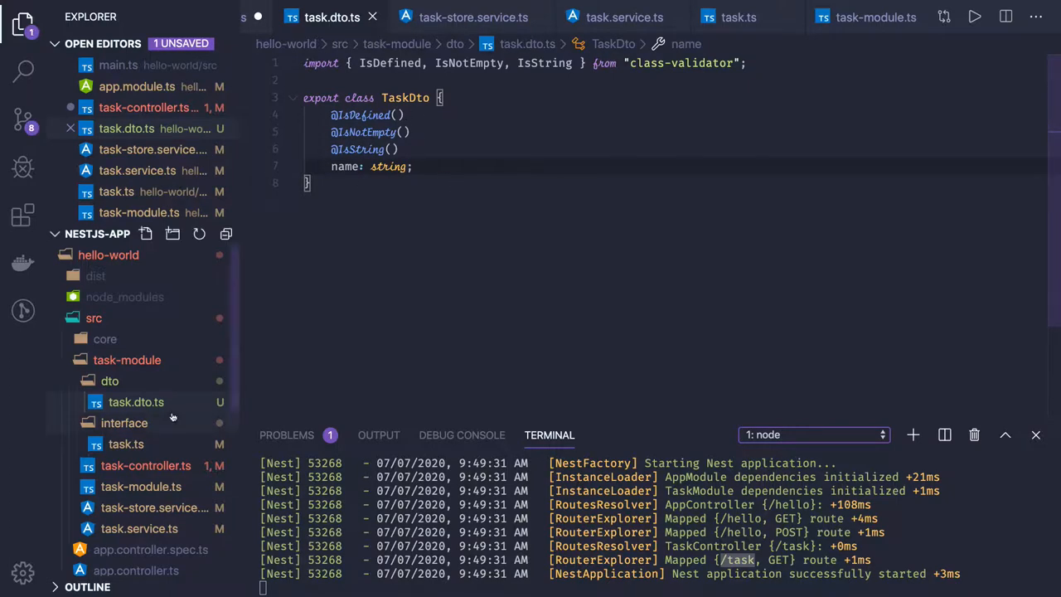
{"action": "left_click", "coordinate": [146, 464]}
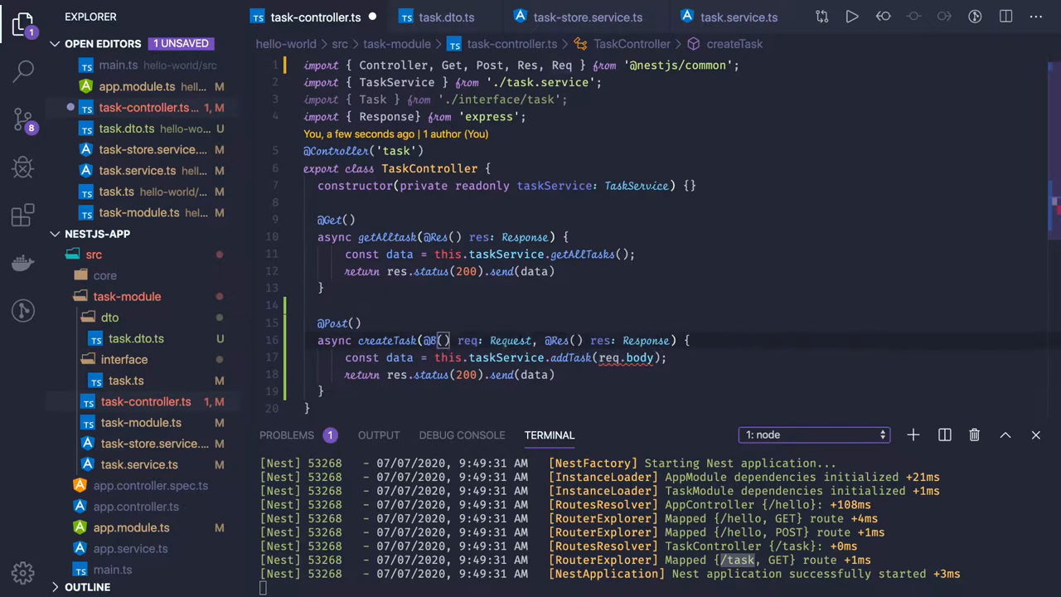
{"action": "type", "text": "ody"}
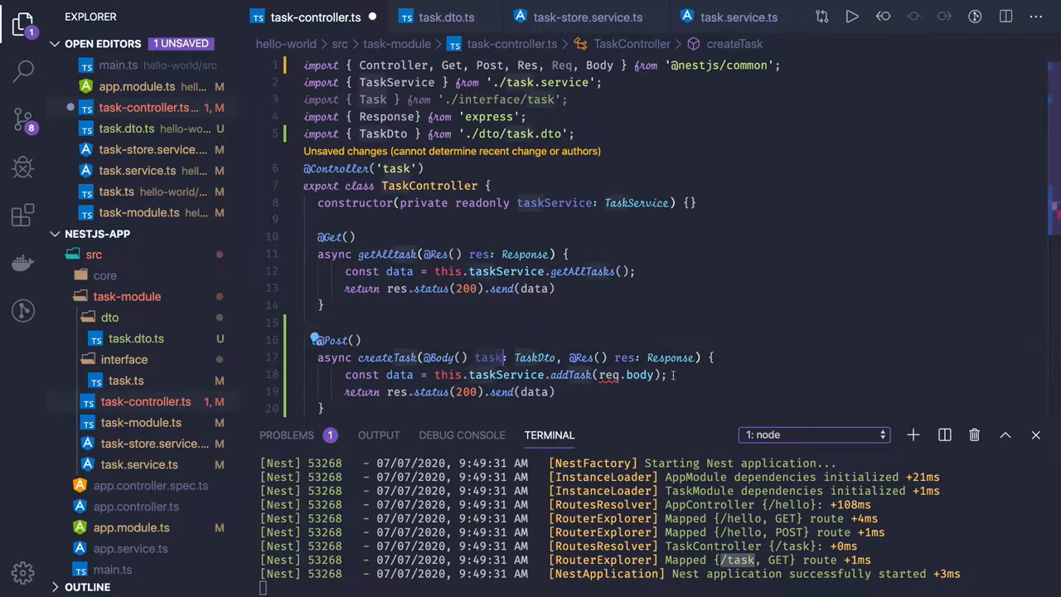
{"action": "mouse_move", "coordinate": [571, 375]}
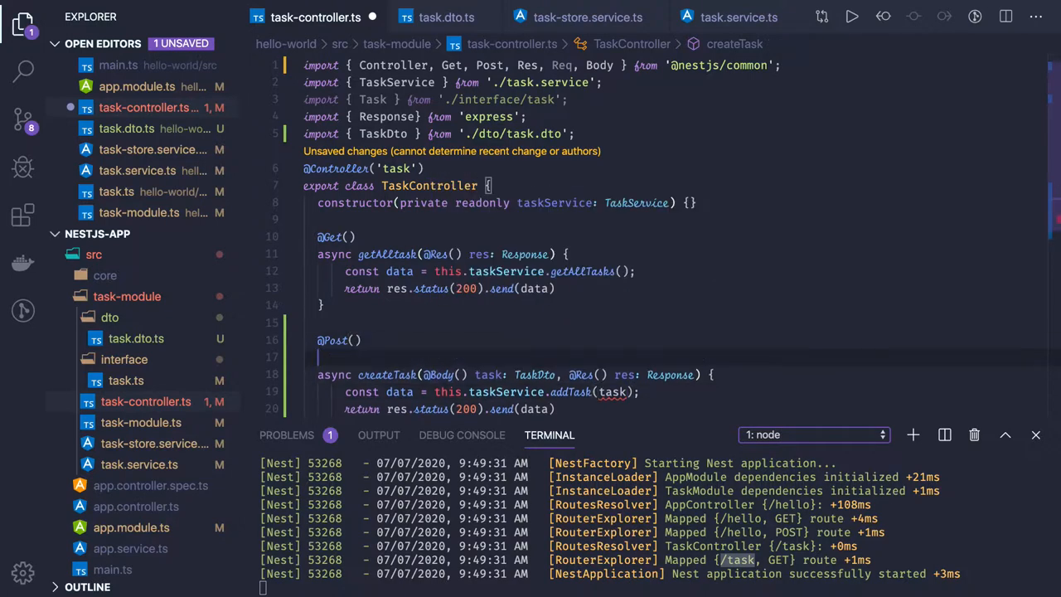
{"action": "type", "text": "@UsePipes"}
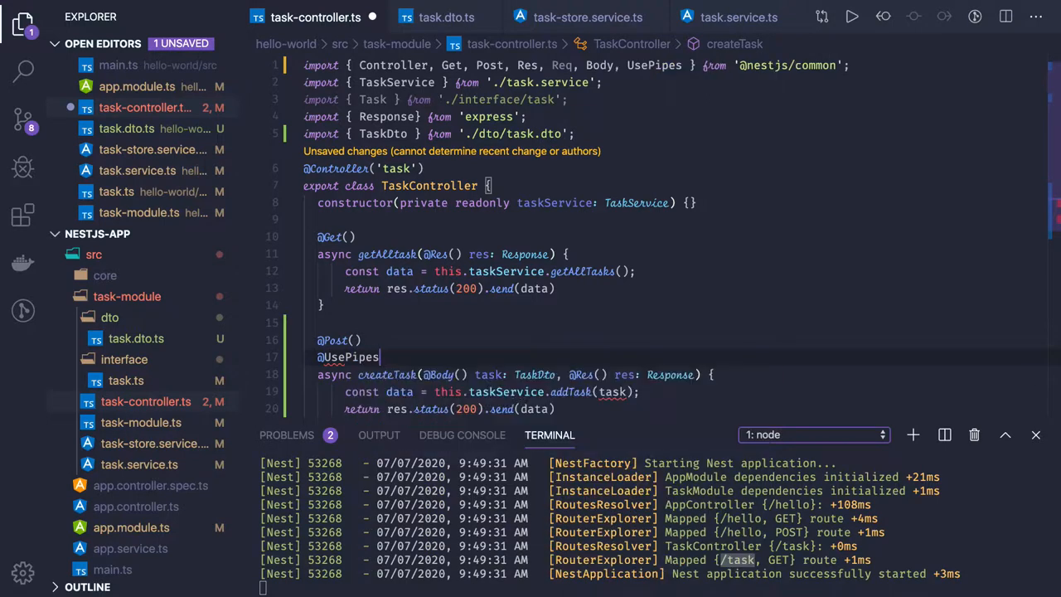
{"action": "type", "text": "()"}
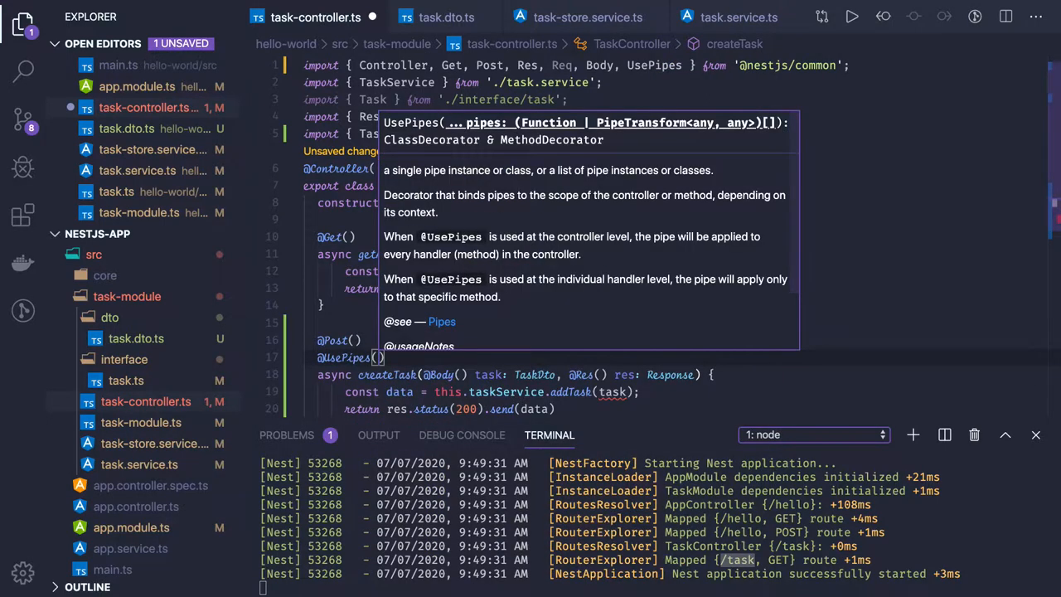
{"action": "type", "text": "NEW"}
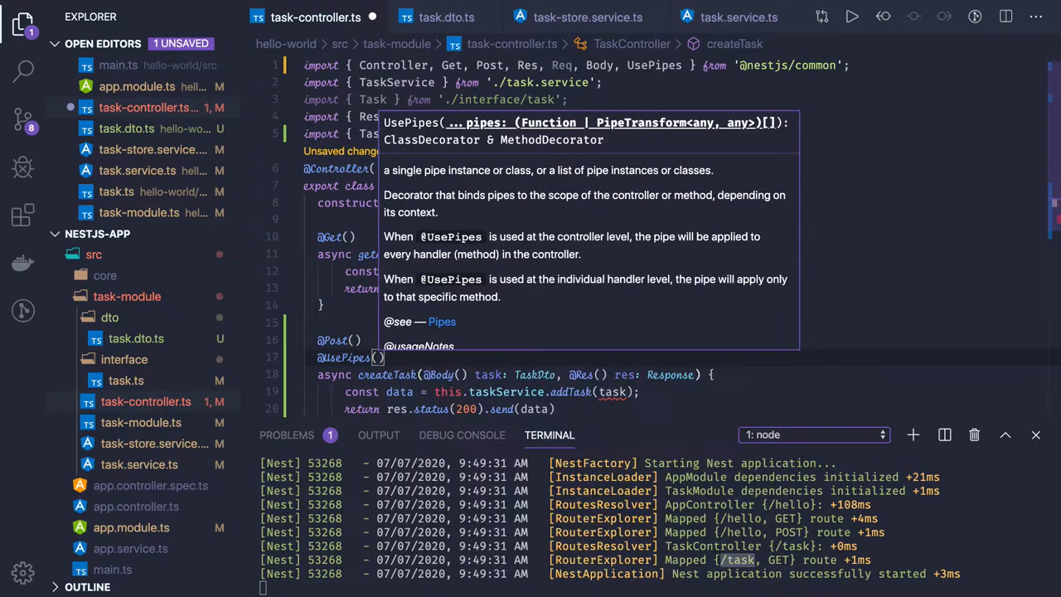
{"action": "type", "text": "new ValidationPipe("}
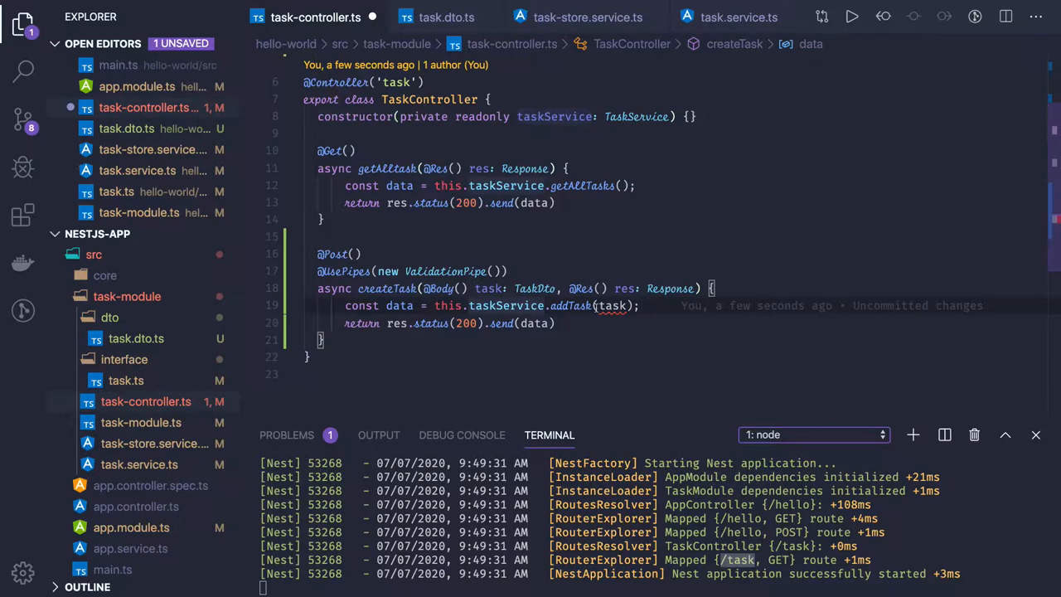
{"action": "left_click", "coordinate": [737, 16]}
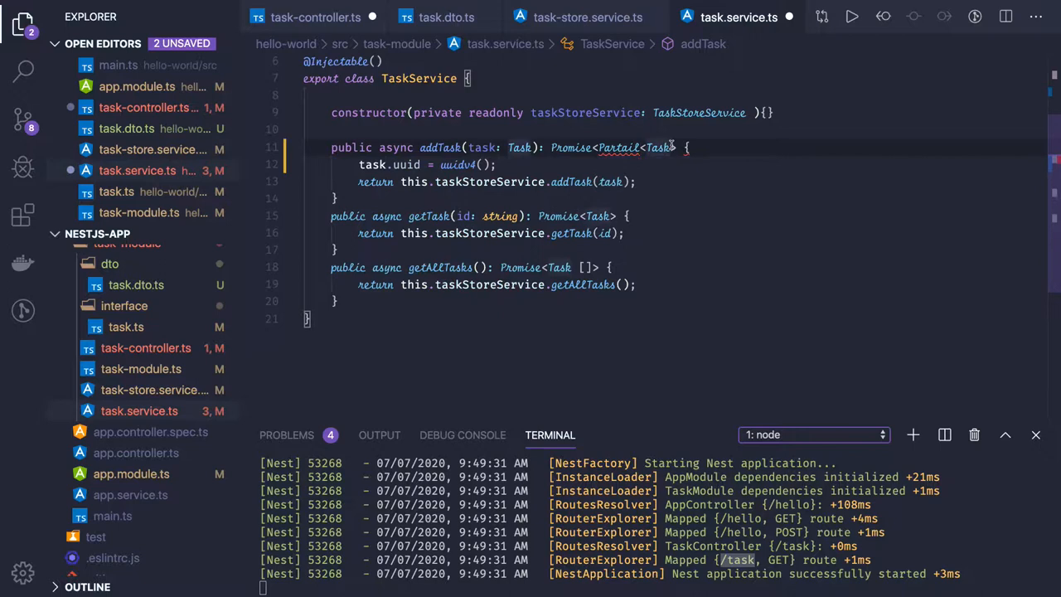
{"action": "mouse_move", "coordinate": [617, 146]}
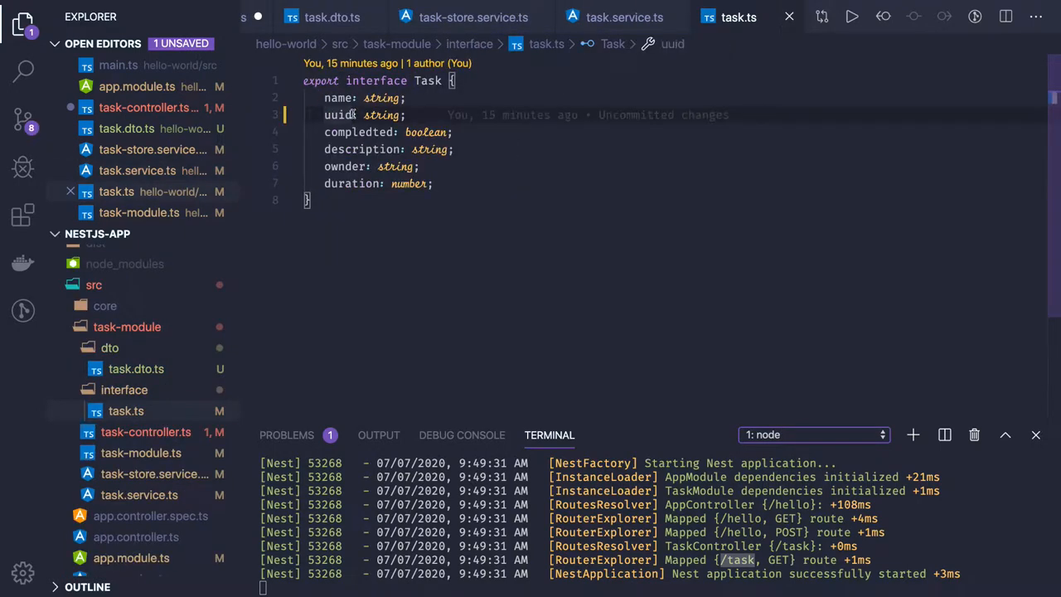
Mark uuid, completed, description, owner and duration optional with ? in the Task interface.
{"action": "type", "text": "?"}
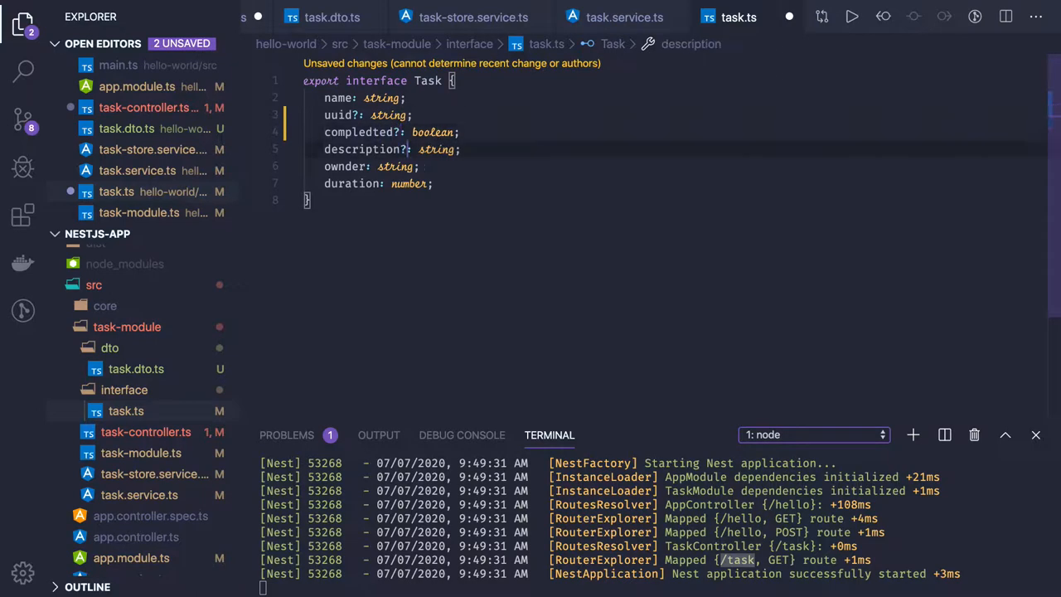
{"action": "left_click", "coordinate": [373, 166]}
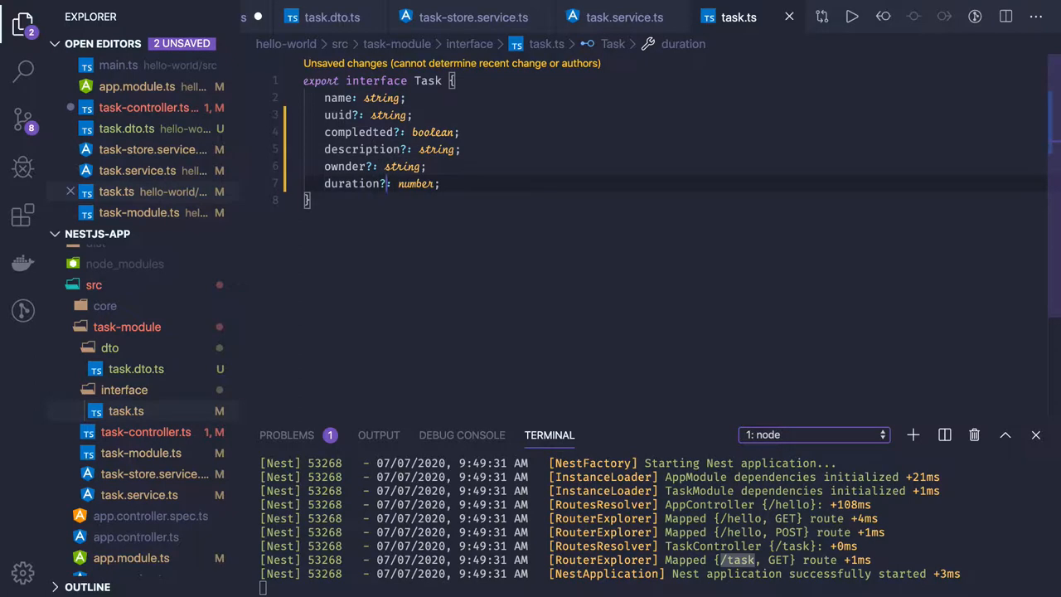
{"action": "left_click", "coordinate": [331, 17]}
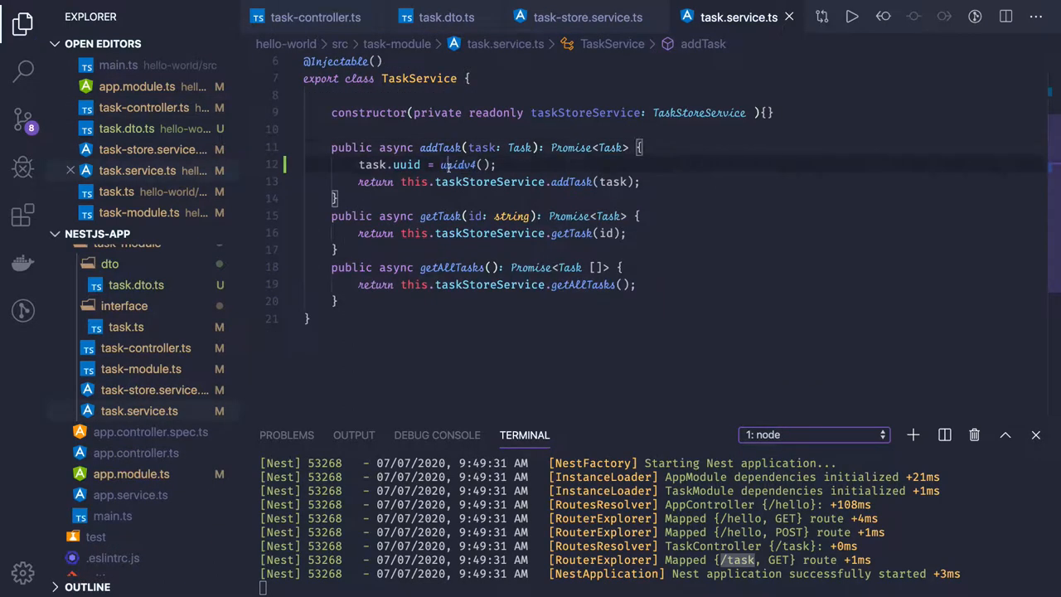
In addTask set placeholder description '', owner 'Tarun' and duration '2 Hou...' on the task.
{"action": "key", "text": "Enter"}
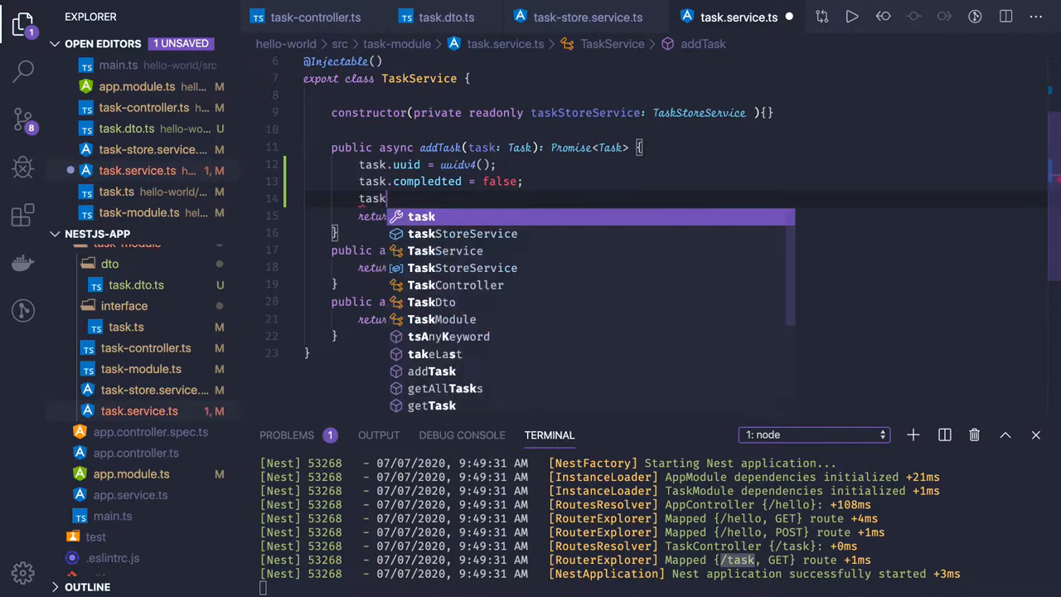
{"action": "type", "text": ".description"}
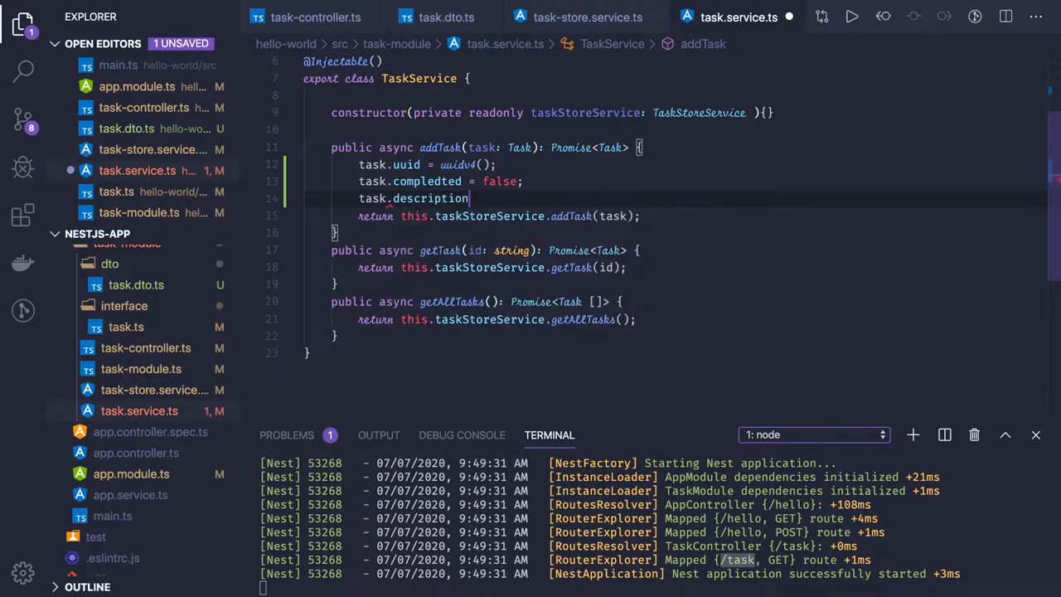
{"action": "type", "text": "= ''"}
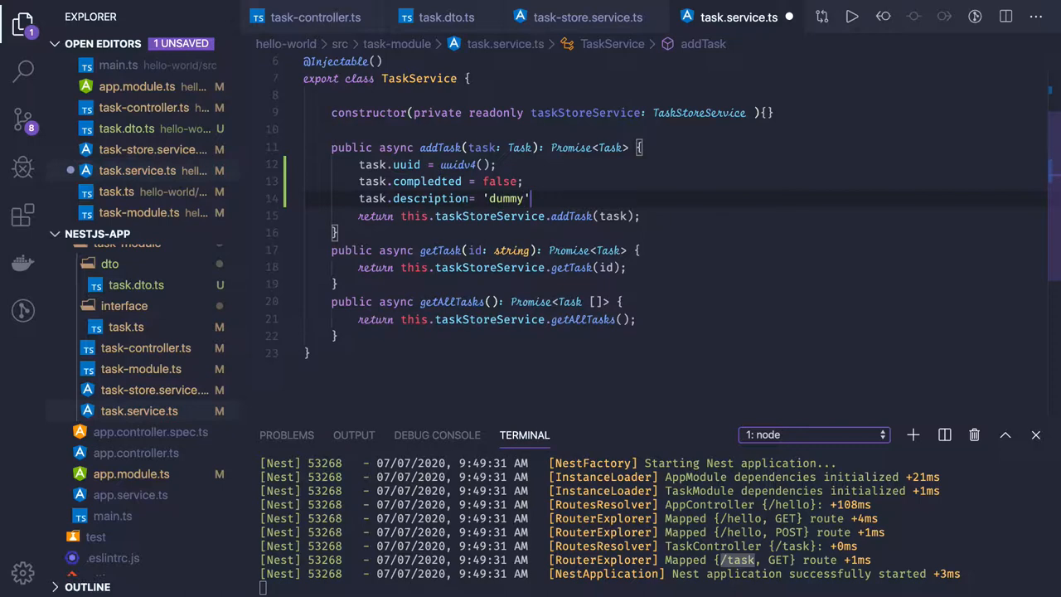
{"action": "type", "text": "task.ownder ='"}
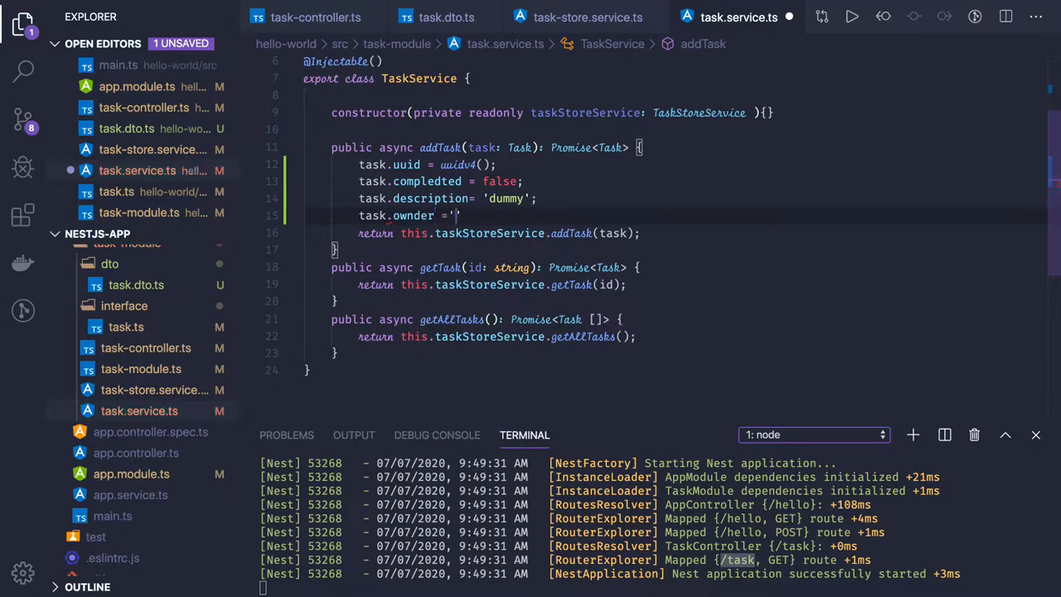
{"action": "type", "text": "Tarun"}
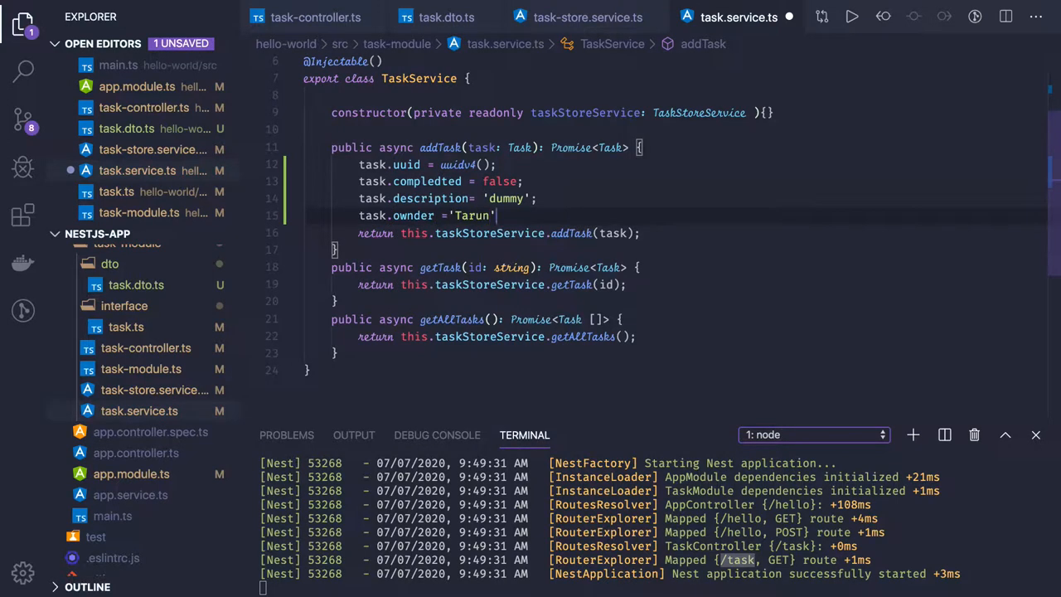
{"action": "type", "text": "task.duration = '"}
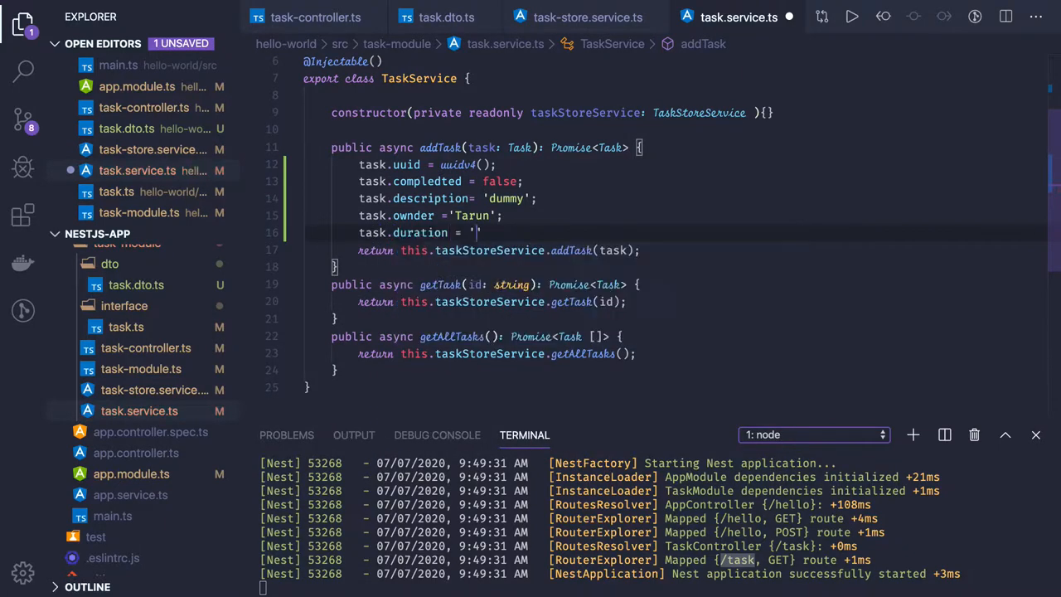
{"action": "type", "text": "2 Hours"}
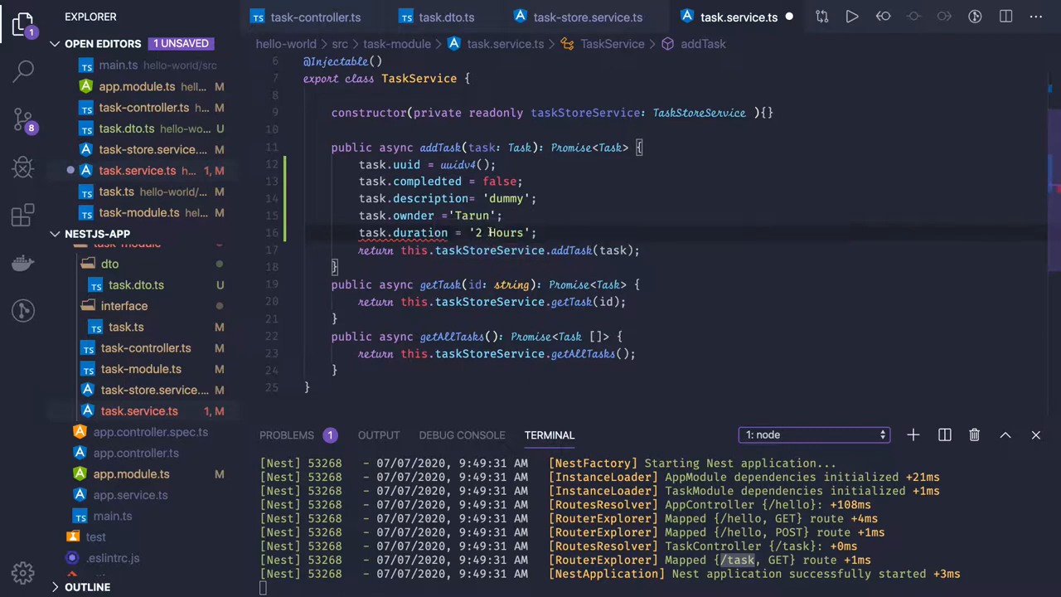
{"action": "mouse_move", "coordinate": [421, 232]}
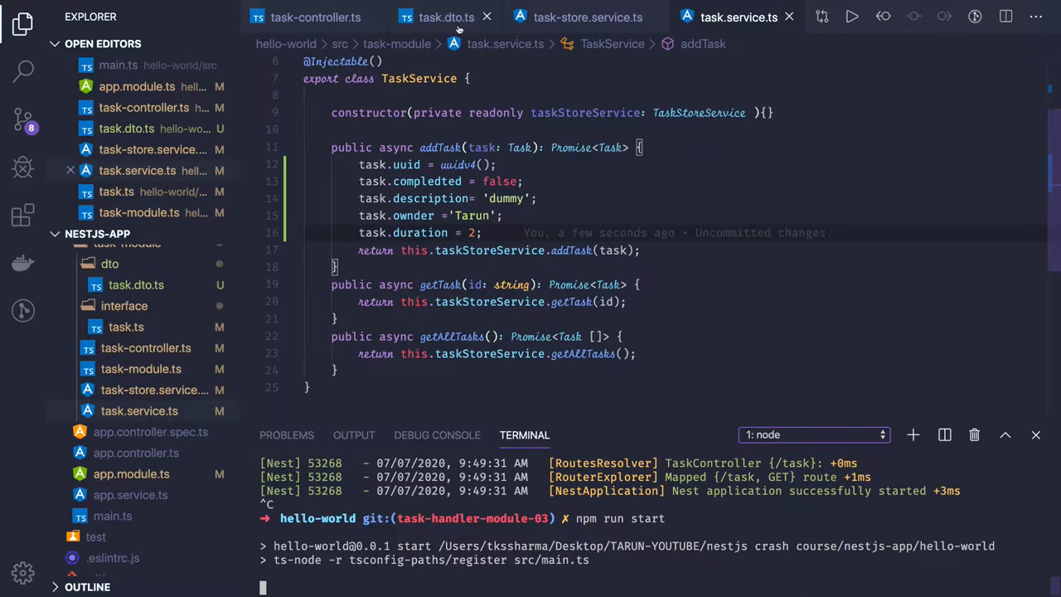
Review task.dto.ts and task-store.service.ts, ending on task-controller.ts.
{"action": "left_click", "coordinate": [446, 17]}
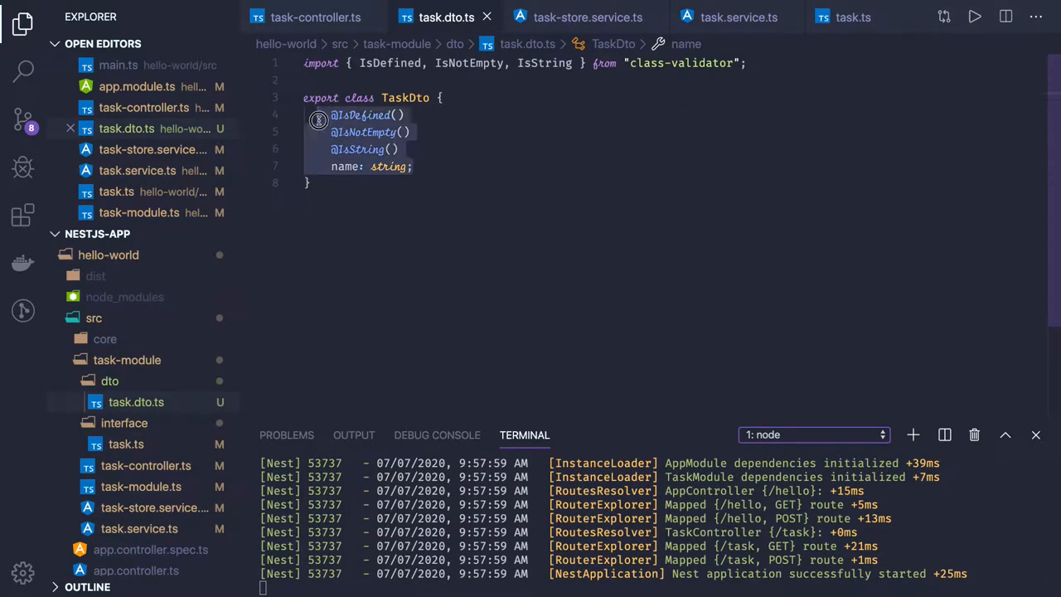
{"action": "left_click", "coordinate": [427, 165]}
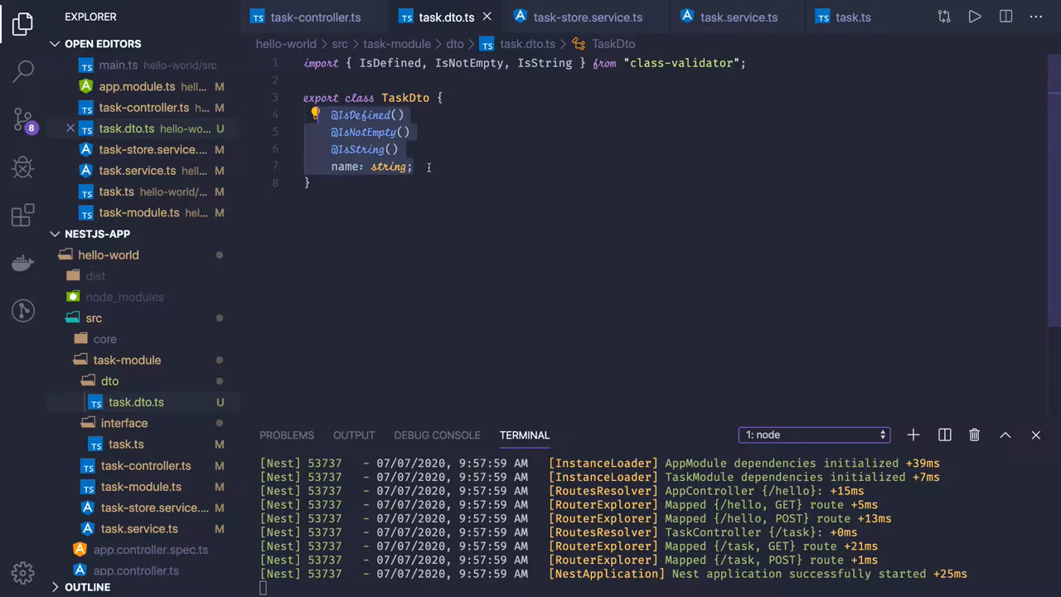
{"action": "left_click", "coordinate": [587, 16]}
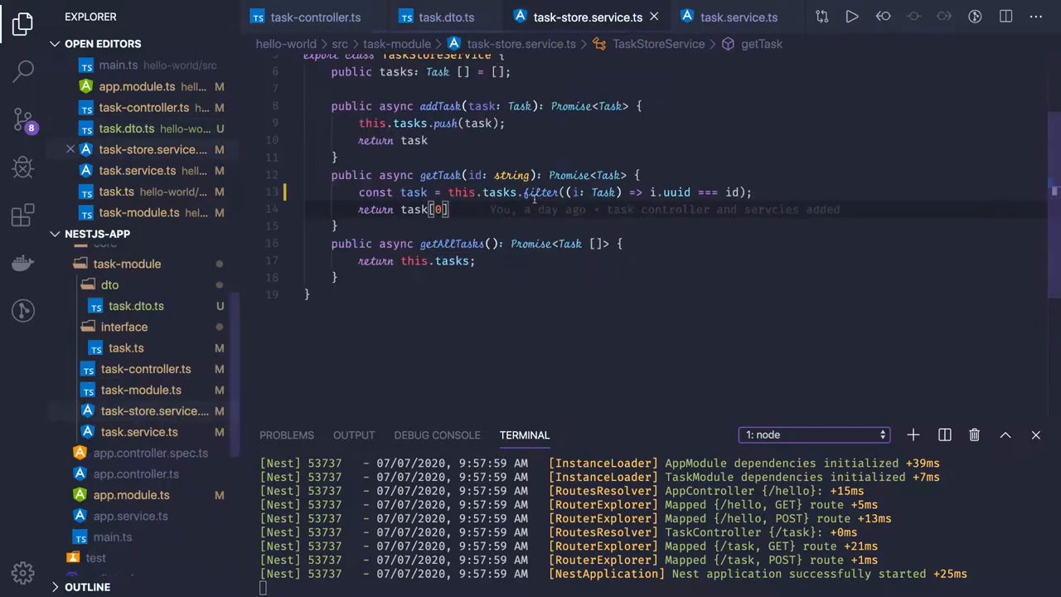
{"action": "mouse_move", "coordinate": [315, 16]}
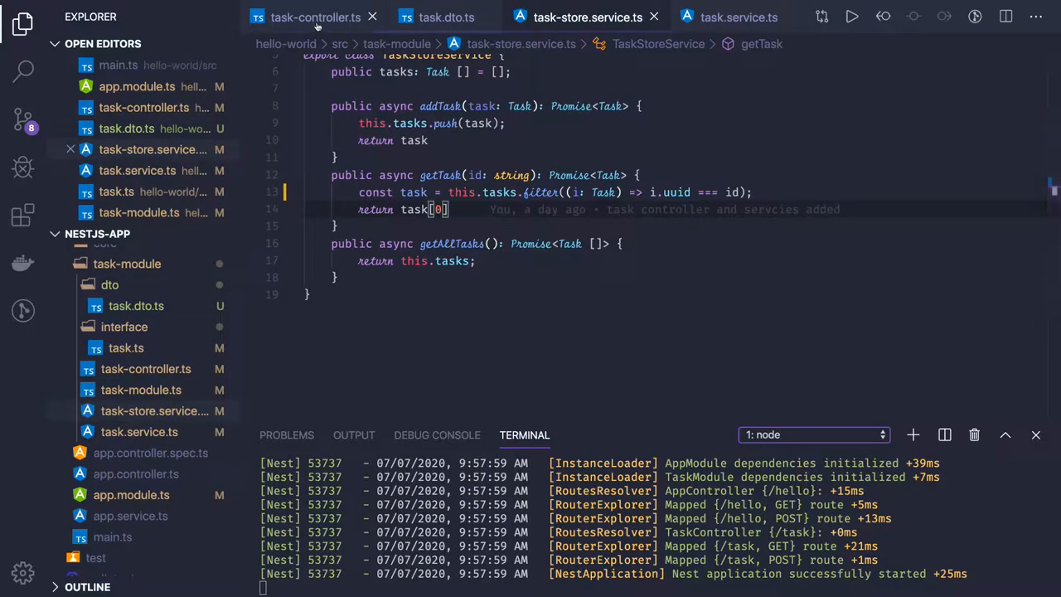
{"action": "left_click", "coordinate": [315, 17]}
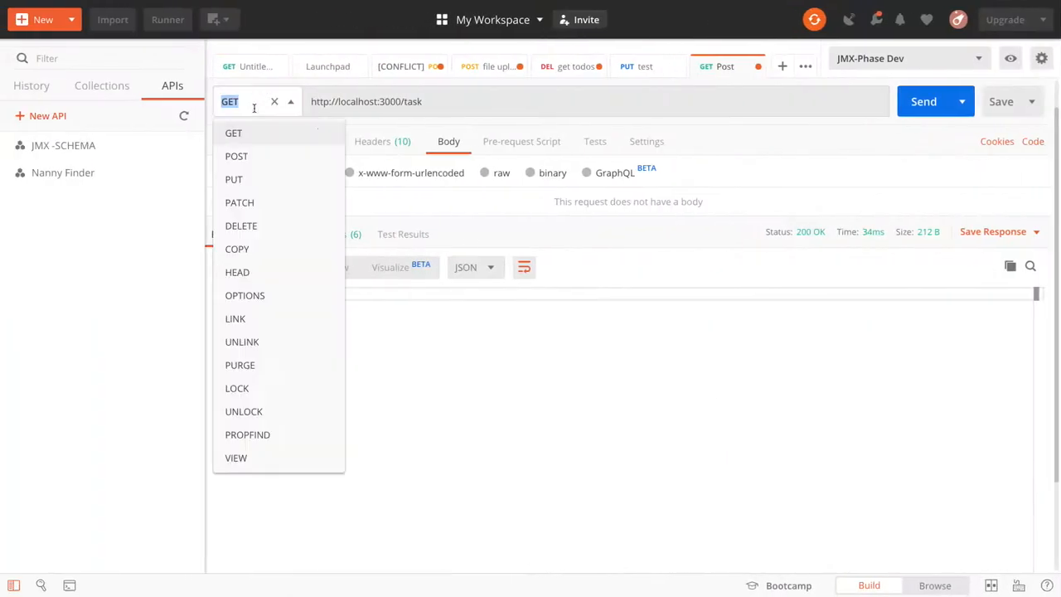
Set the /task request to POST with a raw JSON body containing a "name" field.
{"action": "left_click", "coordinate": [236, 156]}
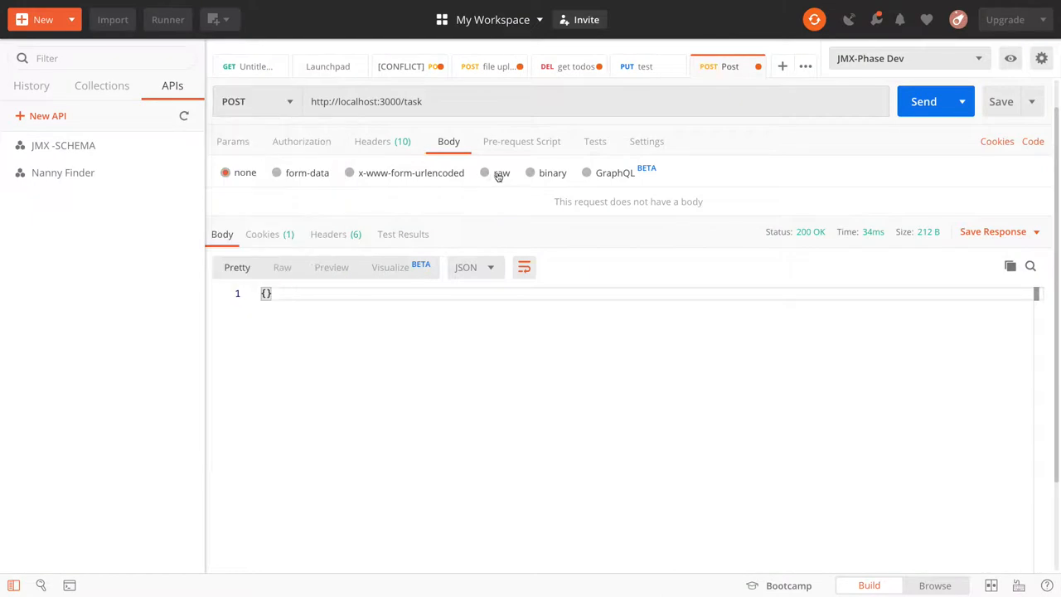
{"action": "left_click", "coordinate": [501, 173]}
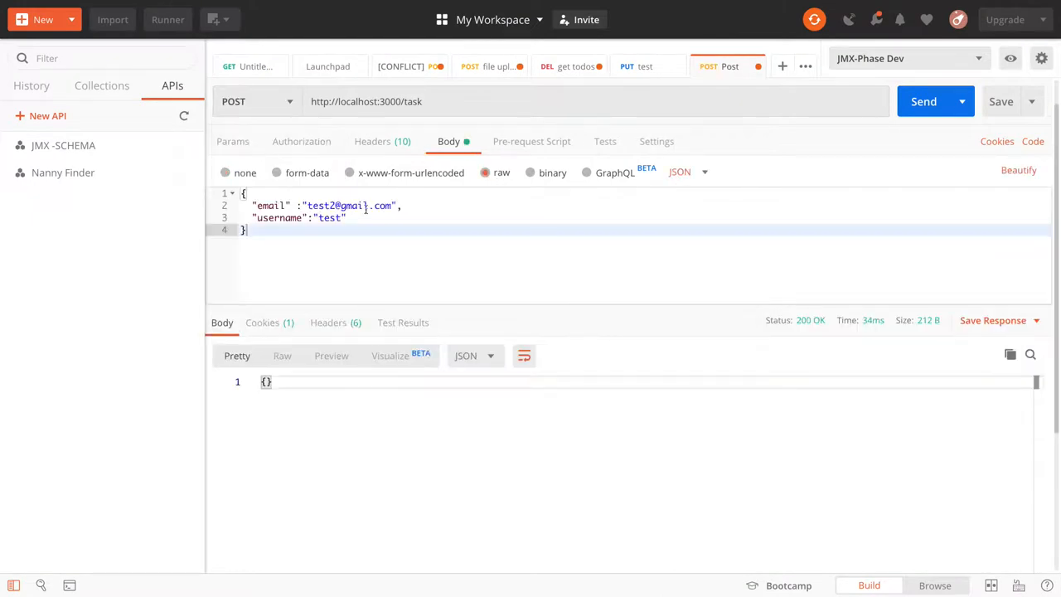
{"action": "type", "text": "NAME"}
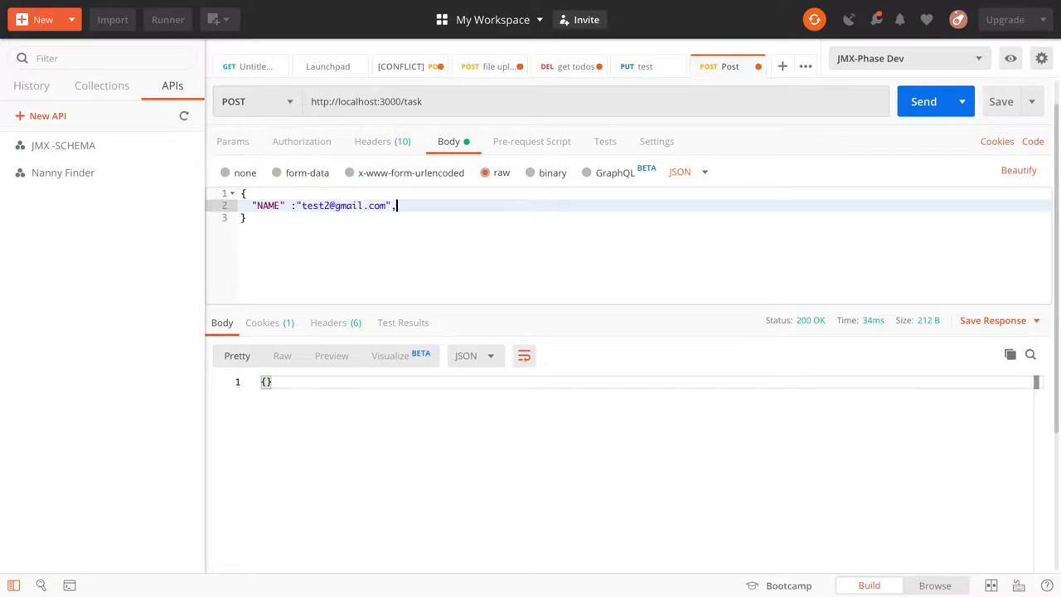
{"action": "type", "text": "name"}
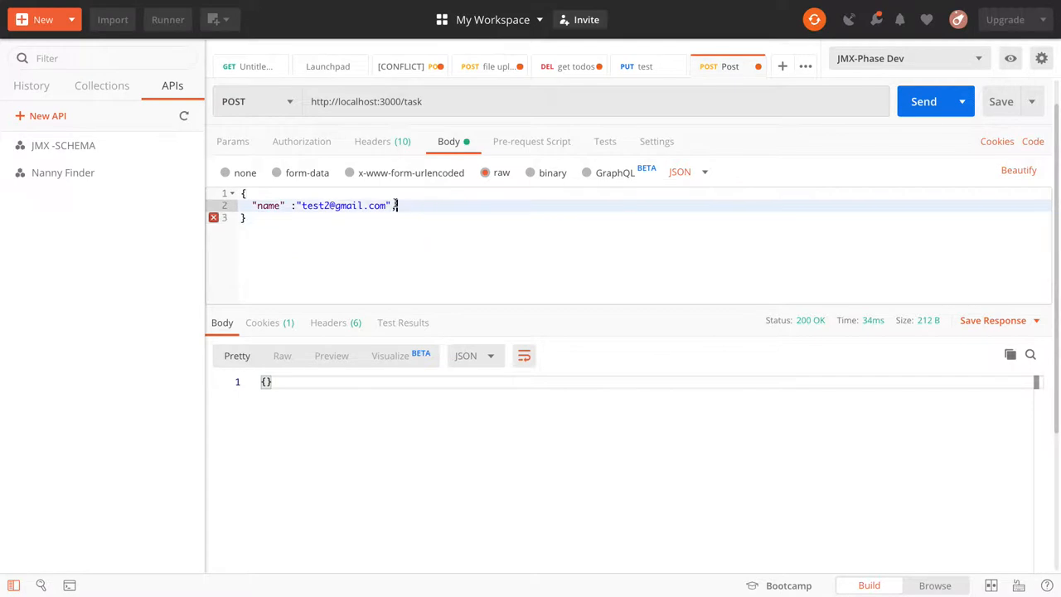
{"action": "left_click", "coordinate": [923, 101]}
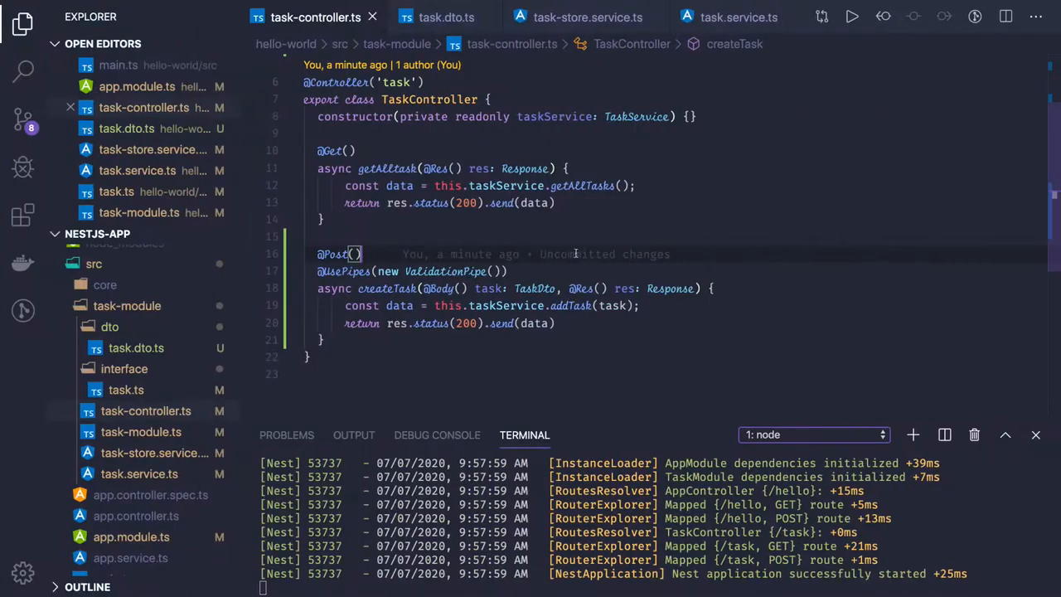
Switch the Postman request to GET and review the controller code.
{"action": "left_click", "coordinate": [352, 235]}
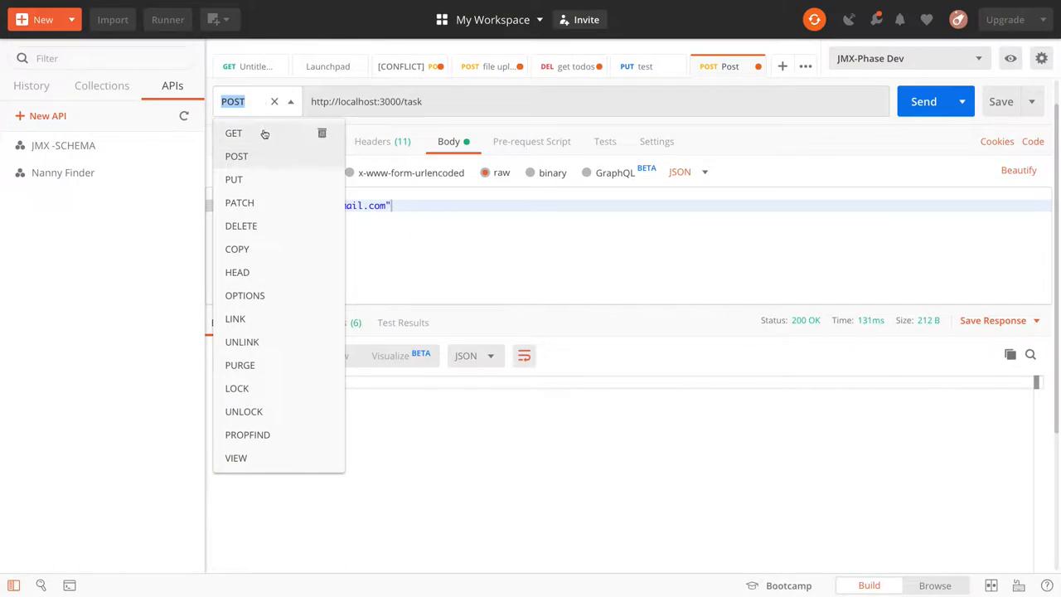
{"action": "left_click", "coordinate": [234, 133]}
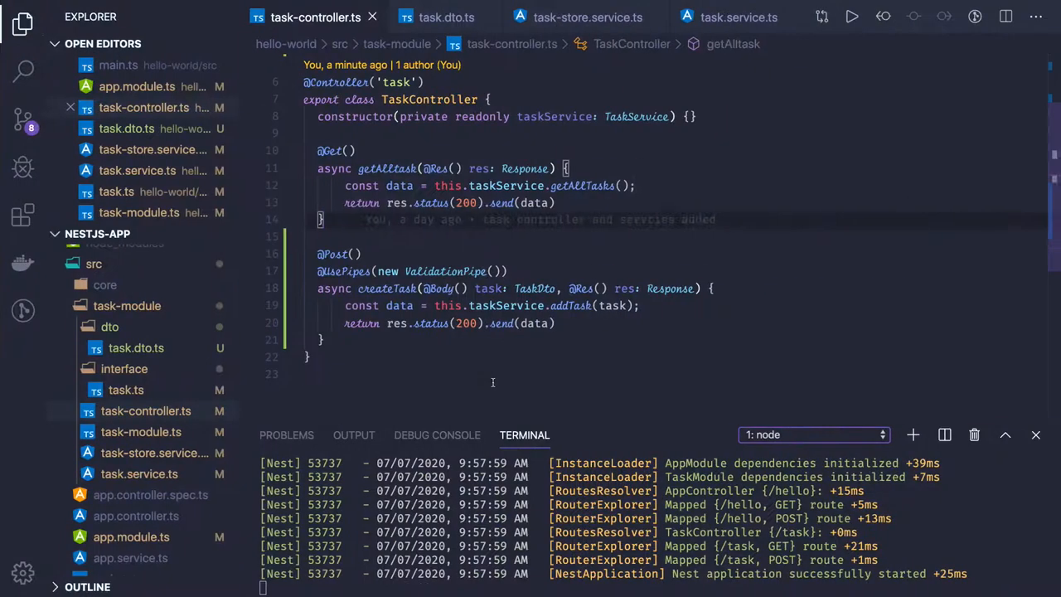
{"action": "scroll", "scroll_direction": "up", "scroll_amount": 3}
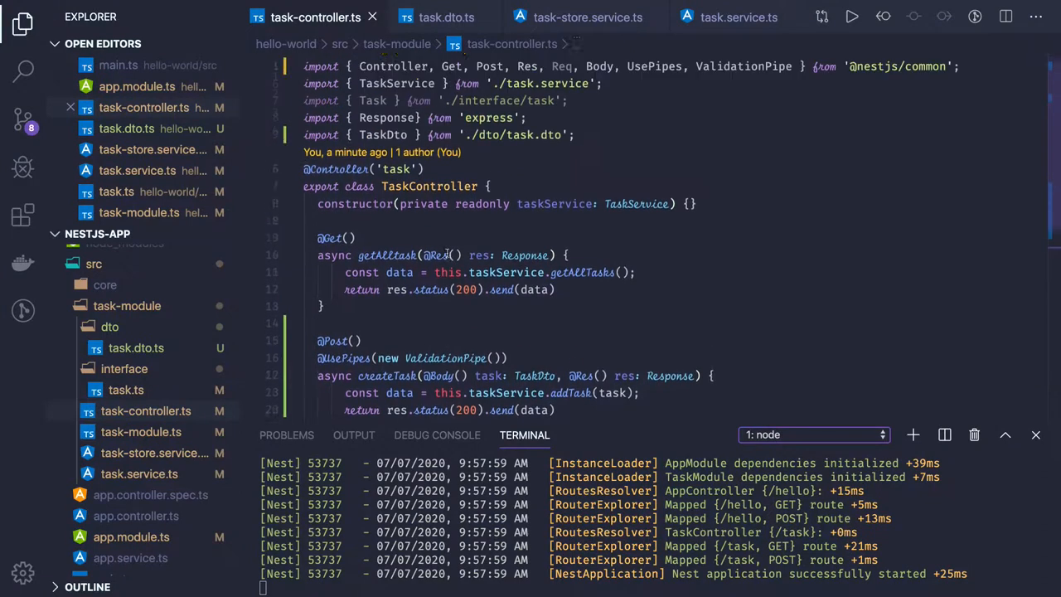
{"action": "scroll", "scroll_direction": "down", "scroll_amount": 3}
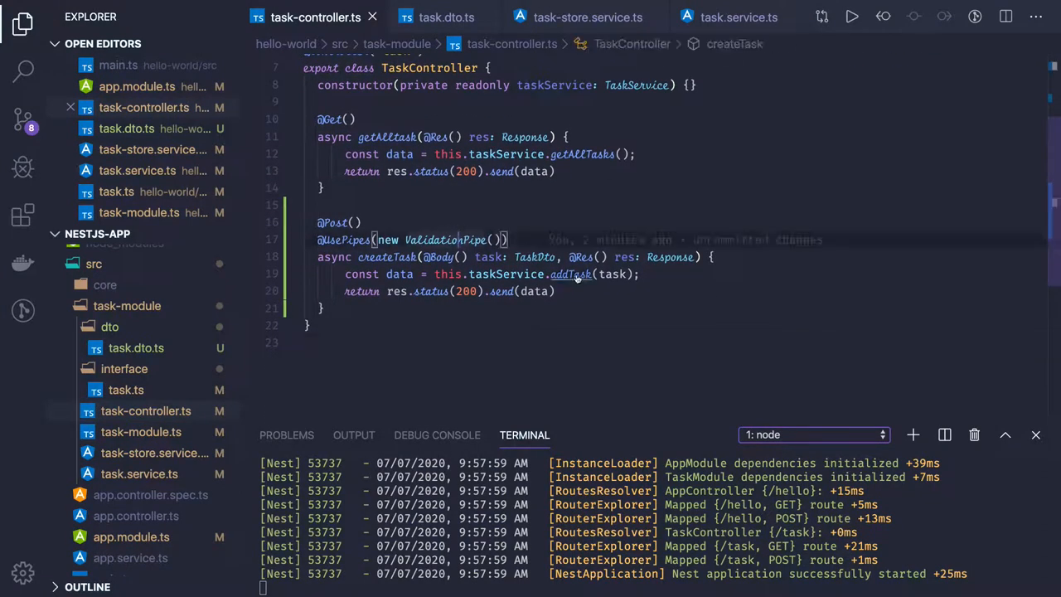
Trace addTask through task.service.ts and task-store.service.ts.
{"action": "left_click", "coordinate": [738, 17]}
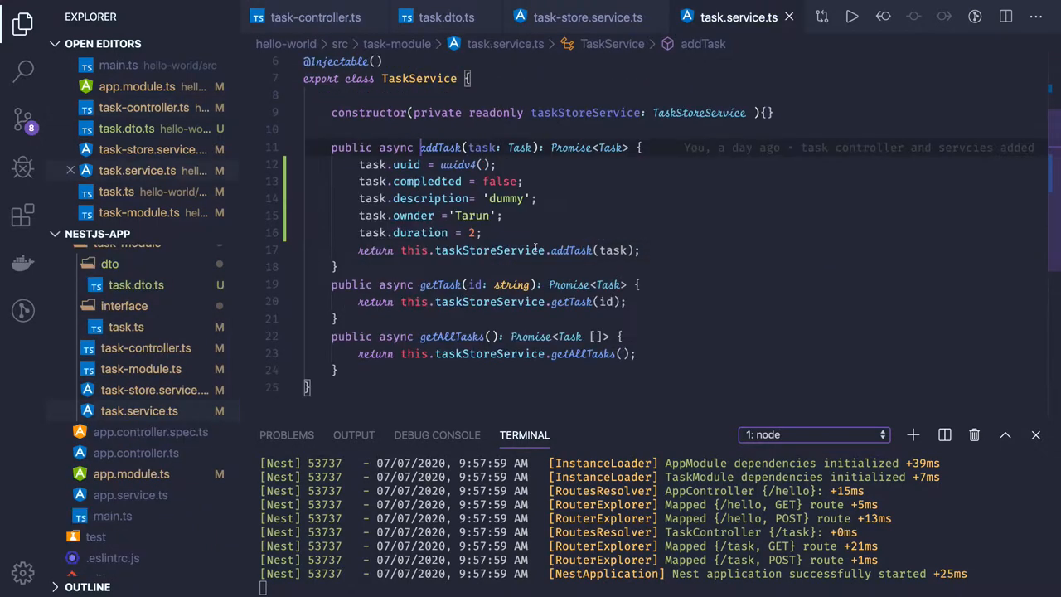
{"action": "left_click", "coordinate": [587, 17]}
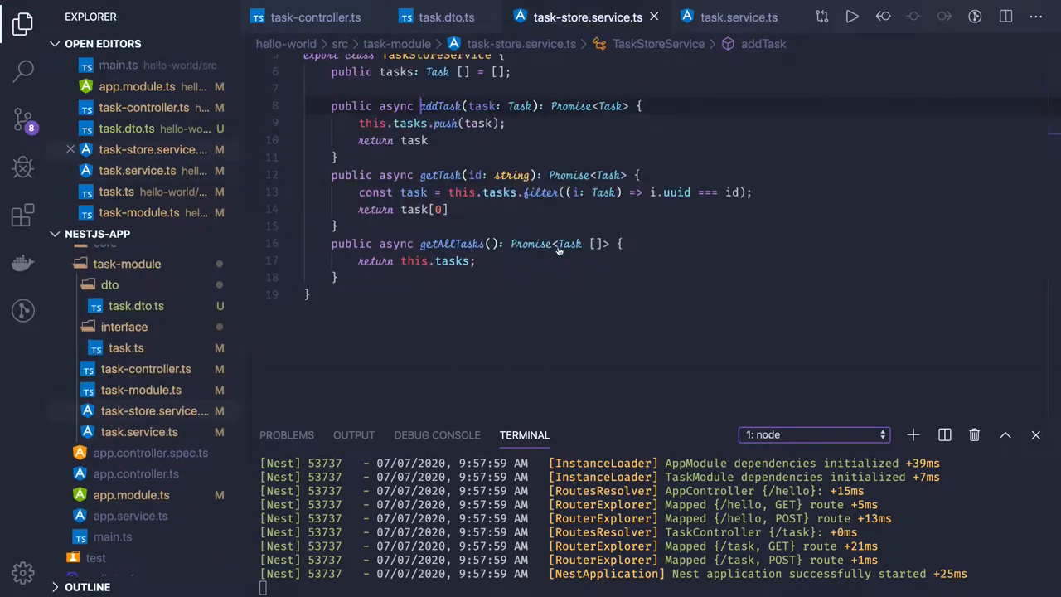
{"action": "scroll", "scroll_direction": "up", "scroll_amount": 3}
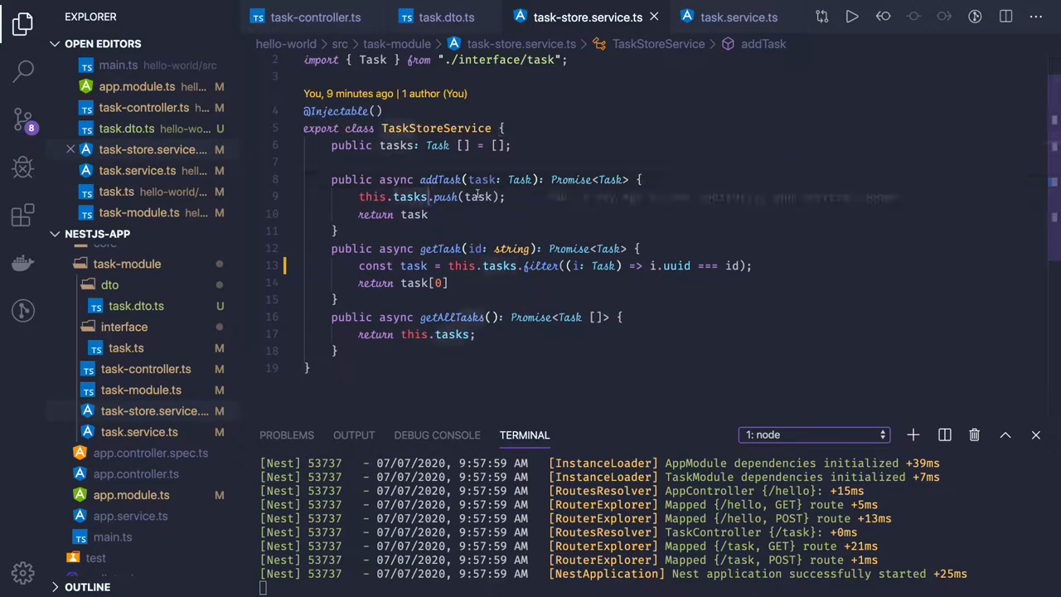
{"action": "left_click", "coordinate": [451, 316]}
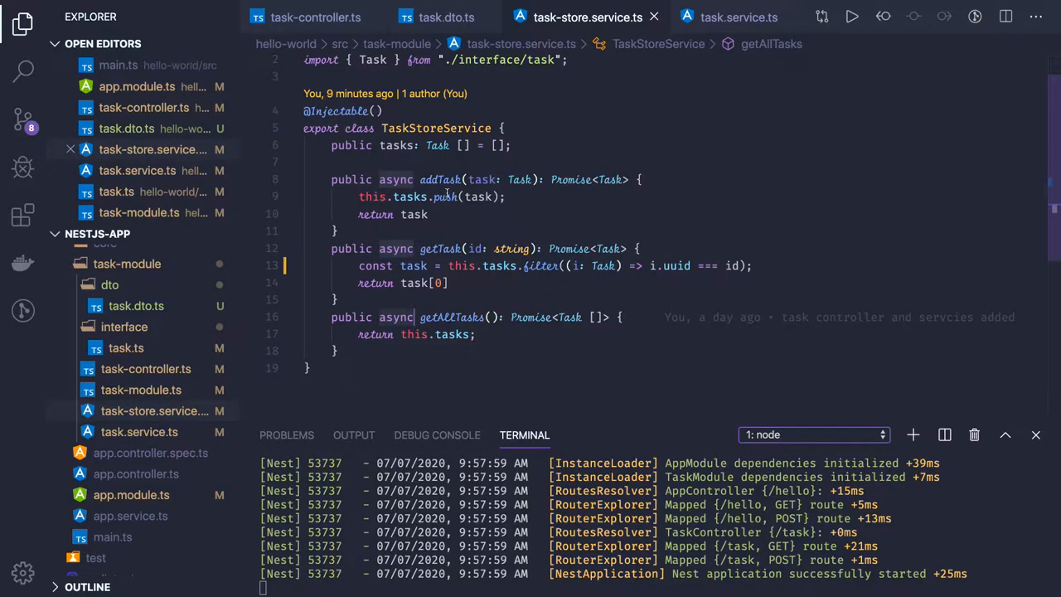
{"action": "left_click", "coordinate": [506, 195]}
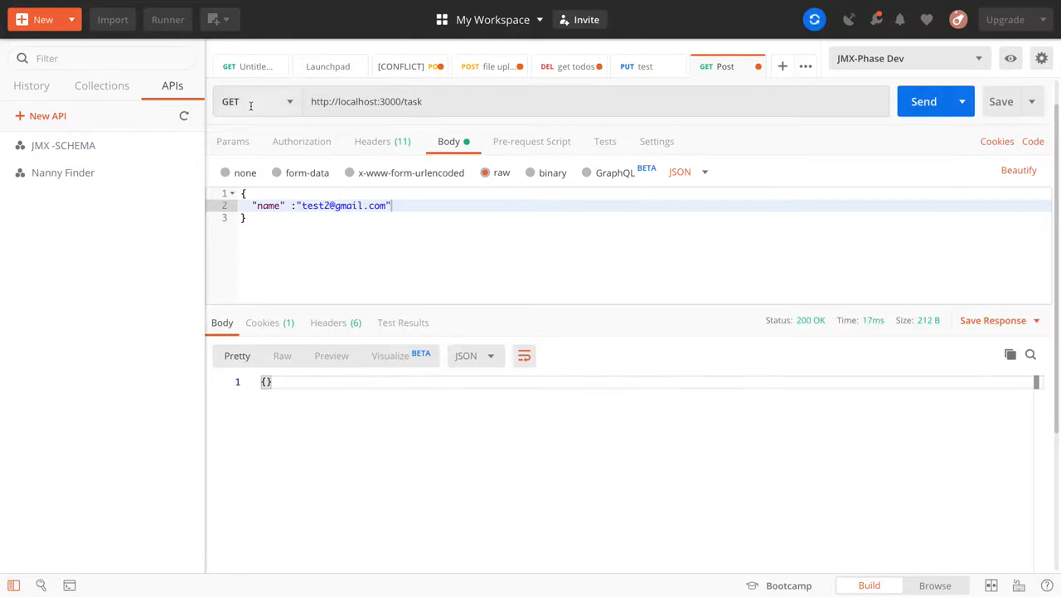
Send a POST with a misspelled name key and get 400 name validation errors.
{"action": "left_click", "coordinate": [257, 101]}
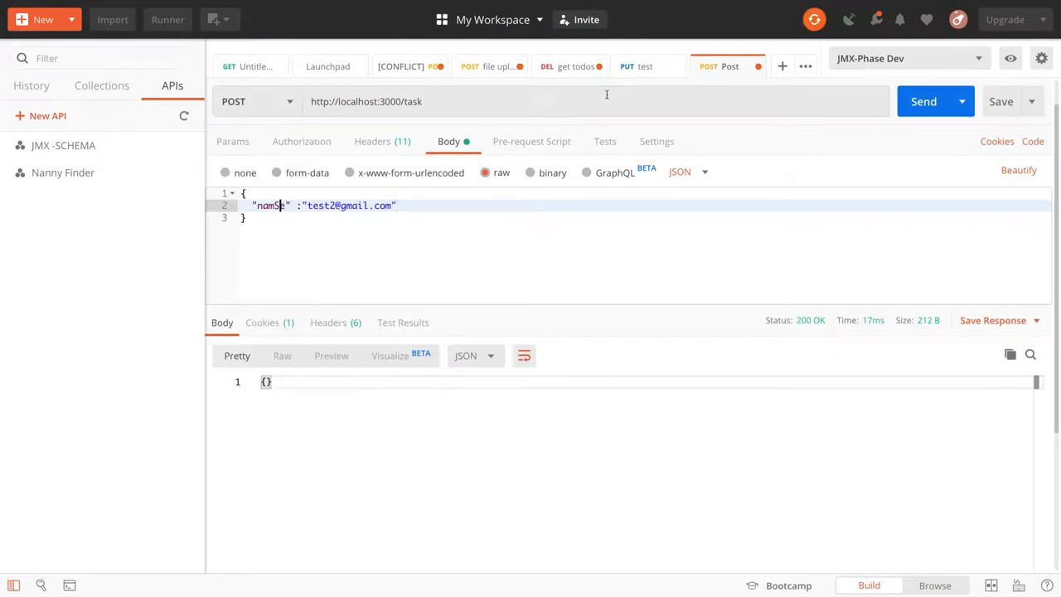
{"action": "left_click", "coordinate": [923, 101]}
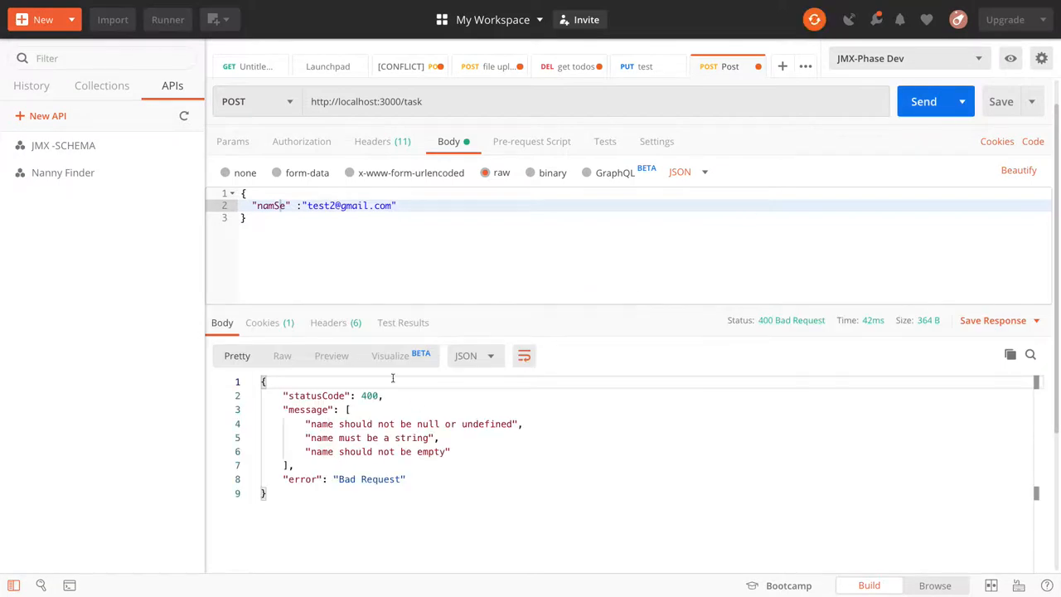
{"action": "double_click", "coordinate": [270, 206]}
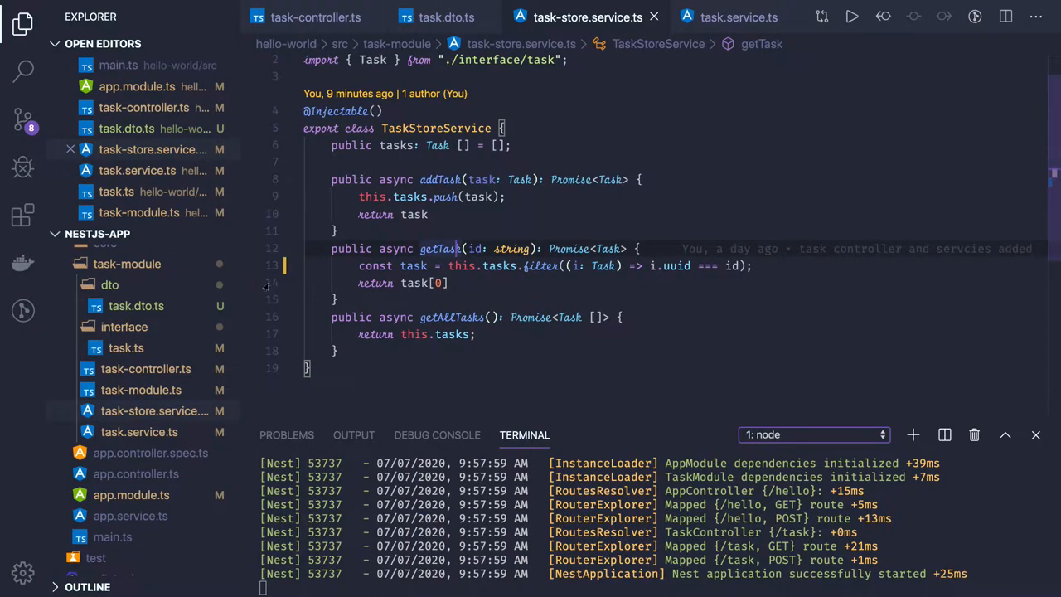
Add console.log(task) as the first line of createTask in task-controller.ts.
{"action": "left_click", "coordinate": [154, 411]}
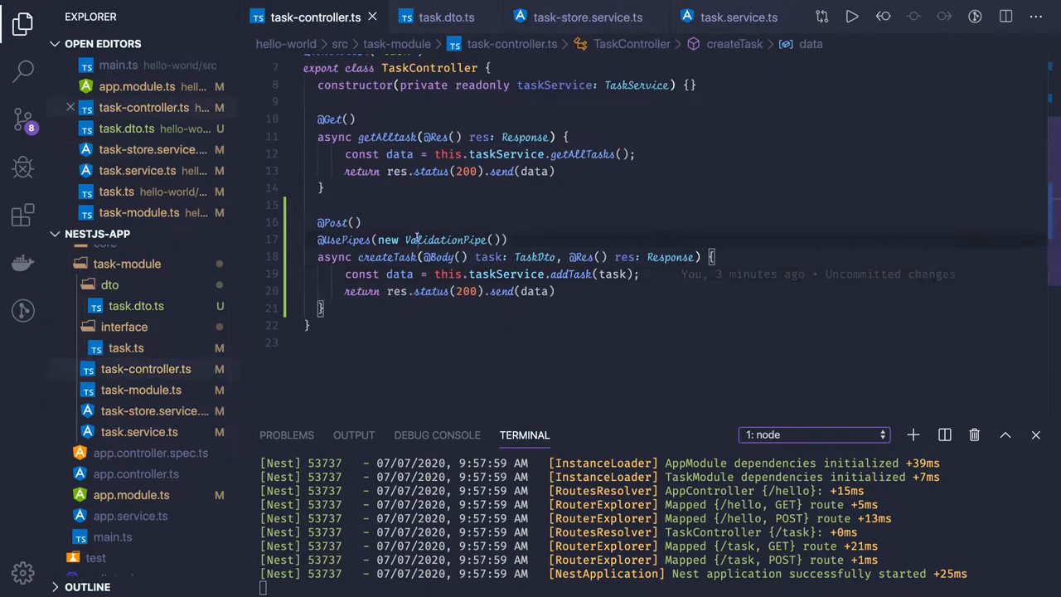
{"action": "left_click", "coordinate": [454, 256]}
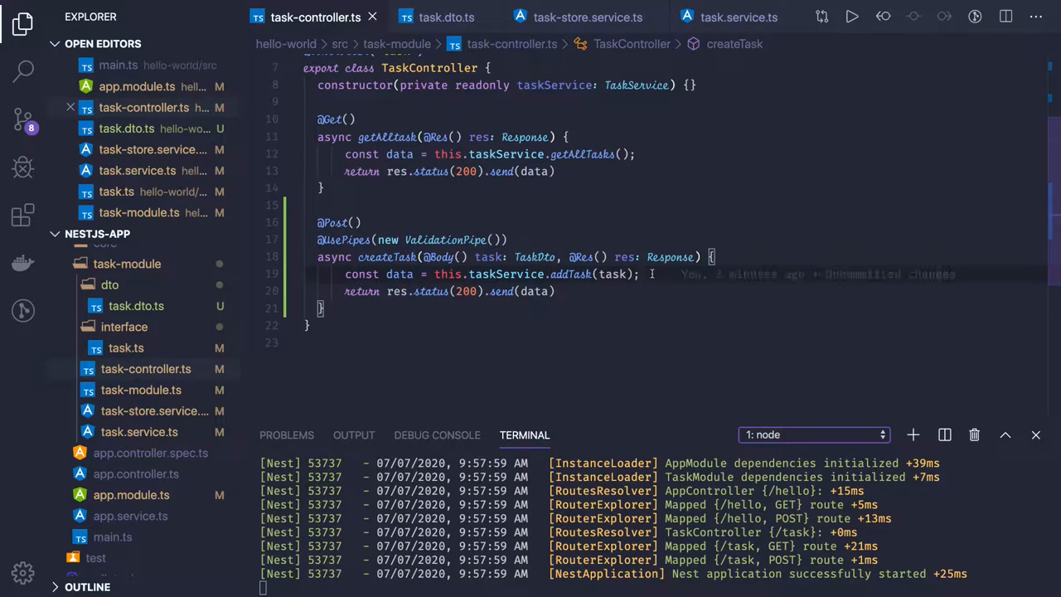
{"action": "type", "text": "con"}
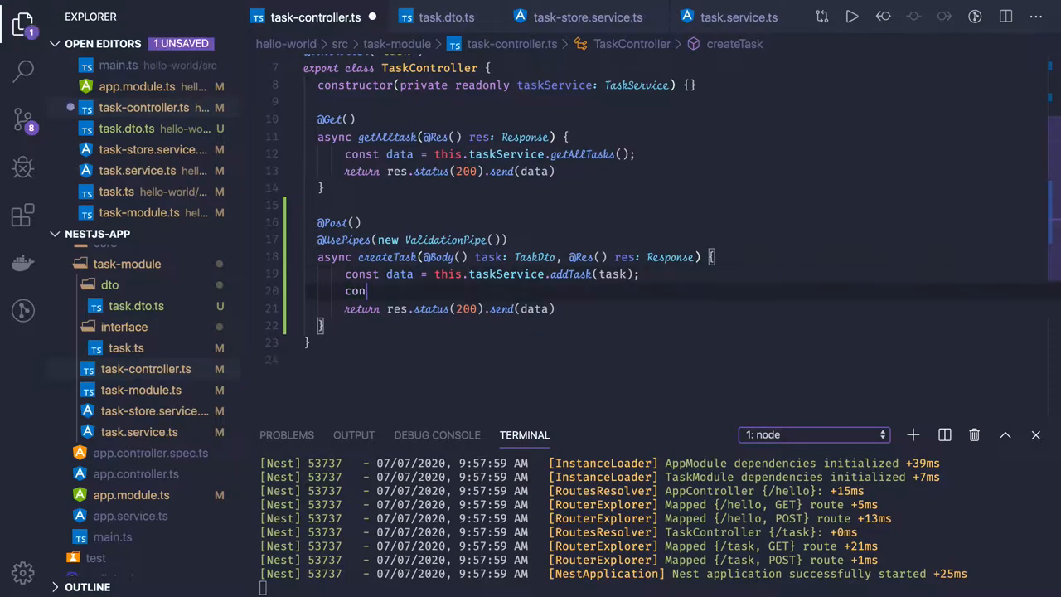
{"action": "key", "text": "Backspace"}
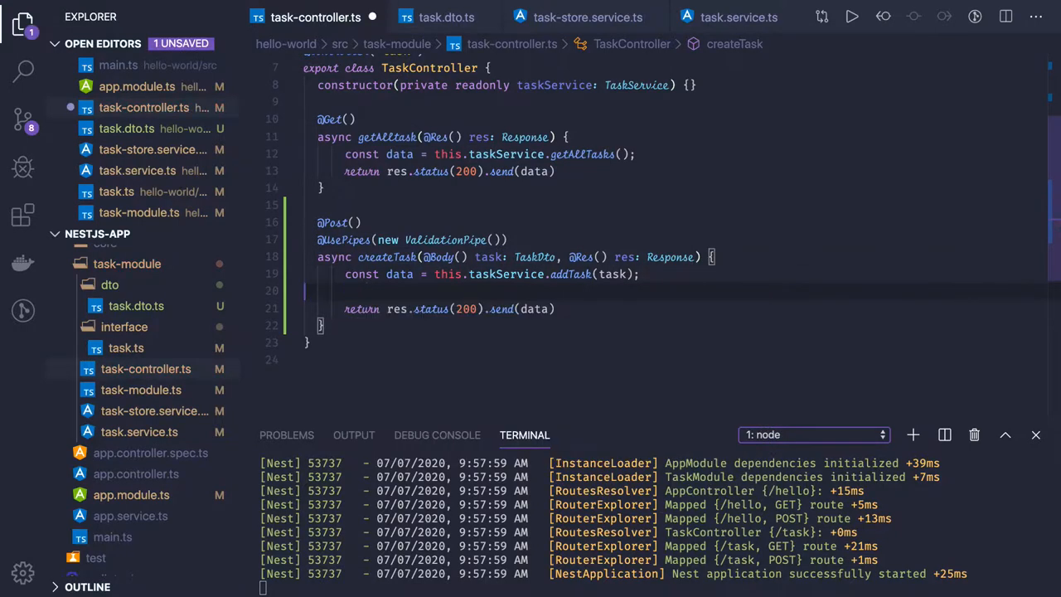
{"action": "type", "text": "console.log("}
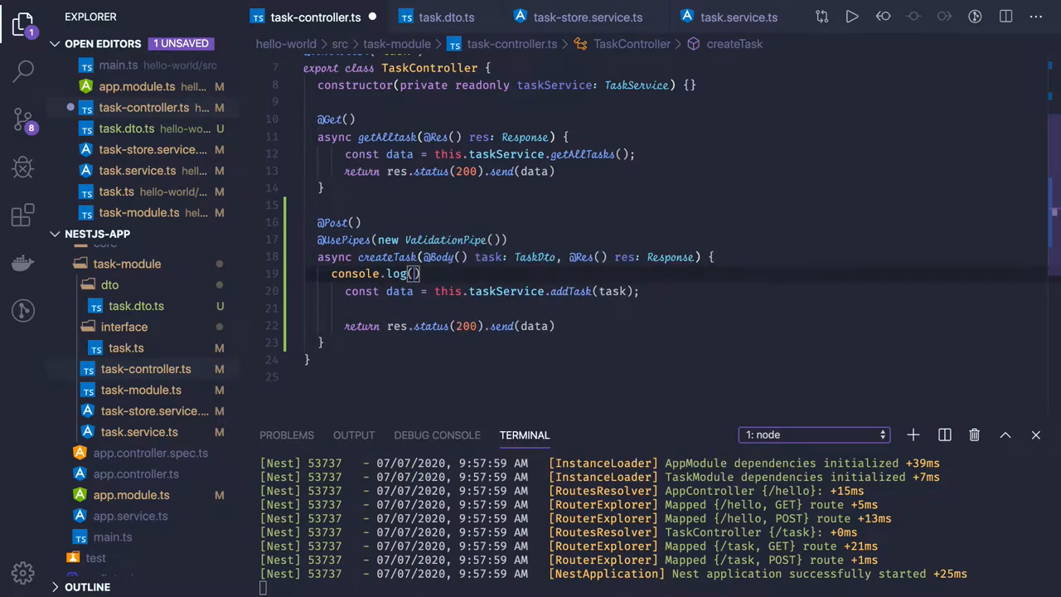
{"action": "type", "text": "task"}
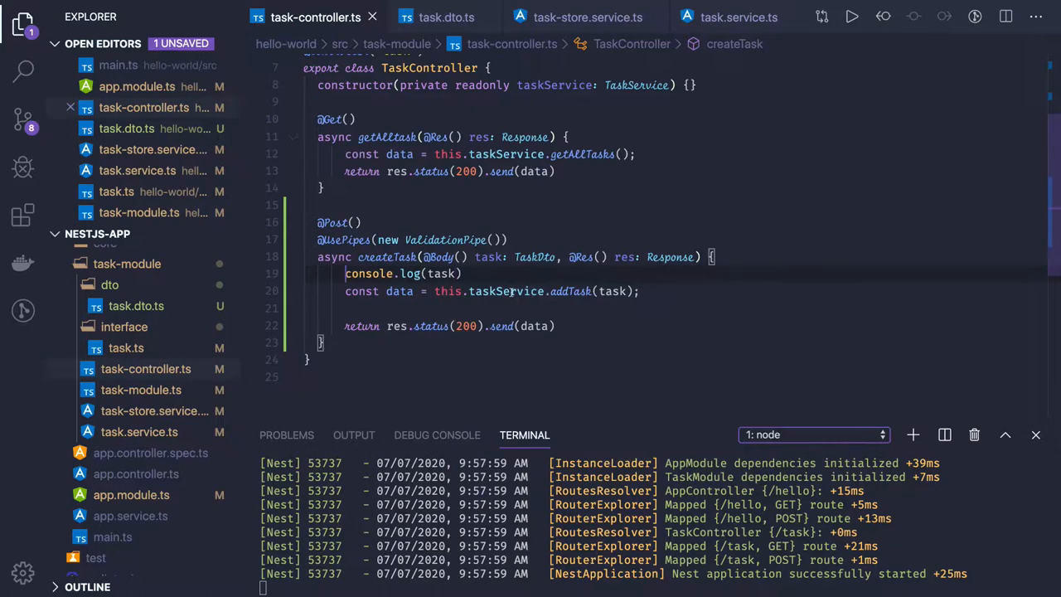
{"action": "left_click", "coordinate": [736, 17]}
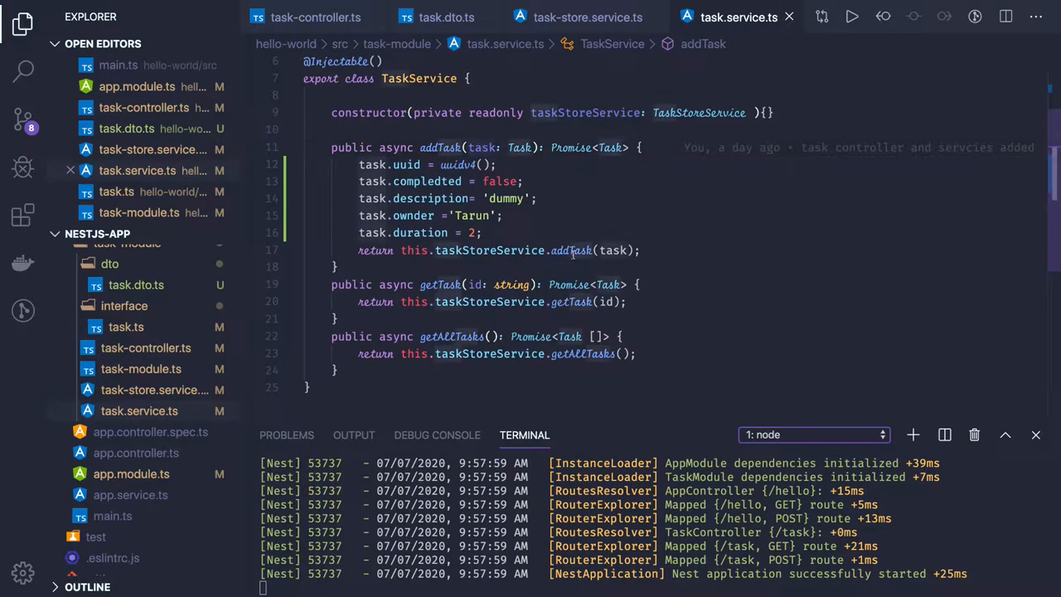
Wrap the task store's addTask and getAllTasks returns in Promise.resolve().
{"action": "left_click", "coordinate": [587, 17]}
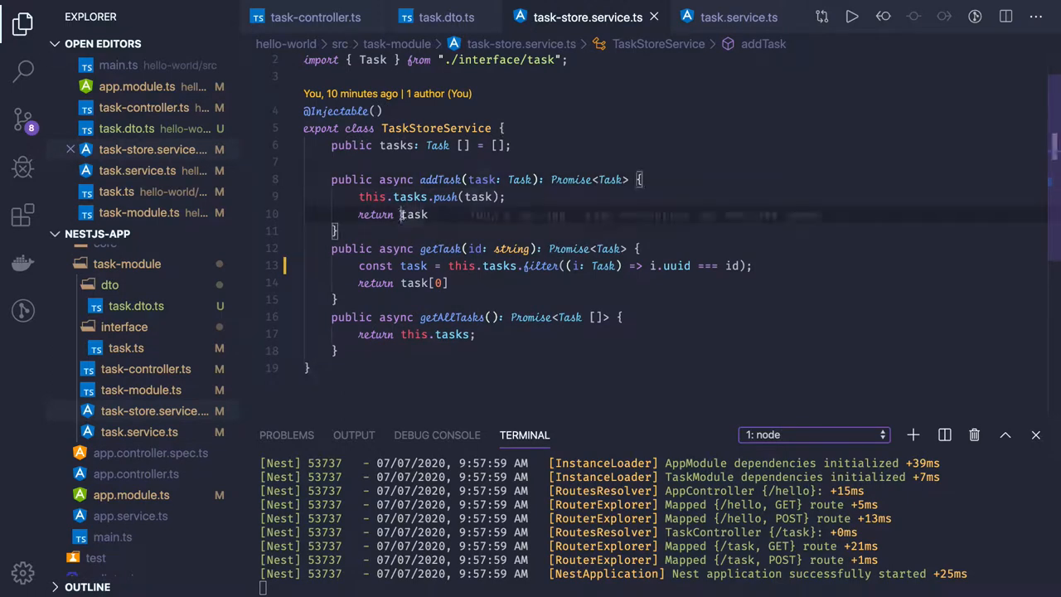
{"action": "type", "text": "Promise"}
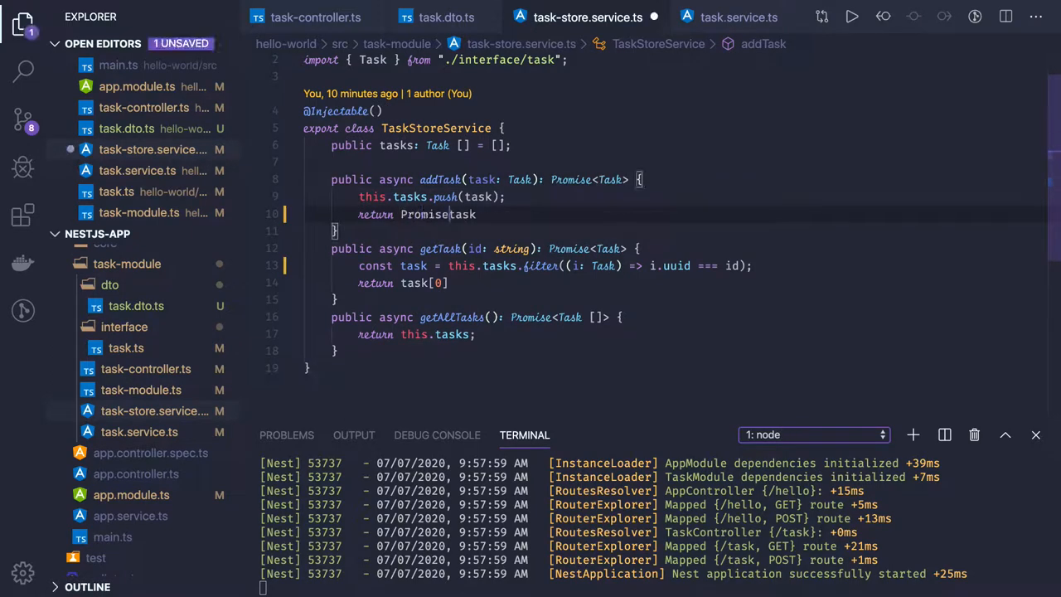
{"action": "type", "text": ".resolve("}
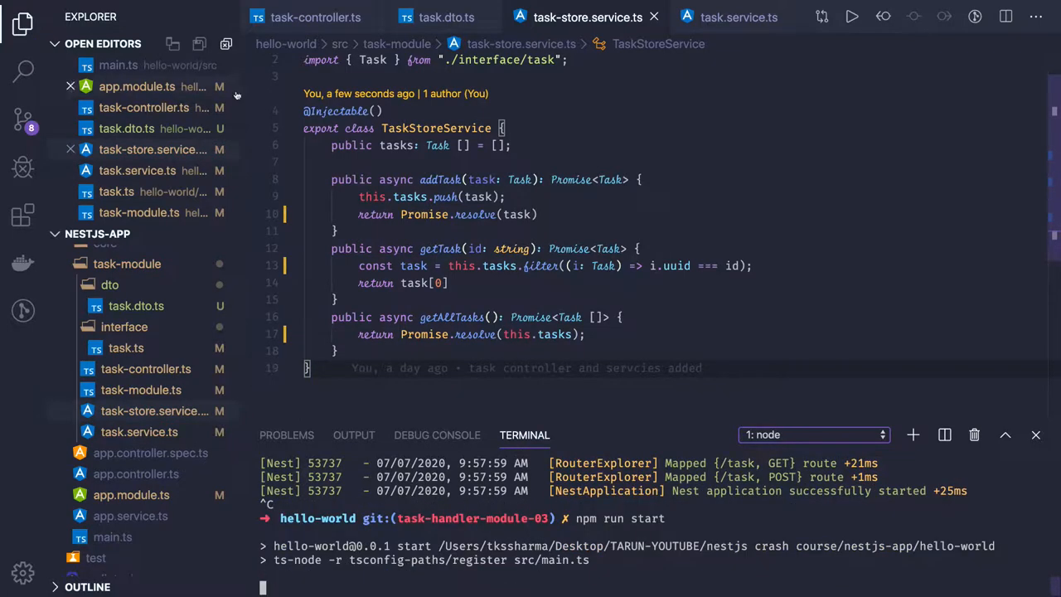
Close the open editors and restart the Nest server with npm run start.
{"action": "left_click", "coordinate": [653, 17]}
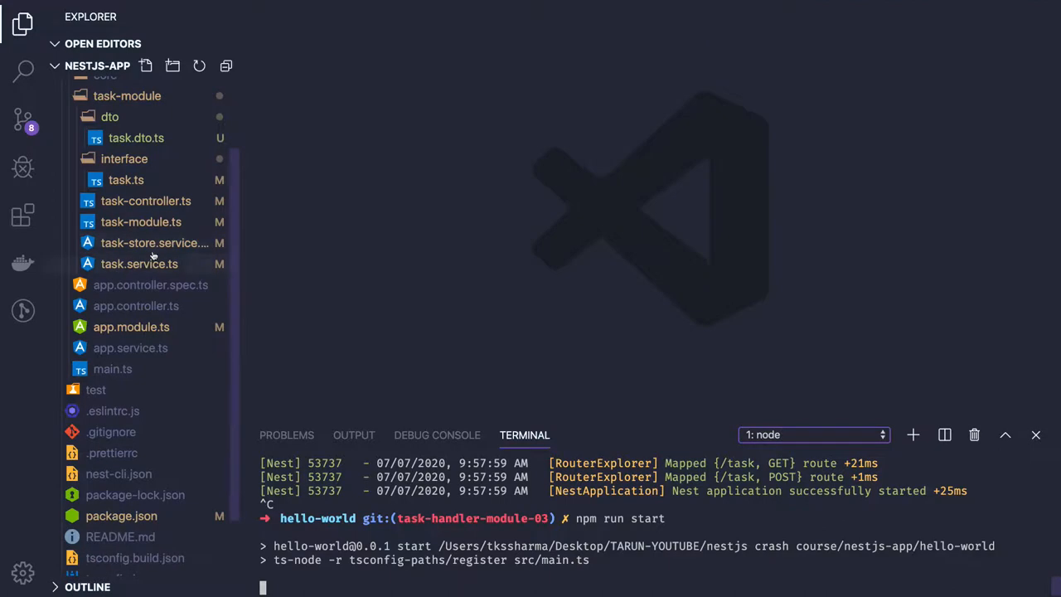
{"action": "left_click", "coordinate": [154, 242]}
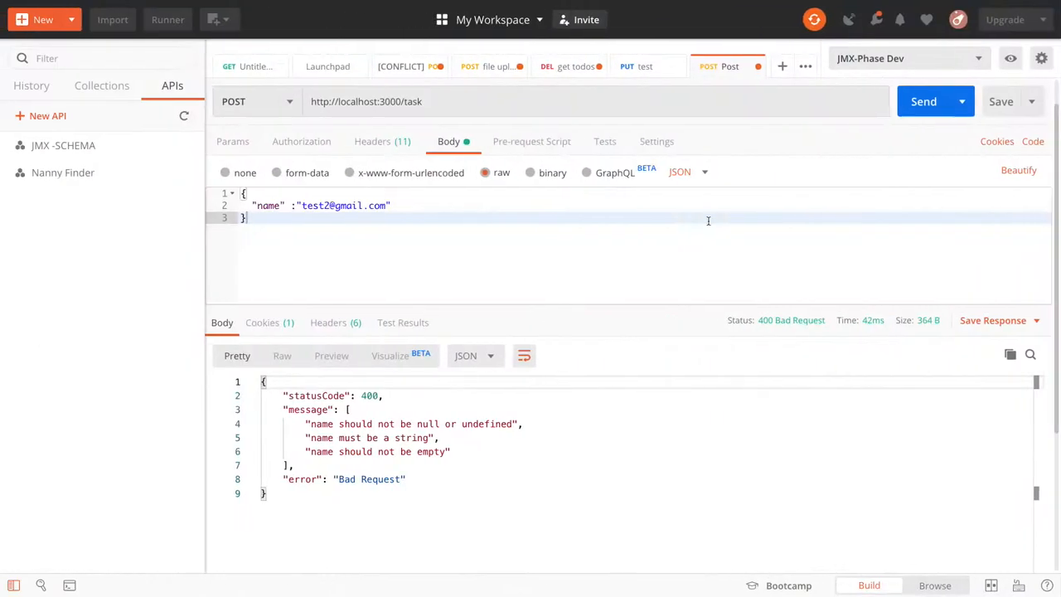
Send the POST successfully, then GET /task and receive an empty 200 response.
{"action": "left_click", "coordinate": [923, 101]}
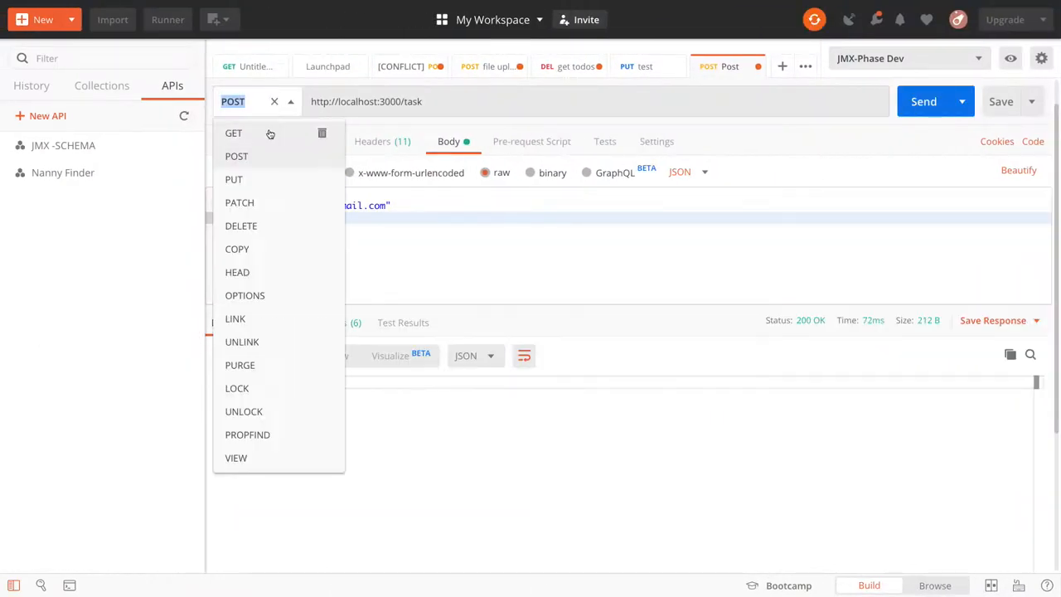
{"action": "left_click", "coordinate": [232, 133]}
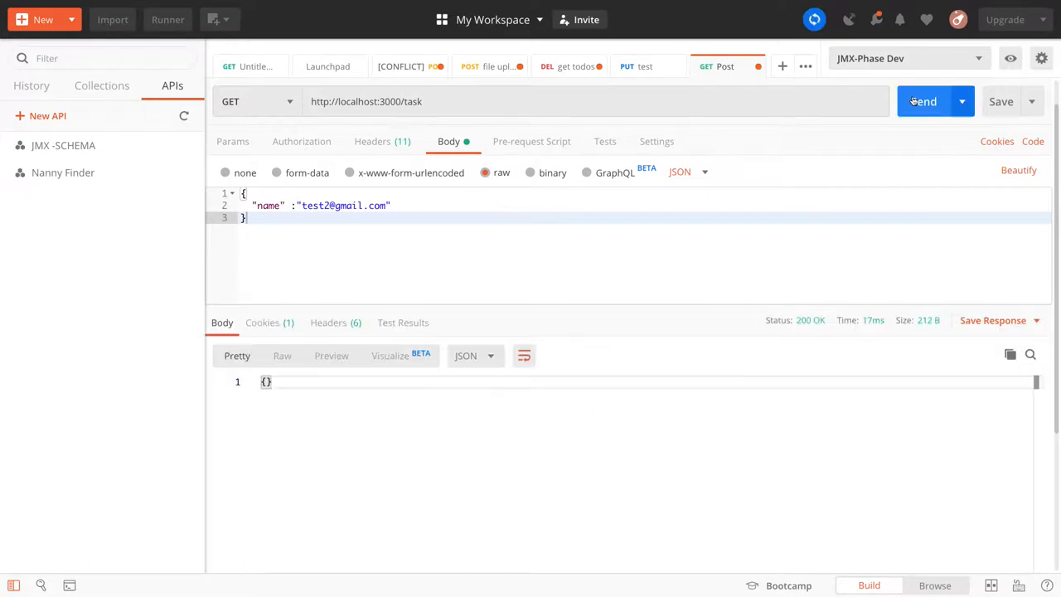
{"action": "key", "text": "alt+tab"}
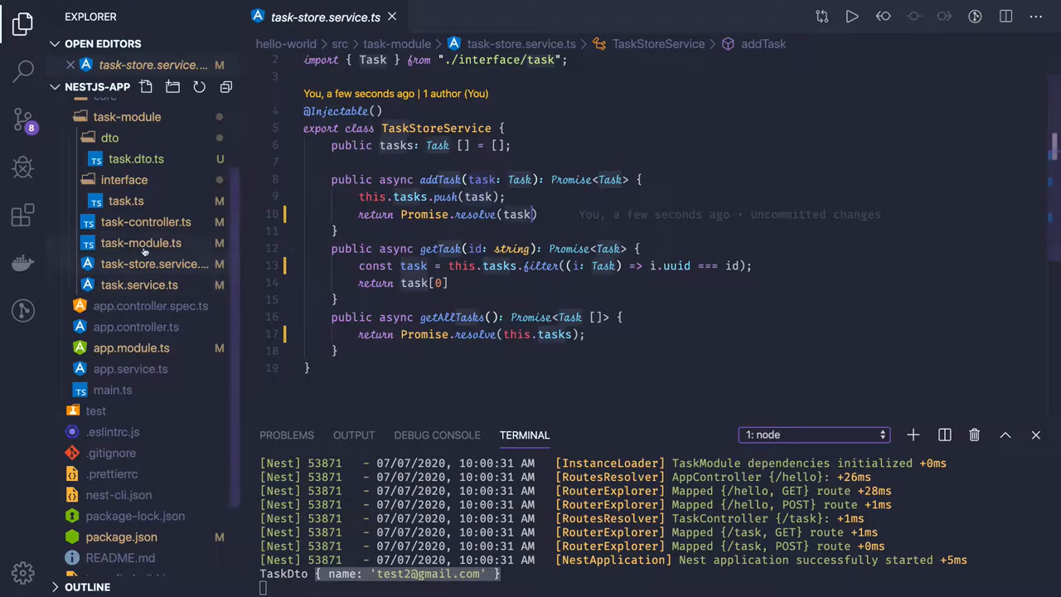
Review getAllTask in the controller and where tasks are pushed in the store.
{"action": "left_click", "coordinate": [145, 222]}
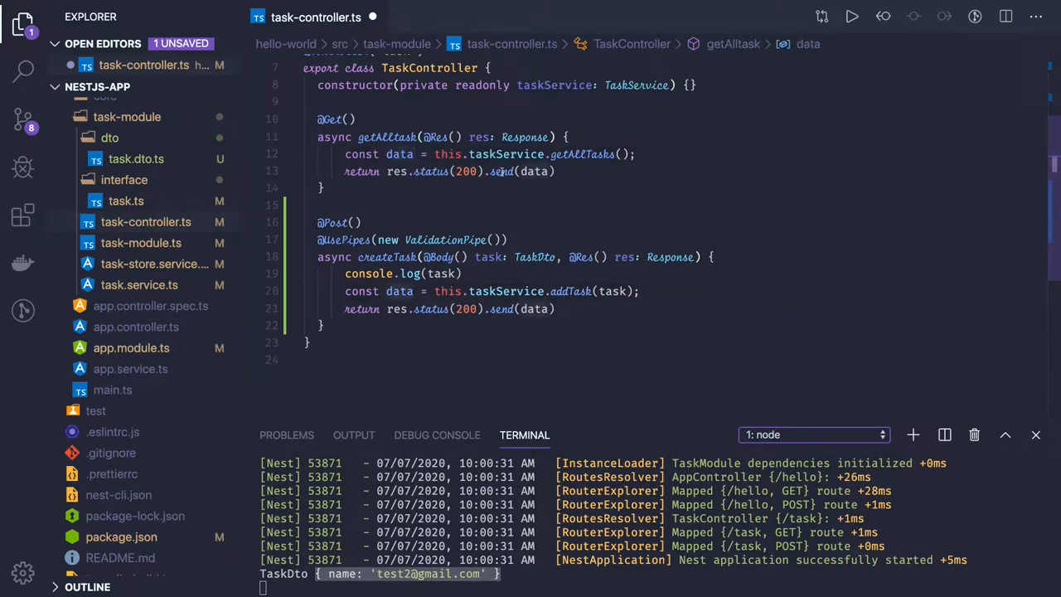
{"action": "scroll", "scroll_direction": "up", "scroll_amount": 3}
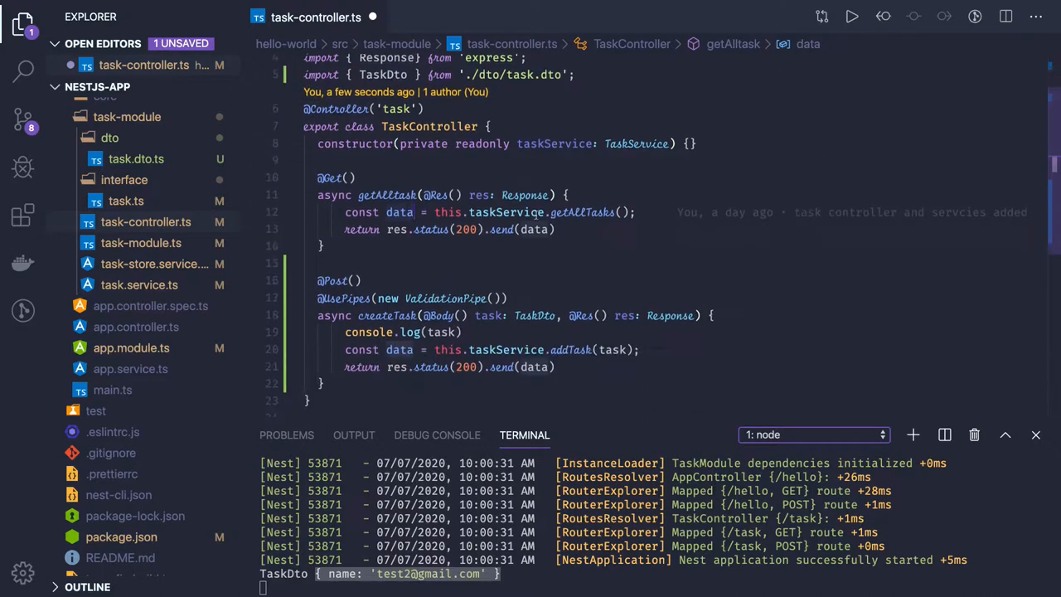
{"action": "left_click", "coordinate": [528, 229]}
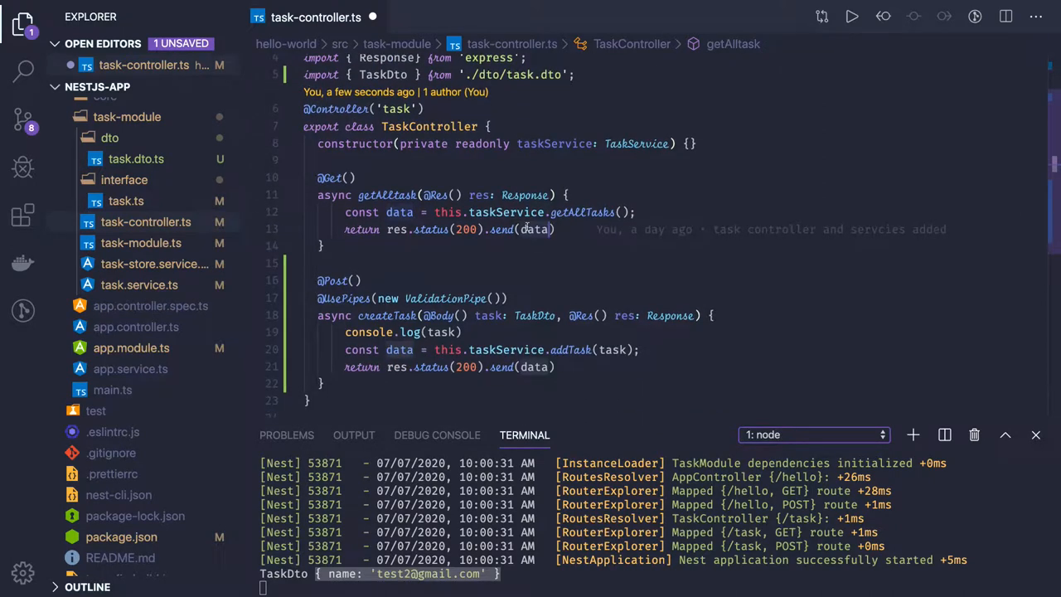
{"action": "mouse_move", "coordinate": [582, 212]}
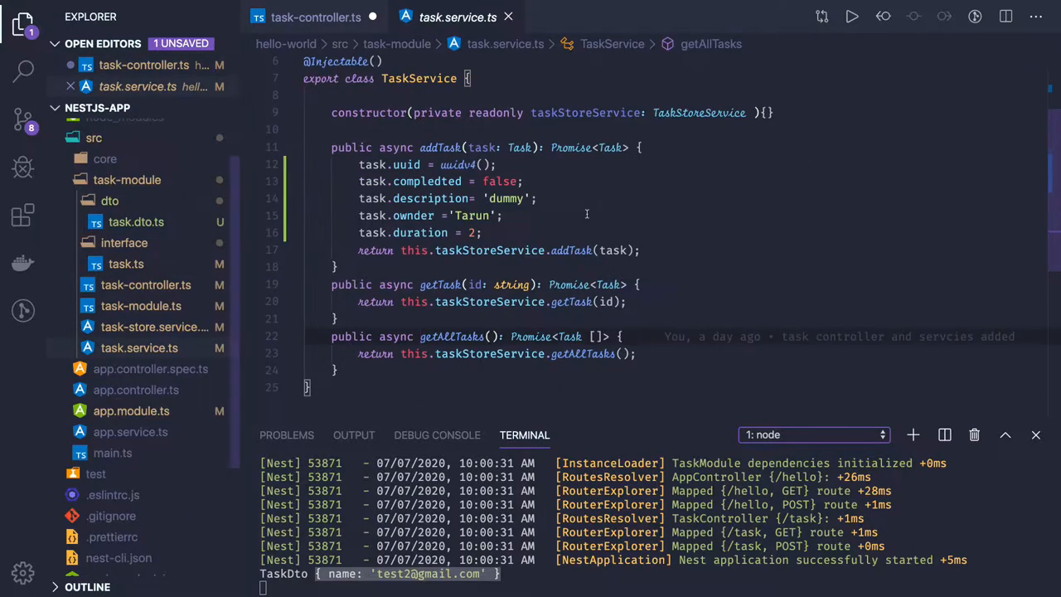
{"action": "mouse_move", "coordinate": [507, 352]}
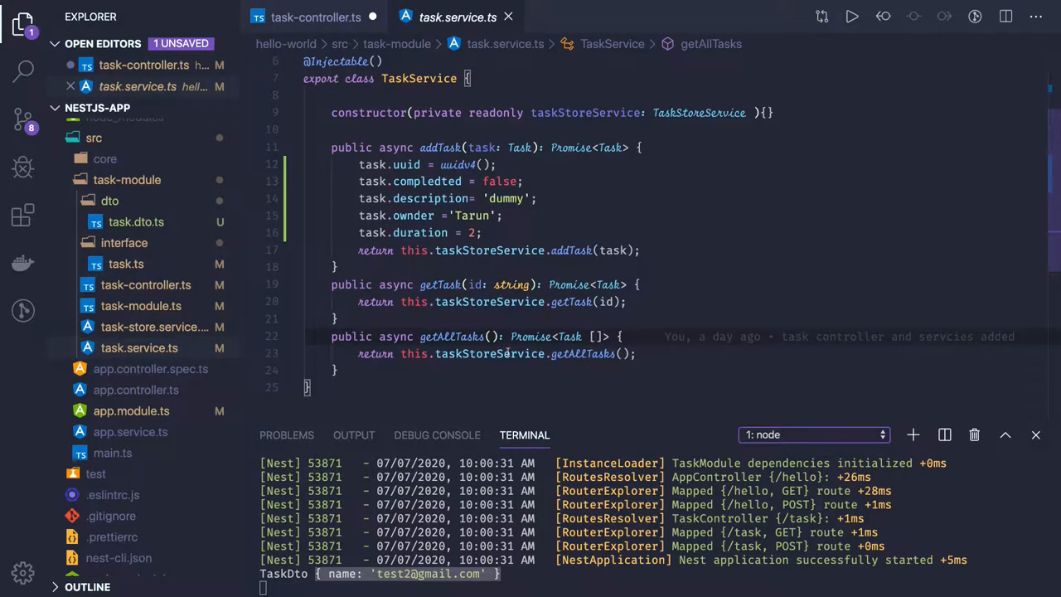
{"action": "mouse_move", "coordinate": [582, 353]}
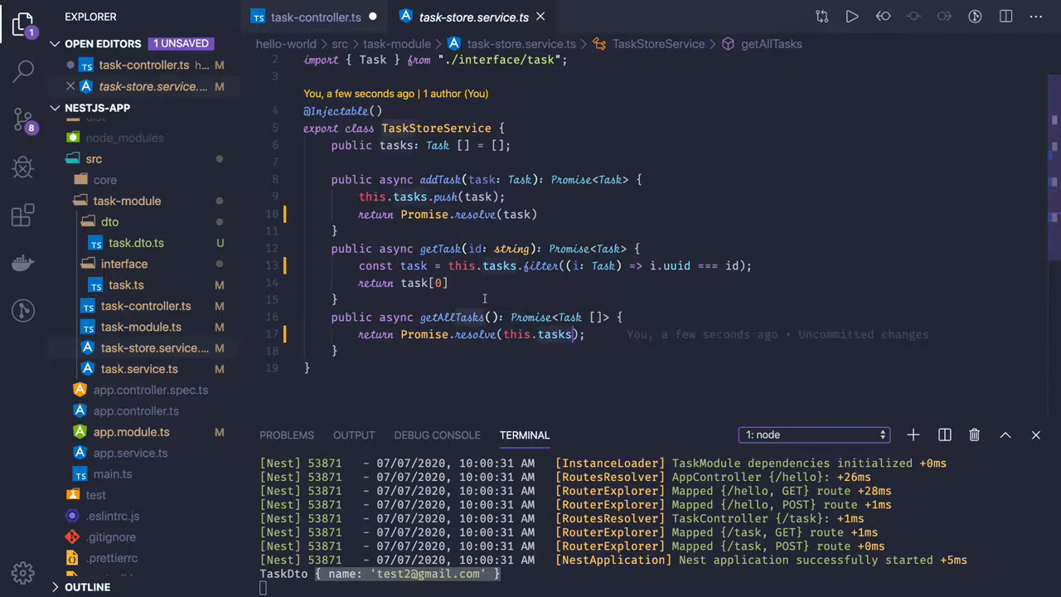
{"action": "left_click", "coordinate": [408, 196]}
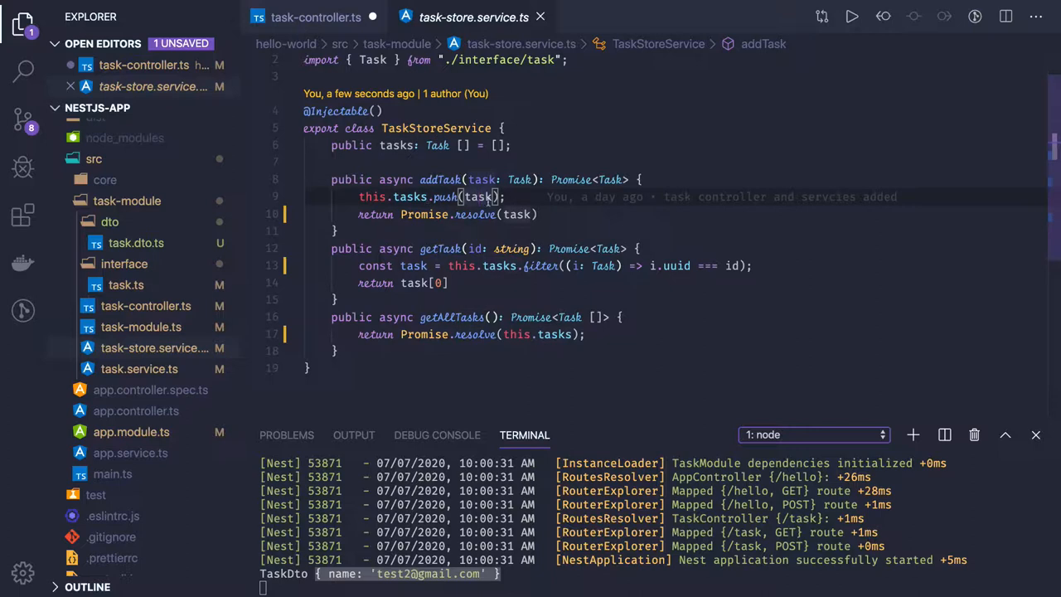
{"action": "mouse_move", "coordinate": [497, 221]}
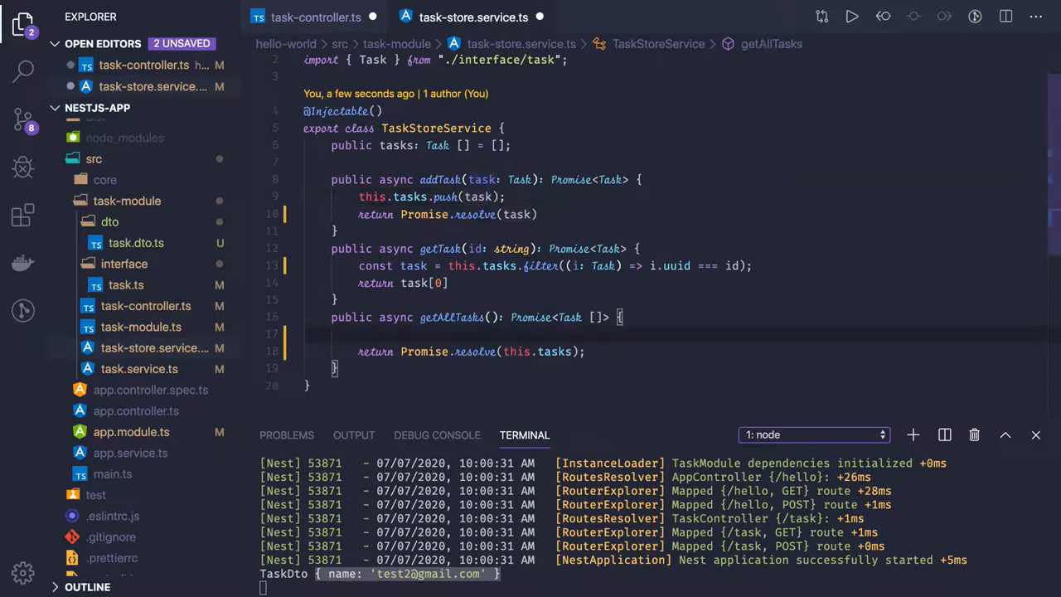
Add console.log(this.tasks) to getAllTasks in task-store.service.ts and save.
{"action": "type", "text": "console.log(this"}
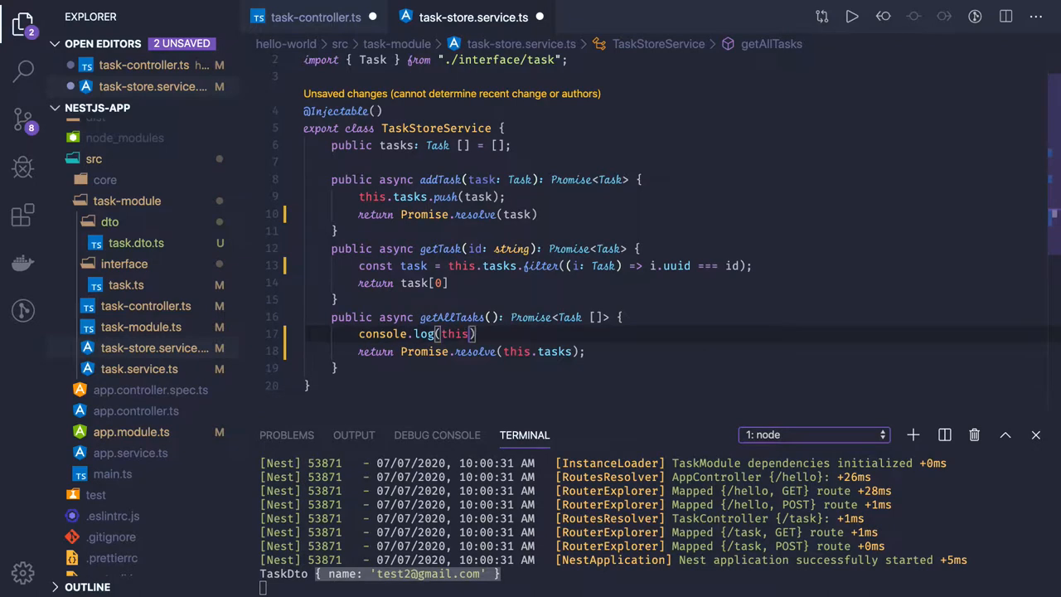
{"action": "type", "text": ".task);"}
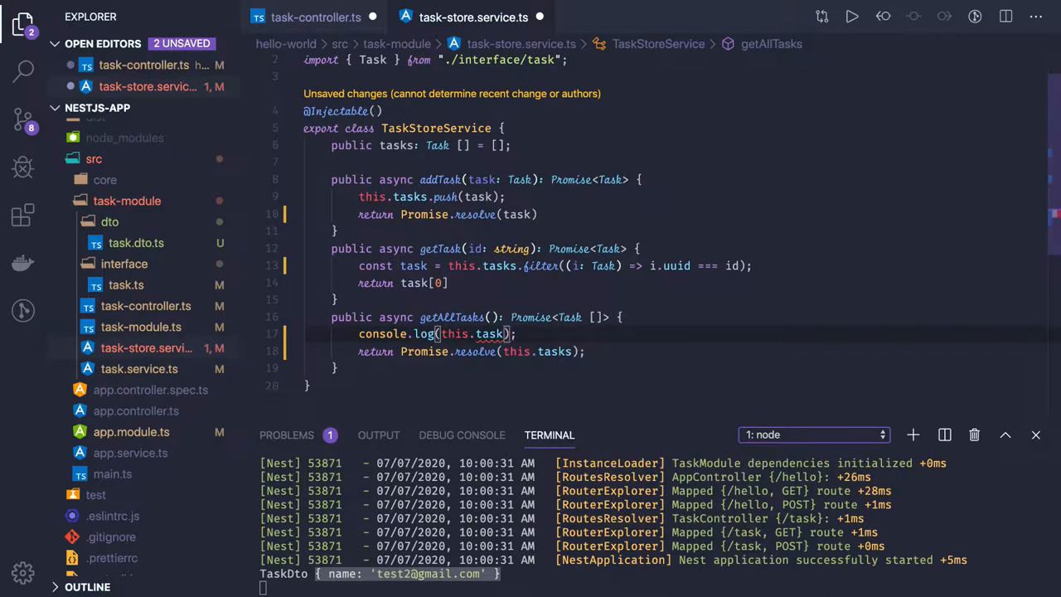
{"action": "key", "text": "ctrl+s"}
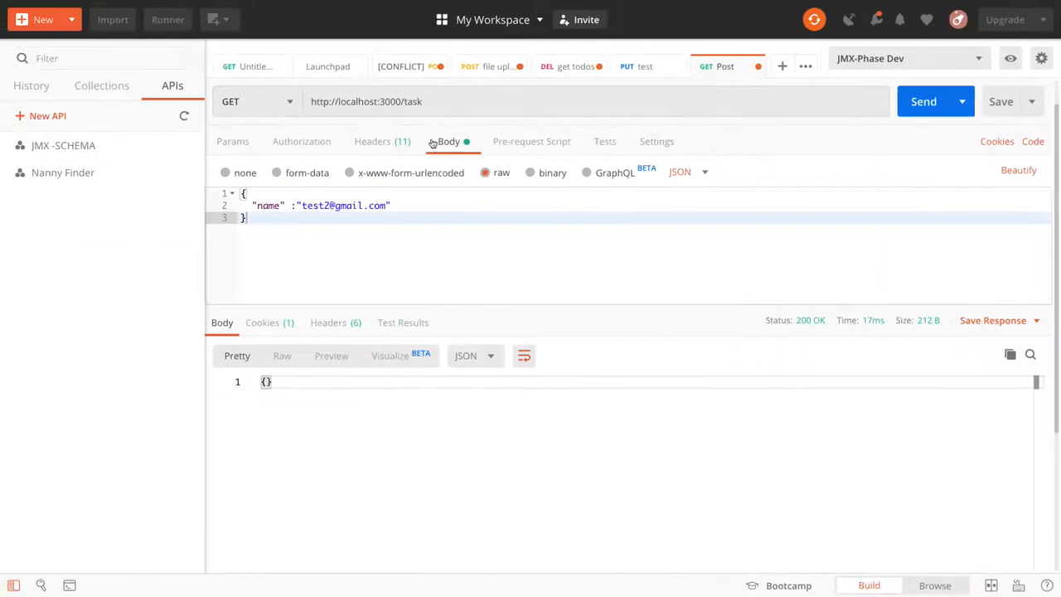
Resend GET localhost:3000/task; the server logs an empty tasks array.
{"action": "left_click", "coordinate": [923, 102]}
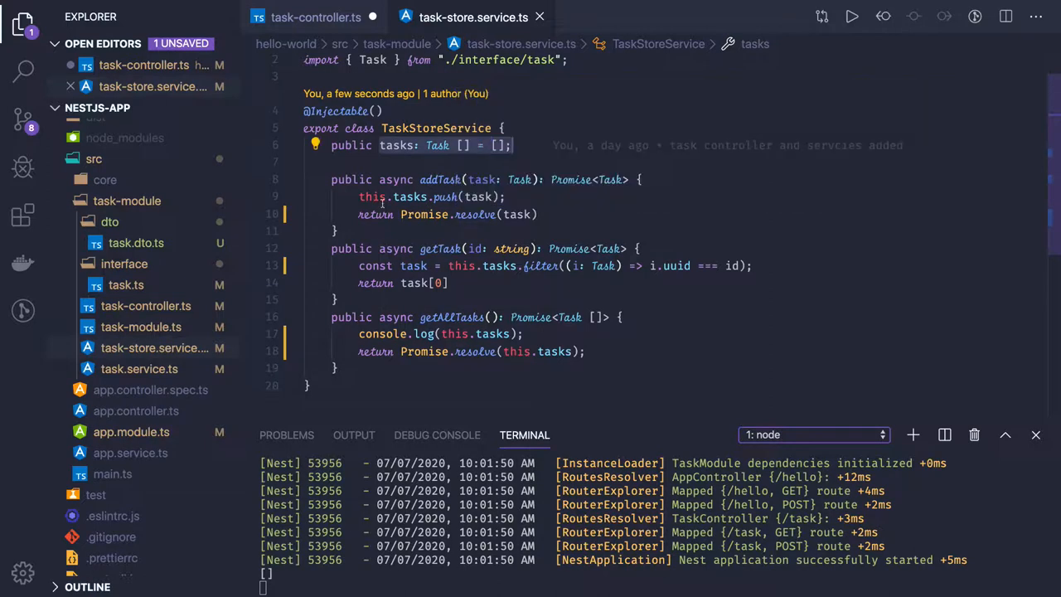
Add console.log(task, this.tasks) after the push in the store's addTask.
{"action": "type", "text": "console.log("}
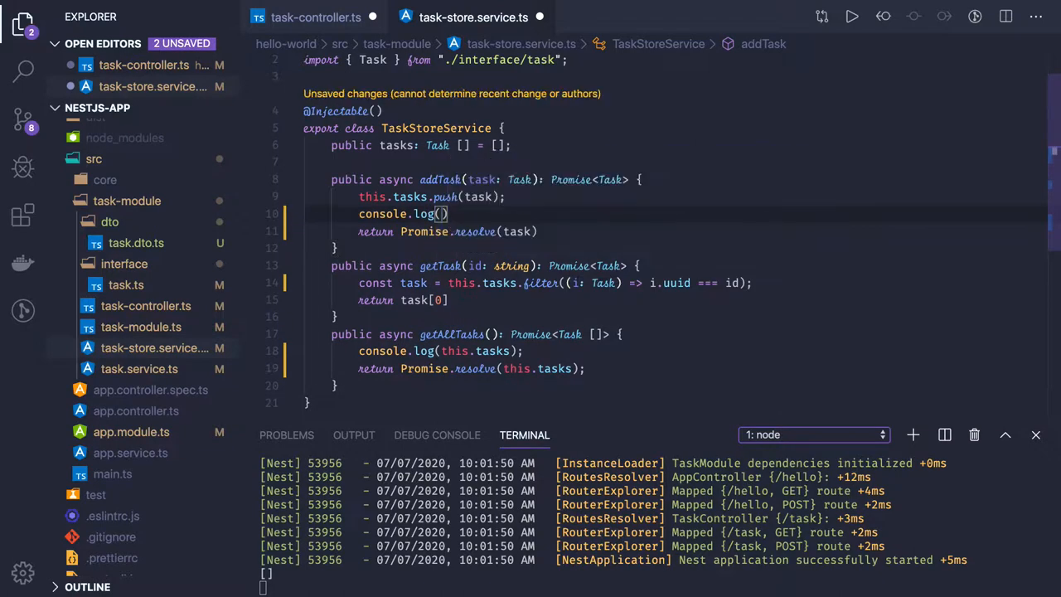
{"action": "type", "text": "t"}
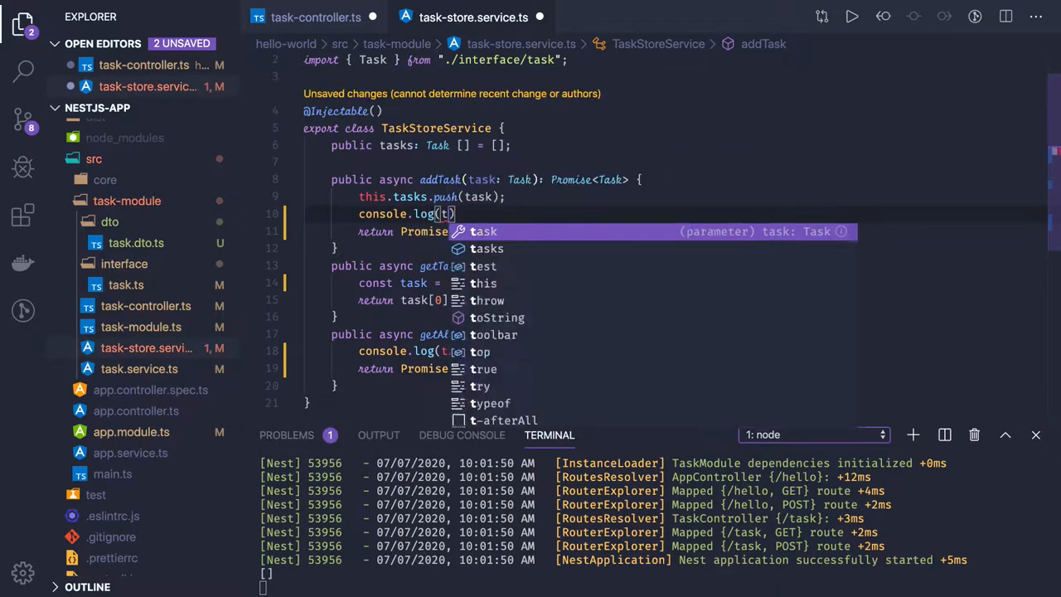
{"action": "type", "text": "a"}
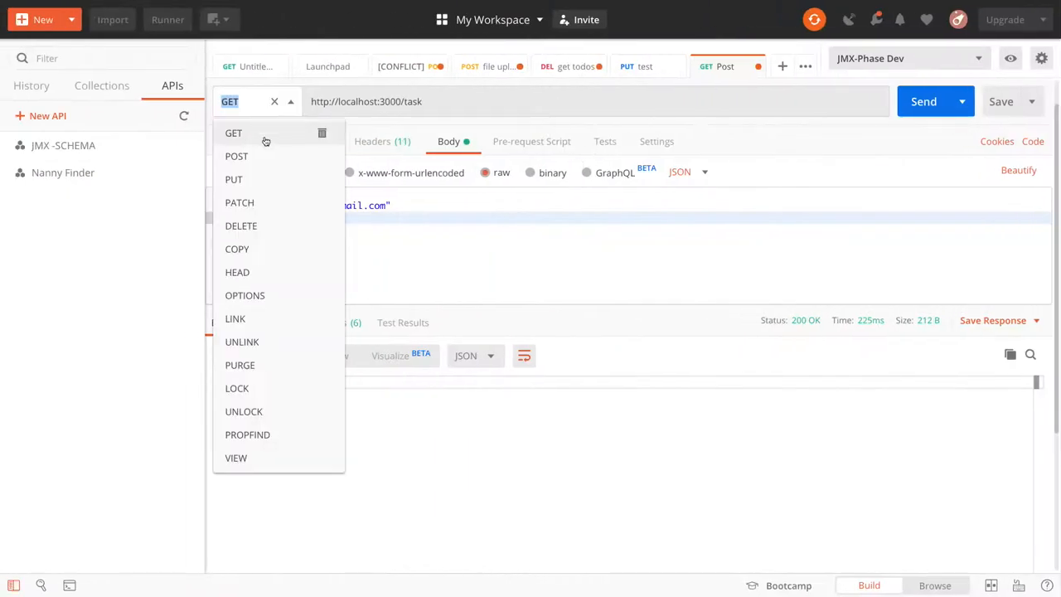
Switch the request back to POST and send; the terminal logs the task with uuid.
{"action": "left_click", "coordinate": [236, 156]}
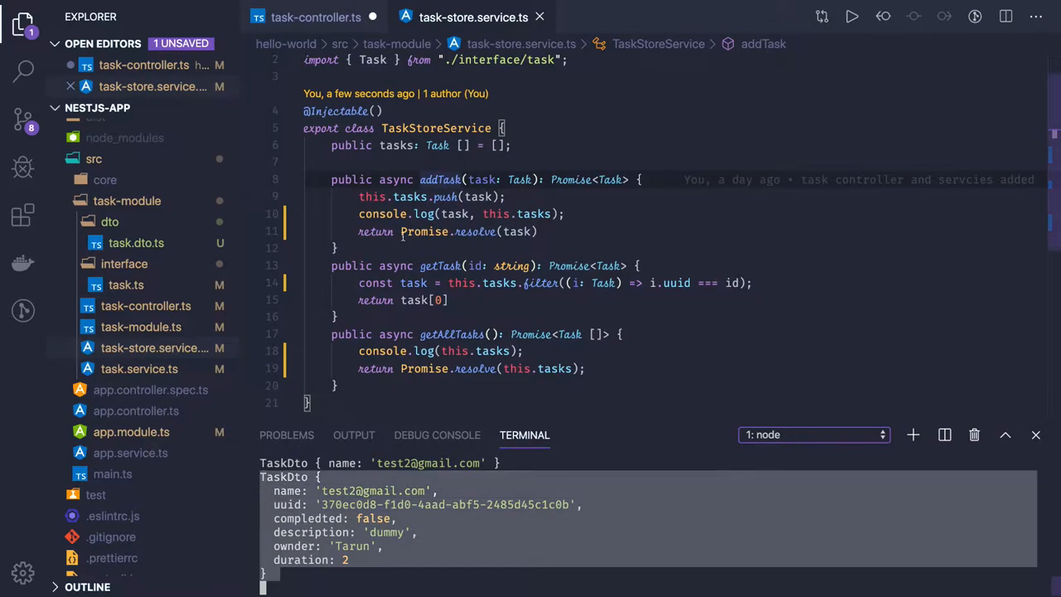
{"action": "mouse_move", "coordinate": [398, 146]}
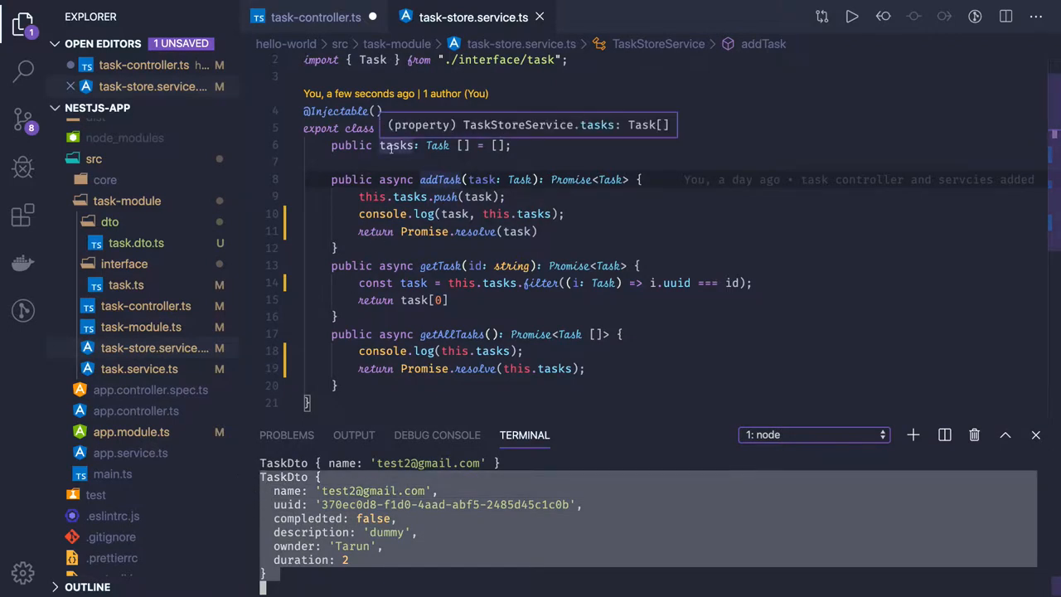
{"action": "mouse_move", "coordinate": [436, 128]}
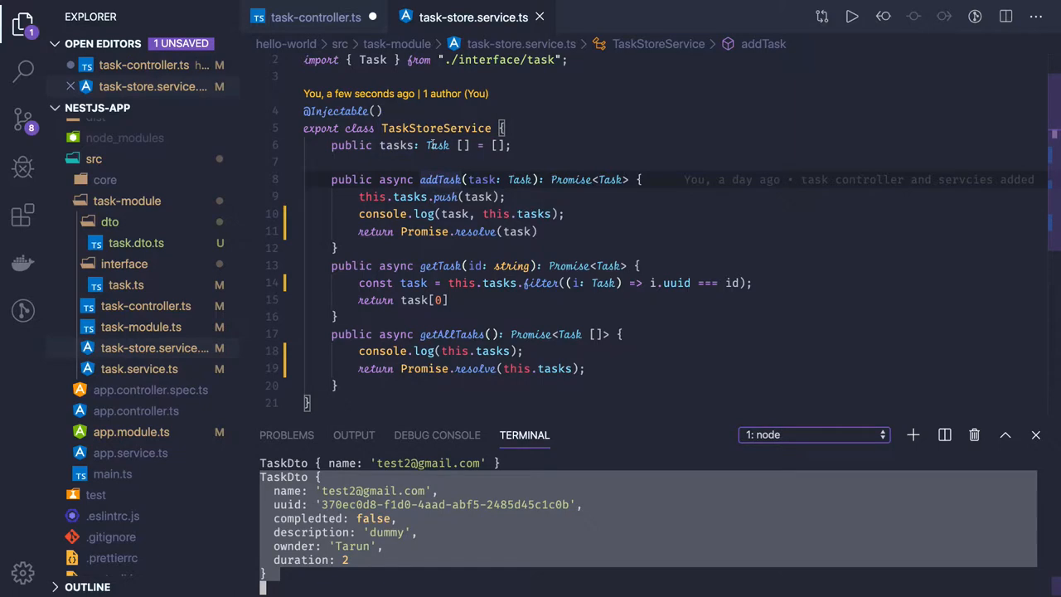
{"action": "left_click", "coordinate": [438, 145]}
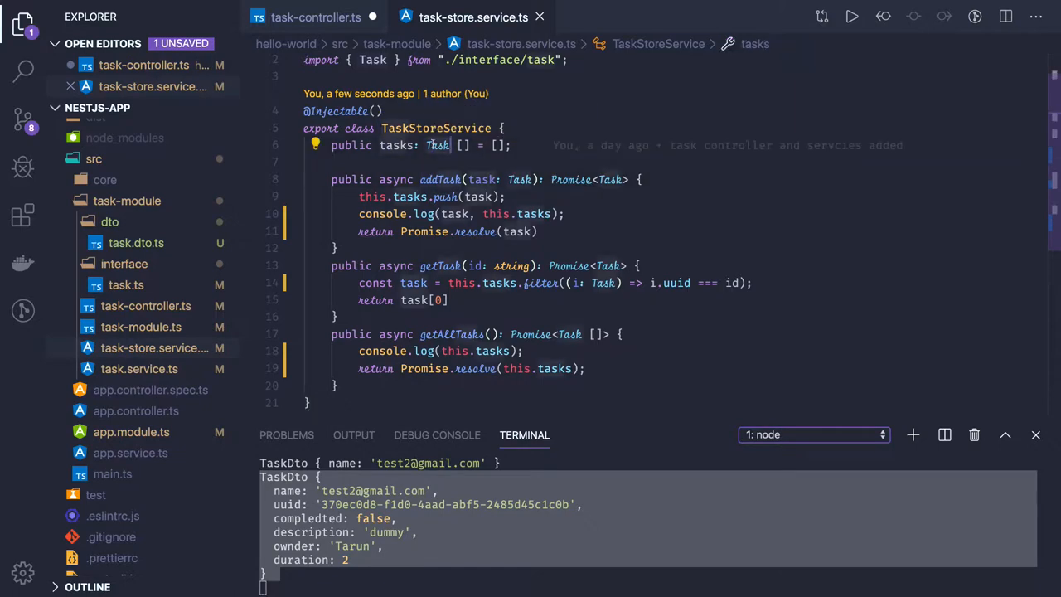